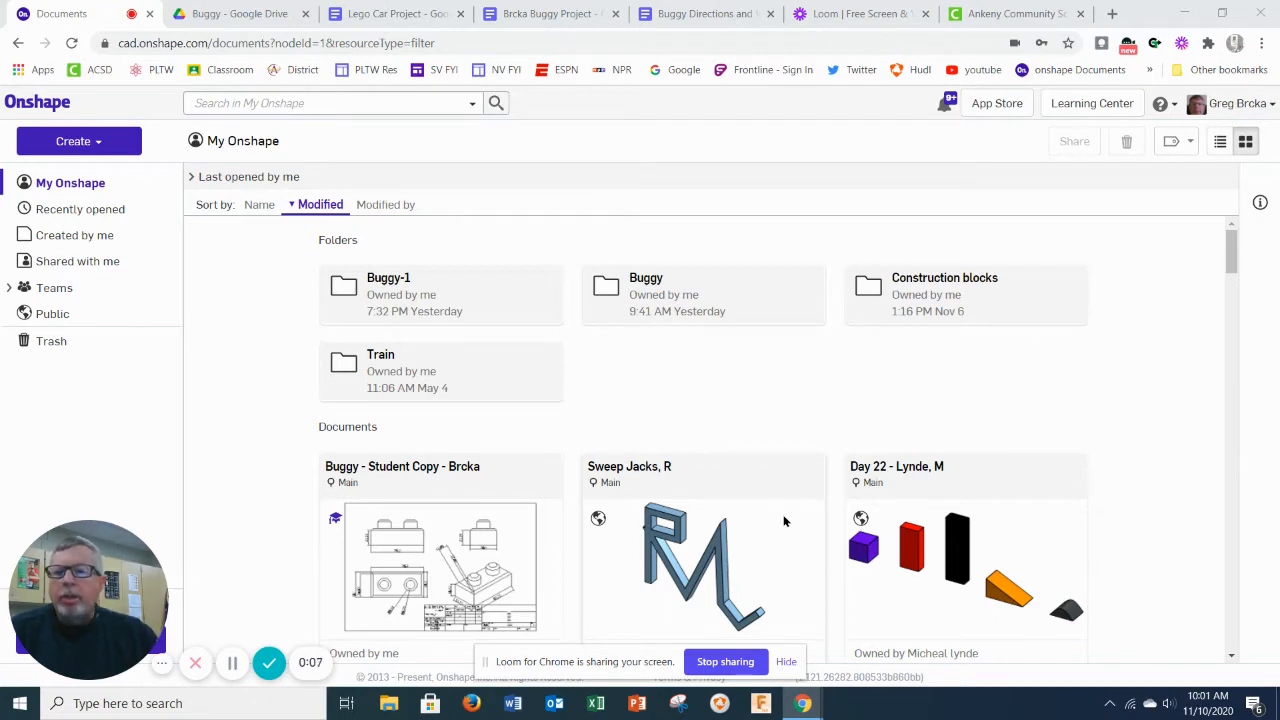
# Create a new Onshape document named 'buggy' and open its empty Part Studio.
pyautogui.click(78, 141)
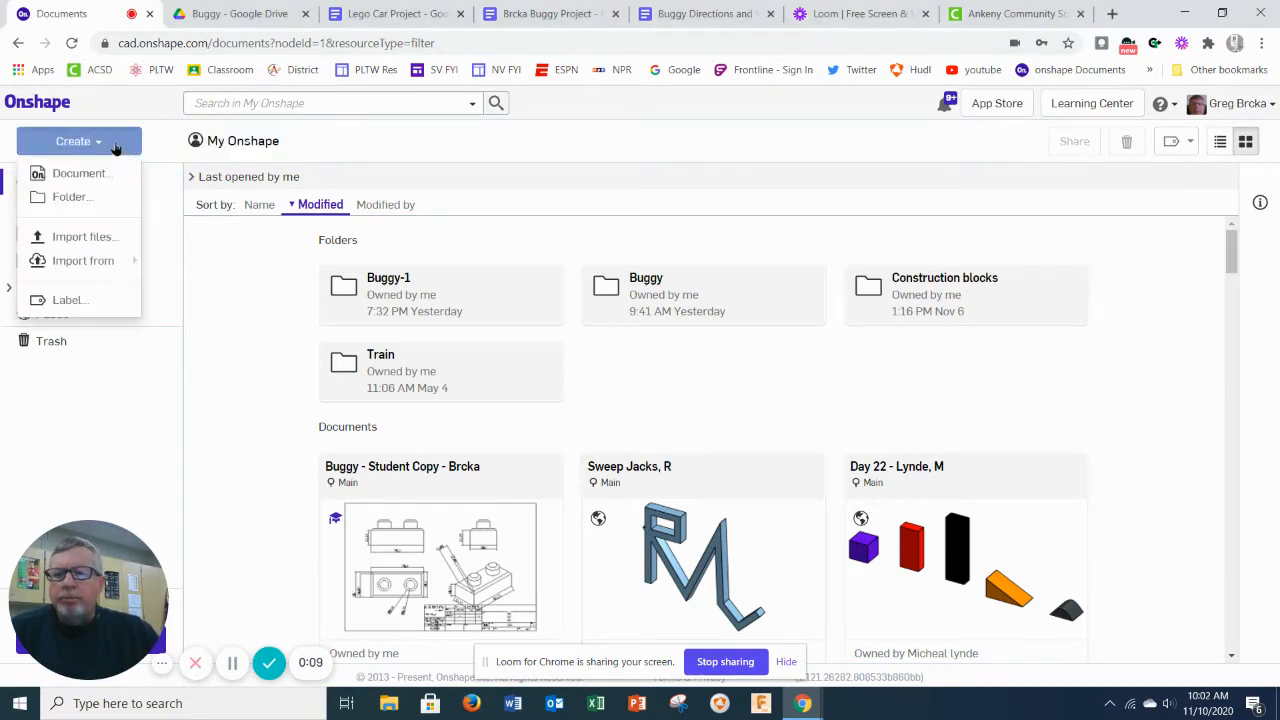
pyautogui.click(80, 173)
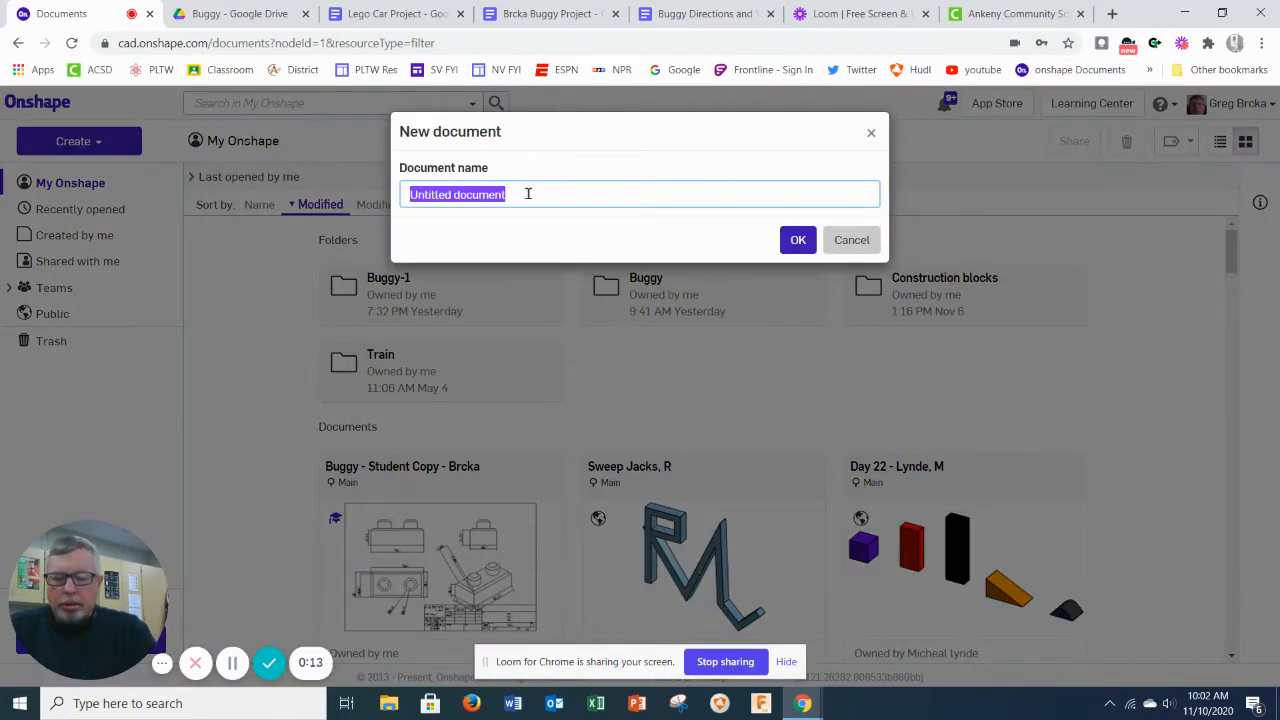
pyautogui.click(851, 239)
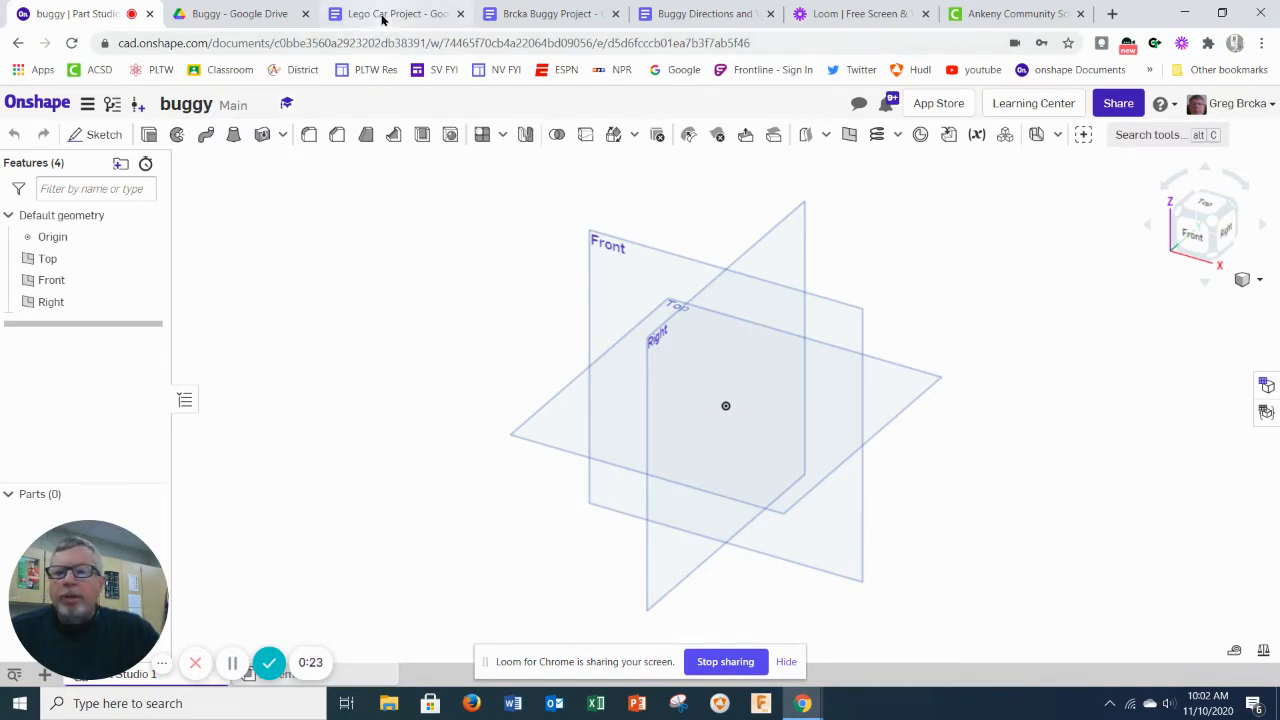
# Scroll through the Brcka Buggy Project parts and assembly pictures, then return to the top.
pyautogui.click(390, 13)
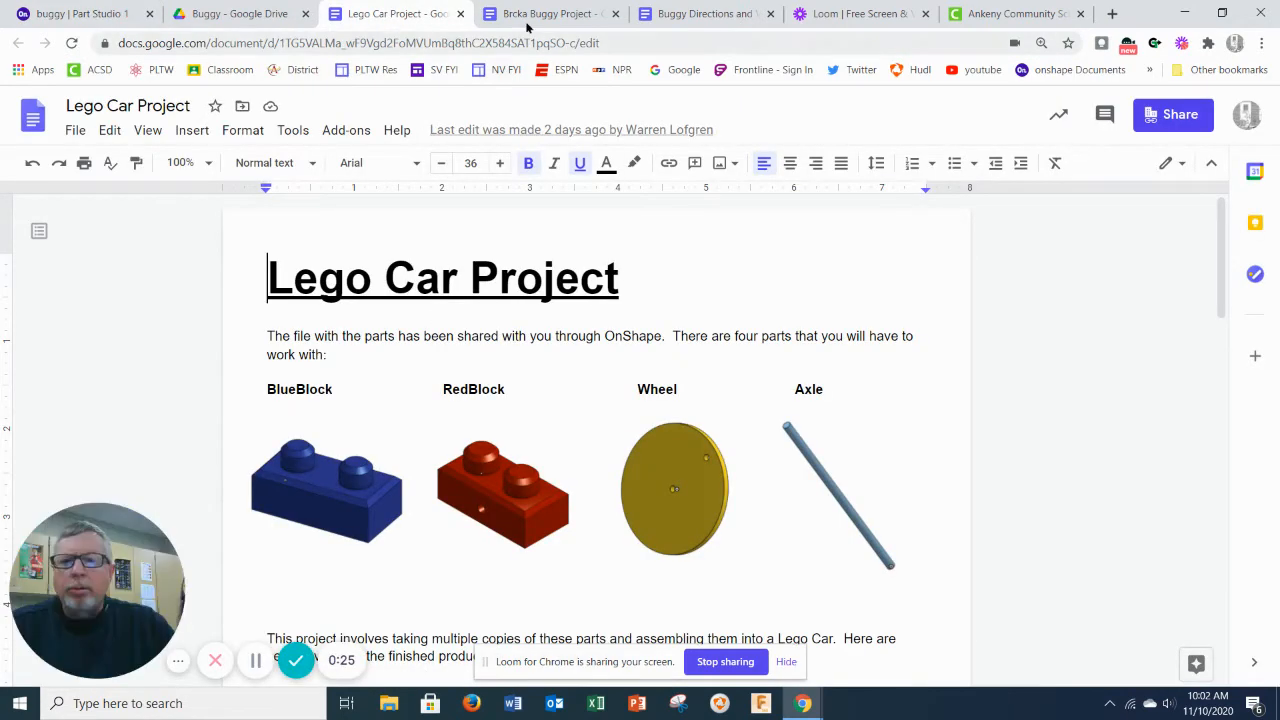
pyautogui.click(547, 13)
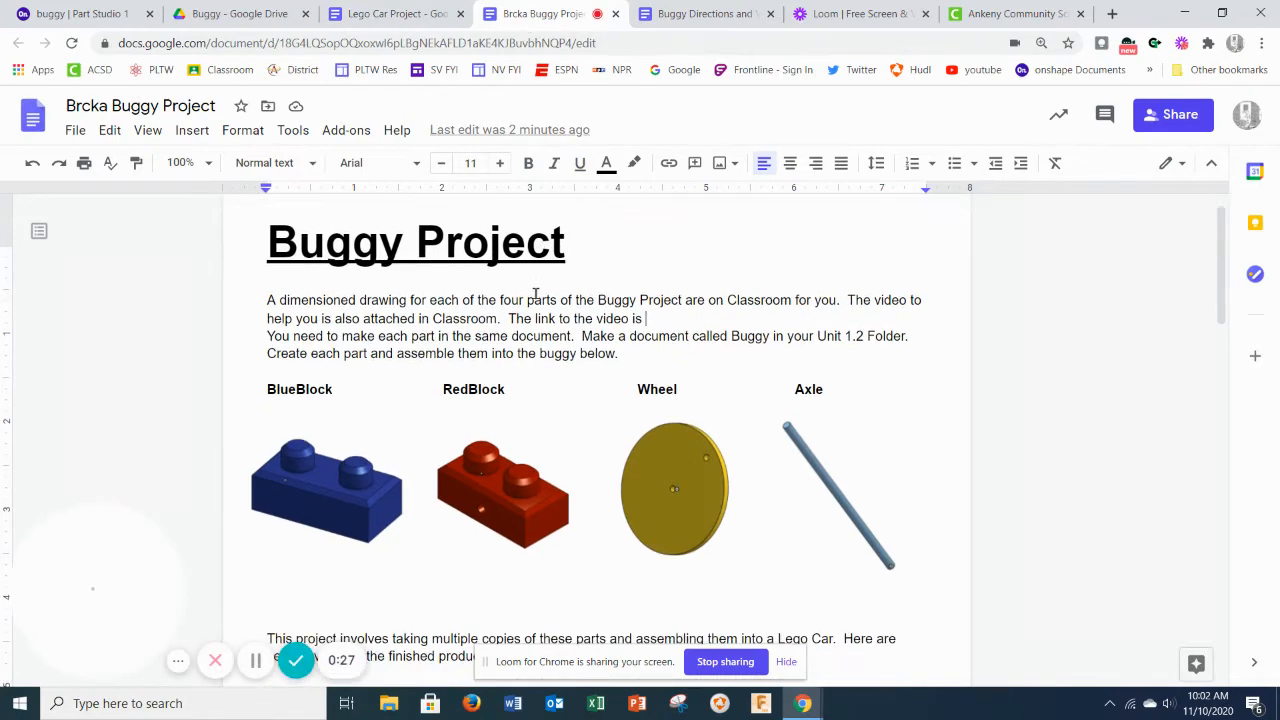
pyautogui.scroll(-3)
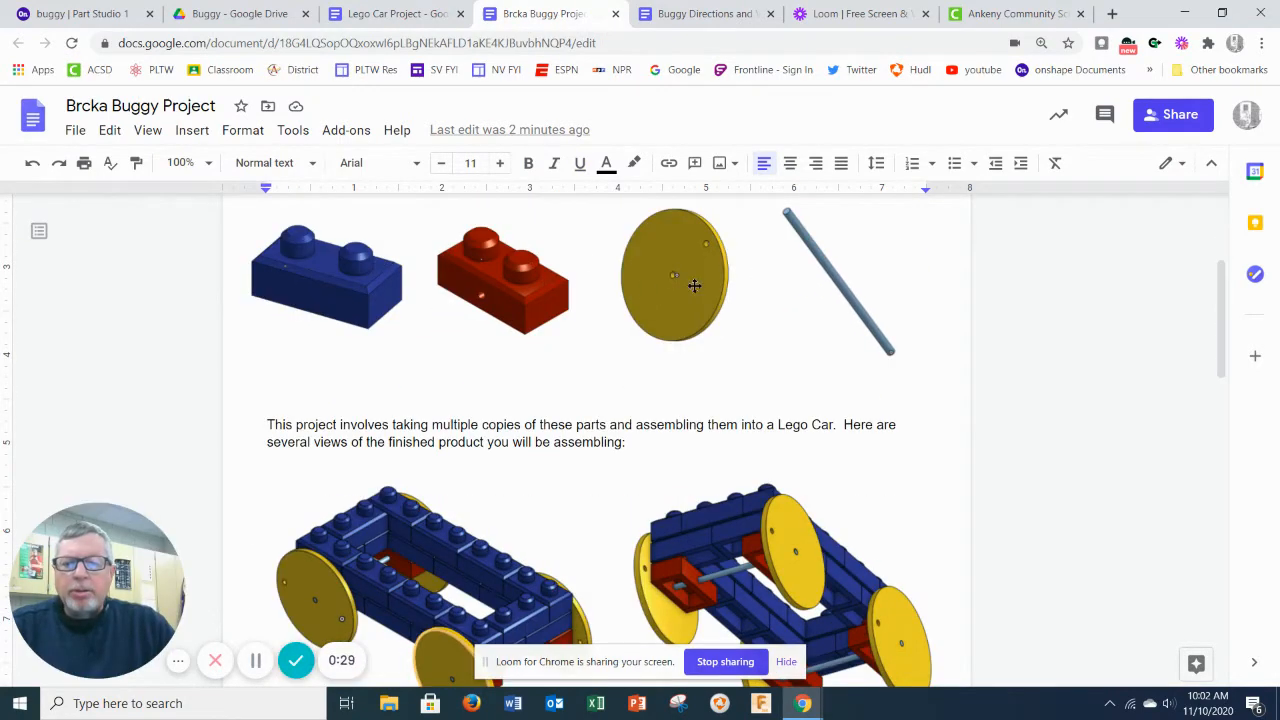
pyautogui.scroll(-3)
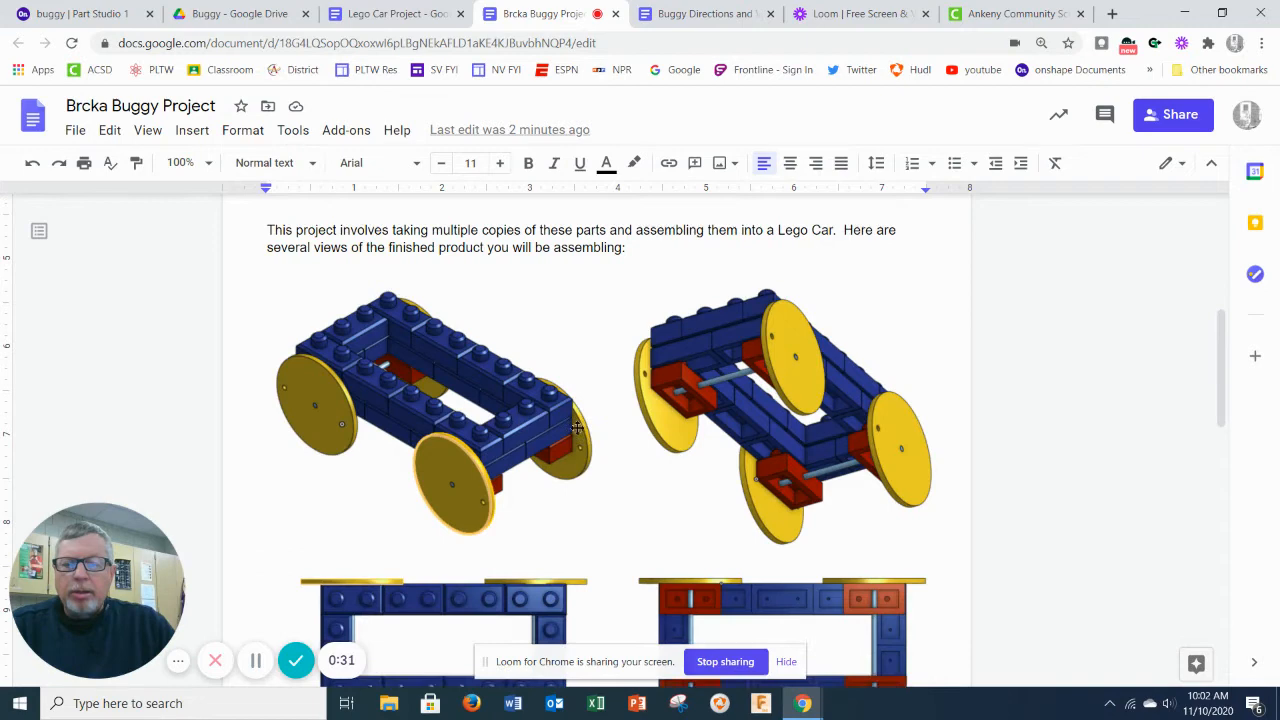
pyautogui.scroll(-3)
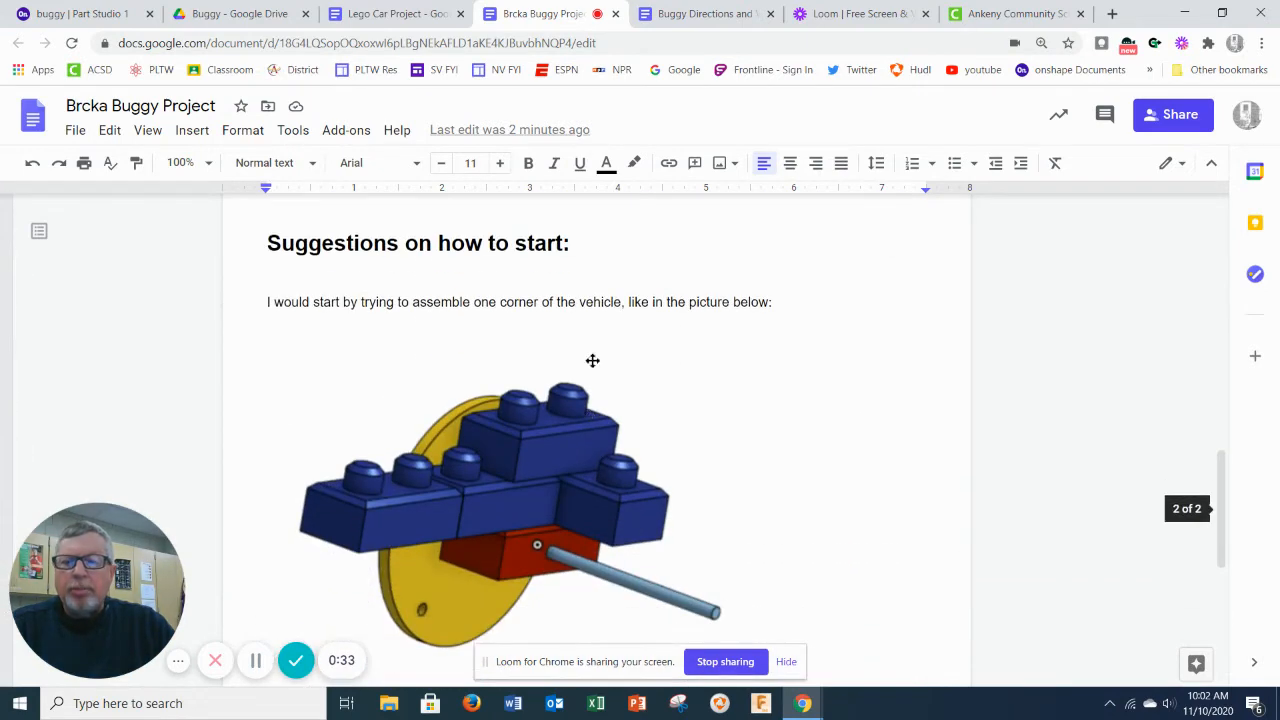
pyautogui.moveTo(523, 424)
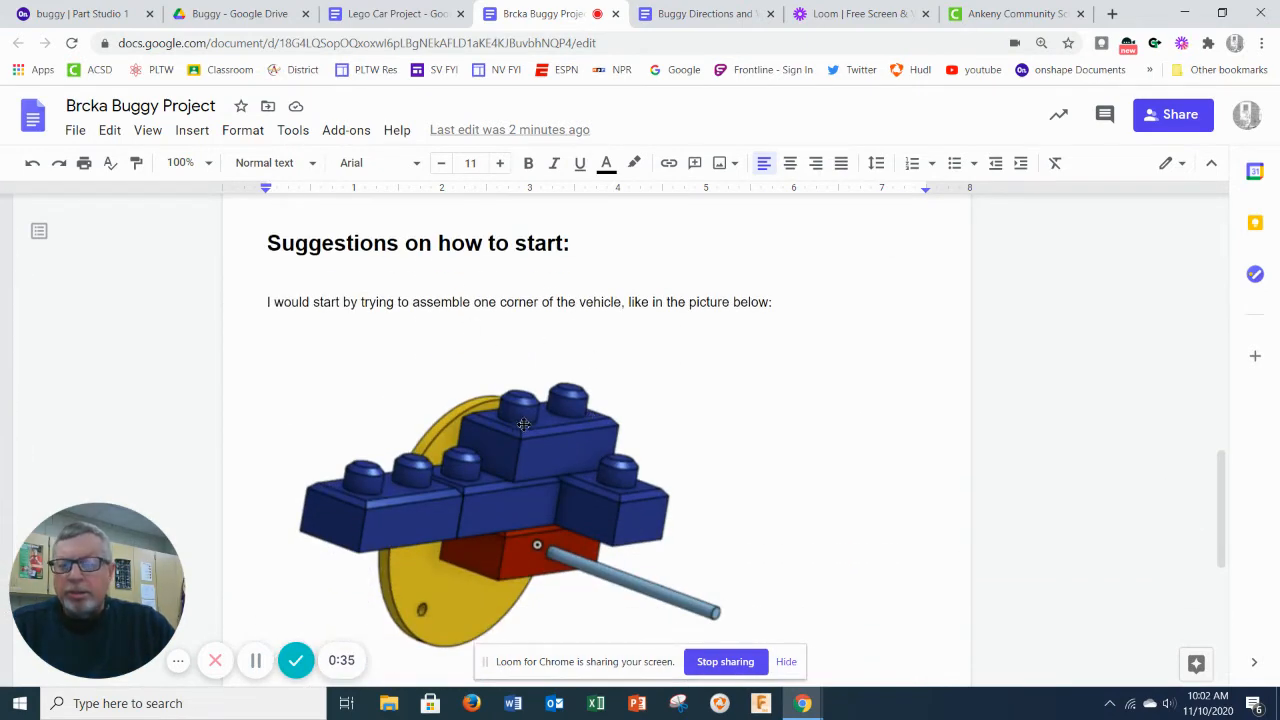
pyautogui.scroll(-3)
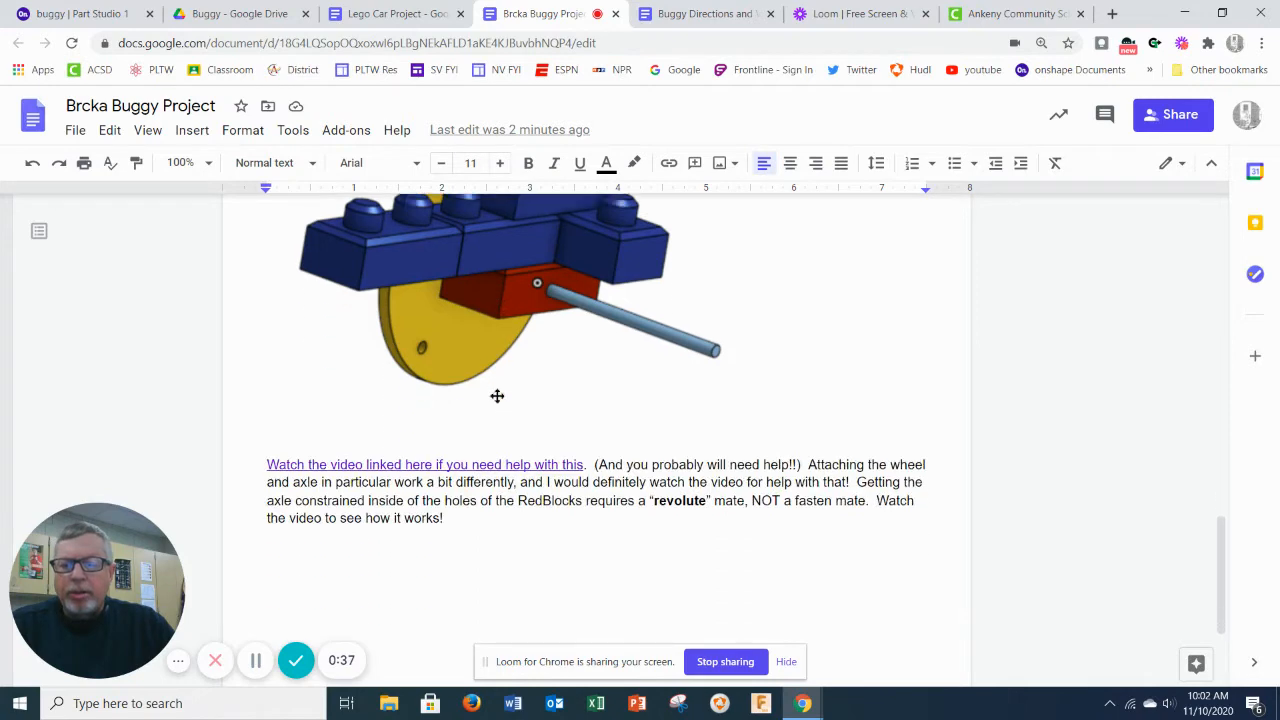
pyautogui.scroll(-3)
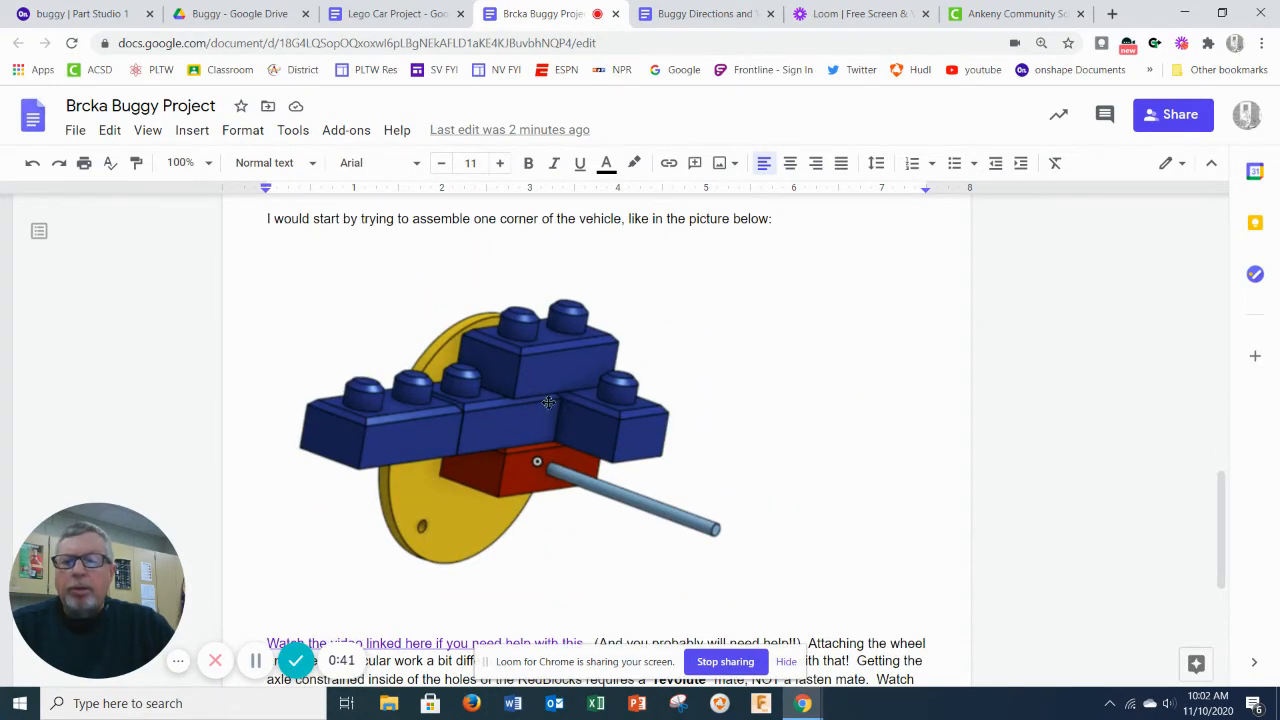
pyautogui.scroll(3)
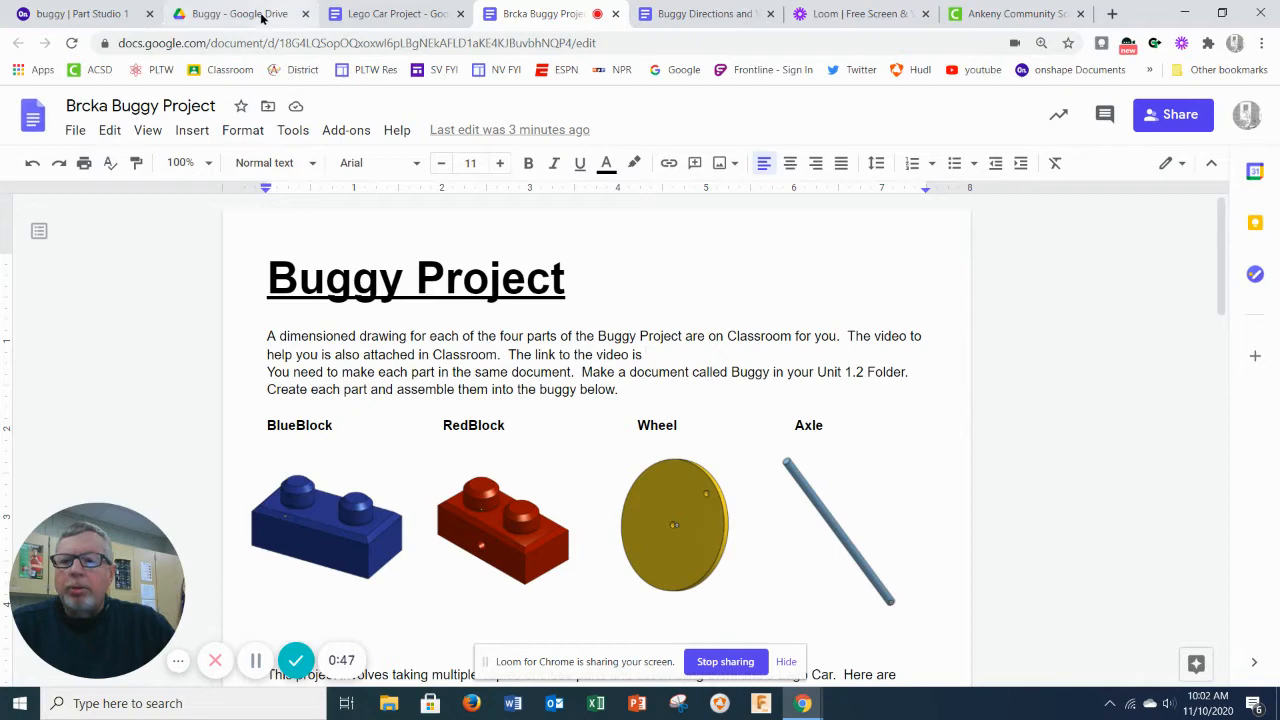
# Preview Blue Block Drawing.pdf from the Buggy Drive folder to see its dimensions.
pyautogui.click(240, 13)
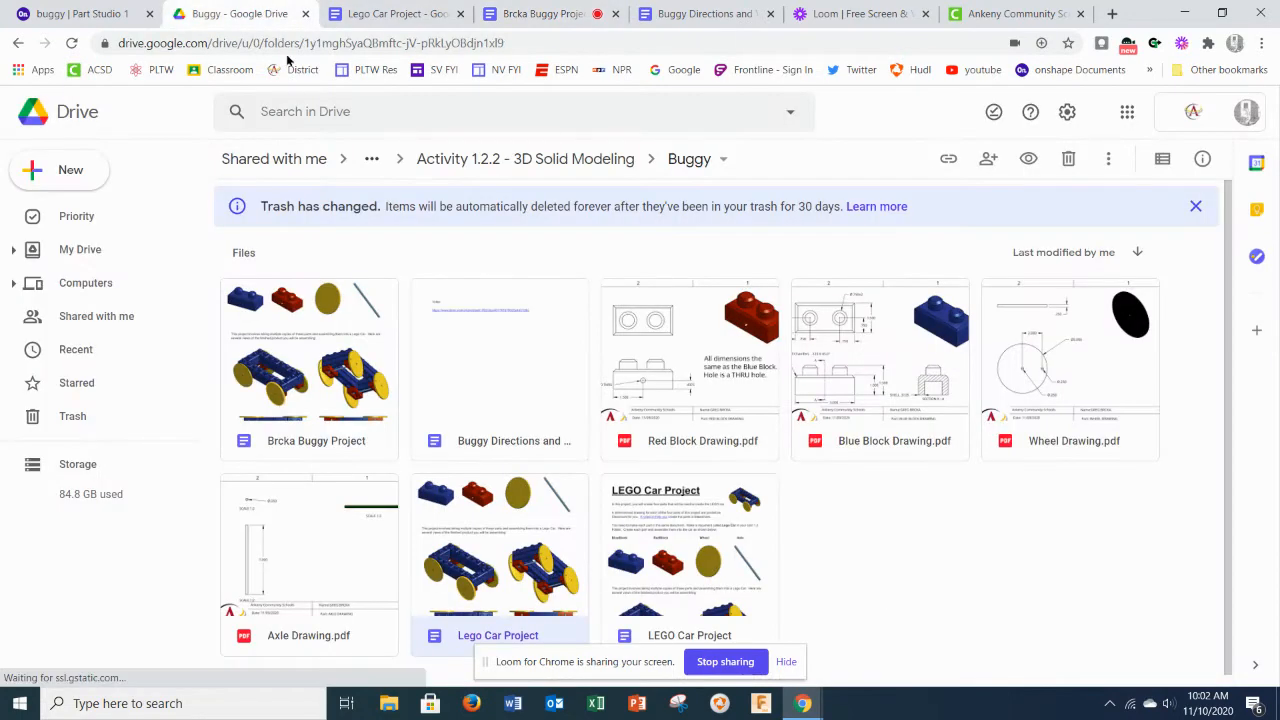
pyautogui.doubleClick(879, 370)
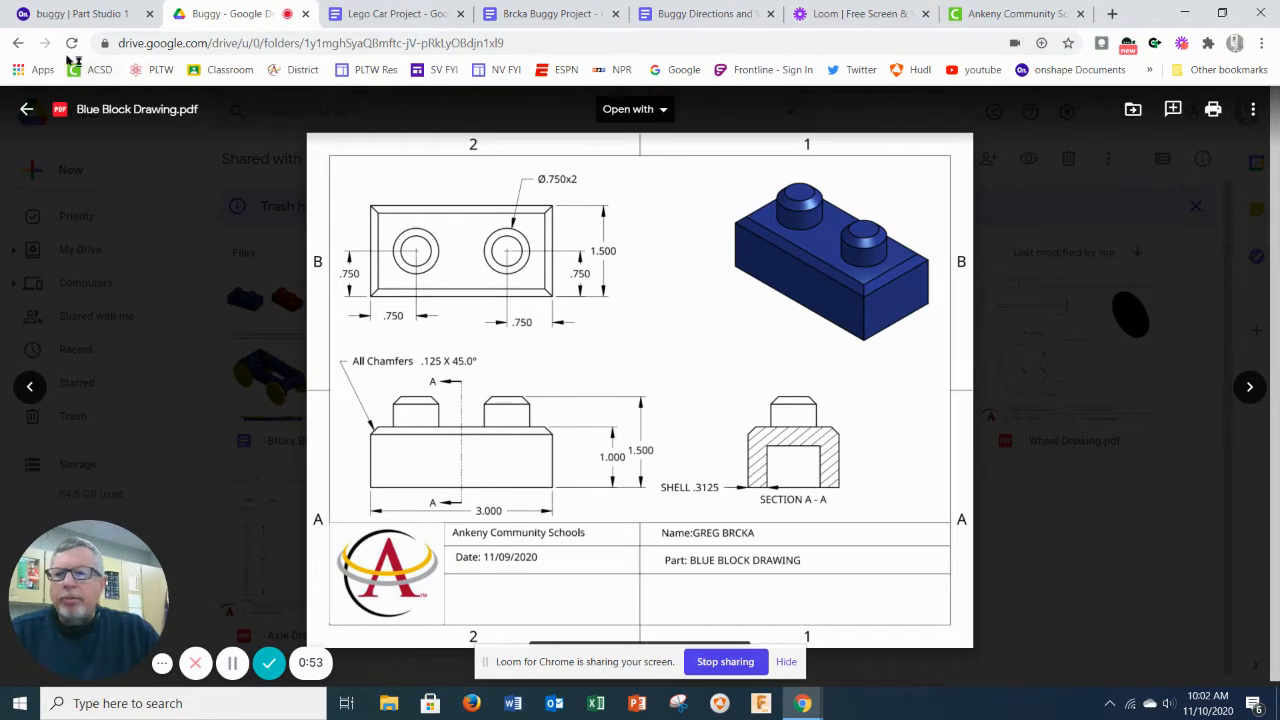
pyautogui.moveTo(530, 484)
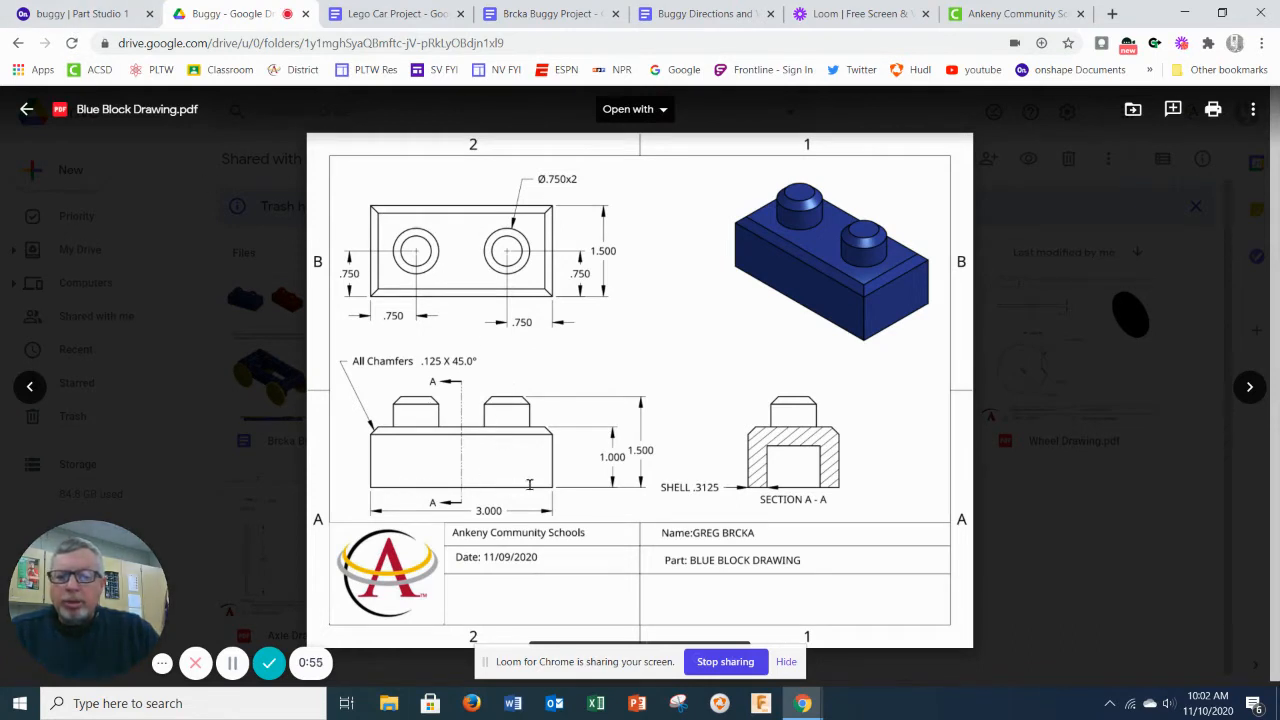
pyautogui.moveTo(603, 474)
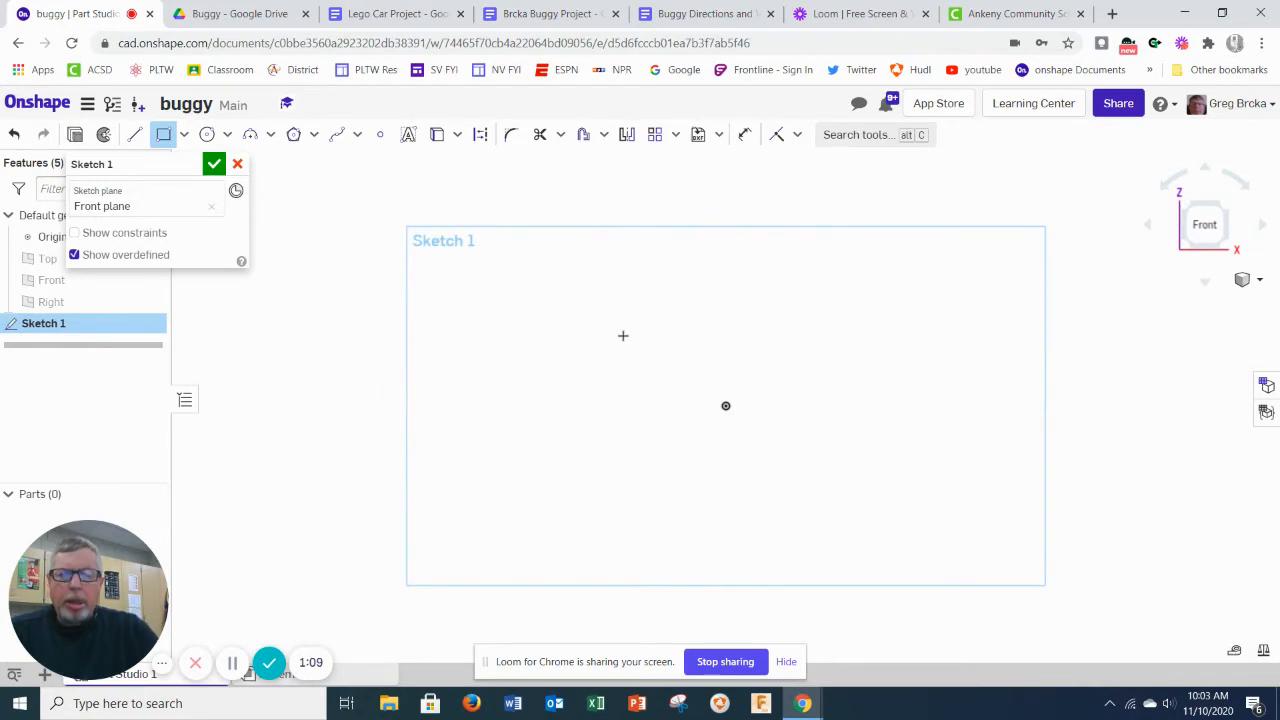
# Draw a corner rectangle on the Front plane and extrude it 1.5 in into Part 1.
pyautogui.moveTo(726, 405); pyautogui.dragTo(826, 390)
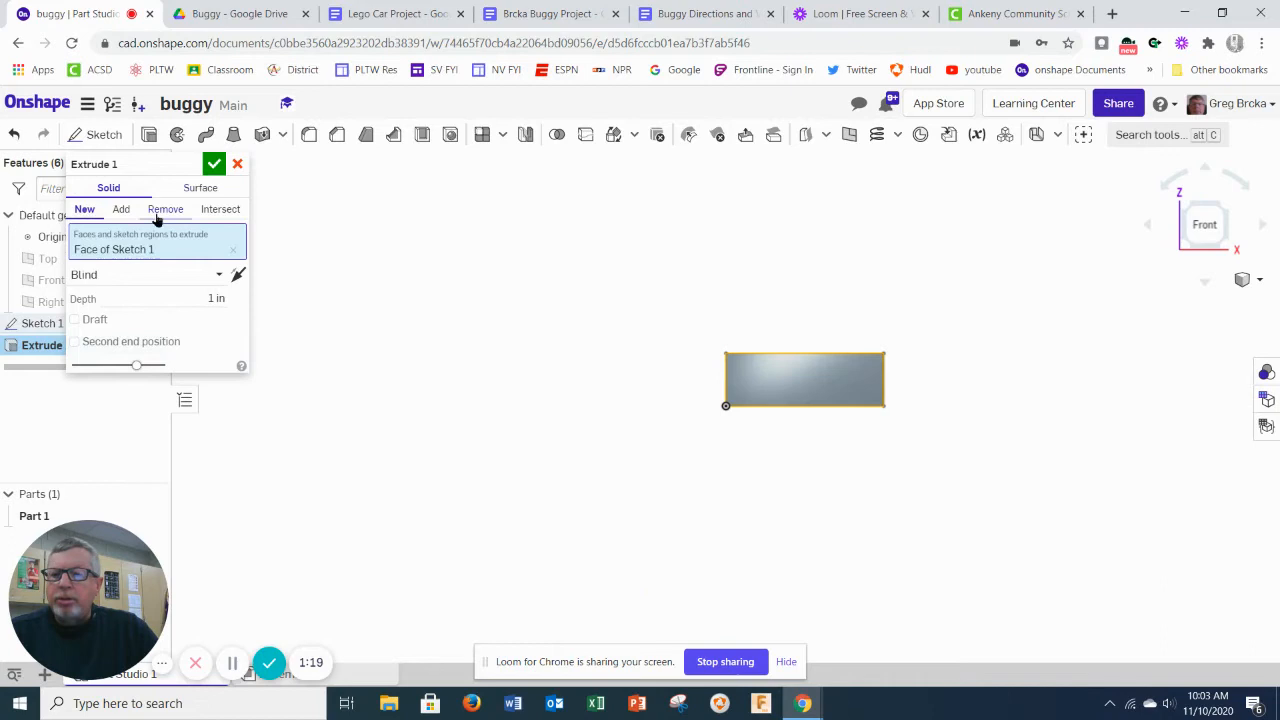
pyautogui.click(150, 298)
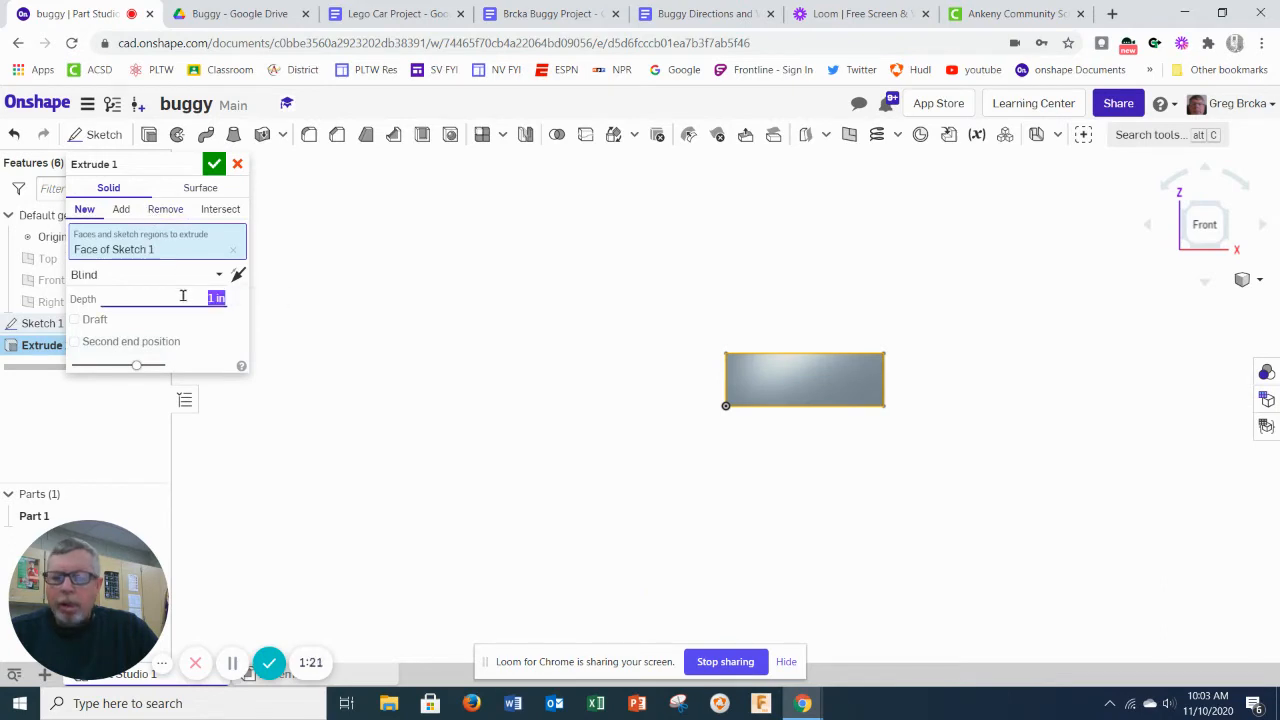
pyautogui.write('1.5 in')
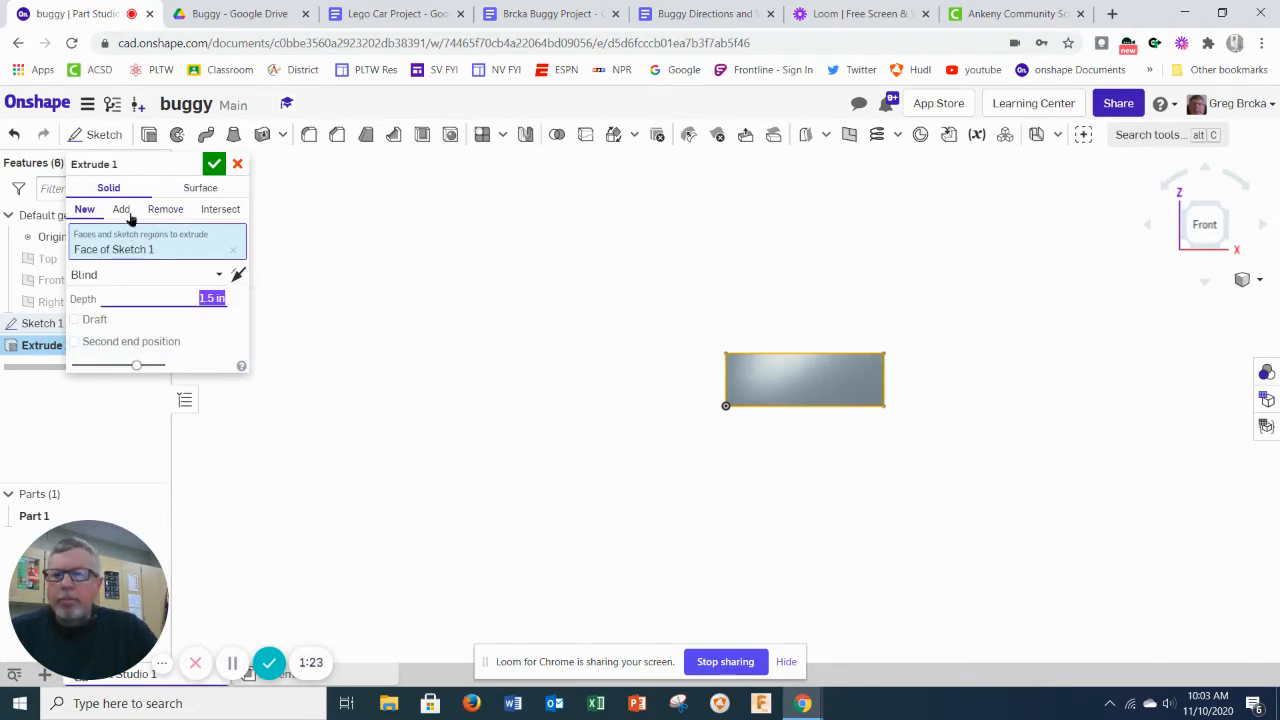
pyautogui.click(214, 163)
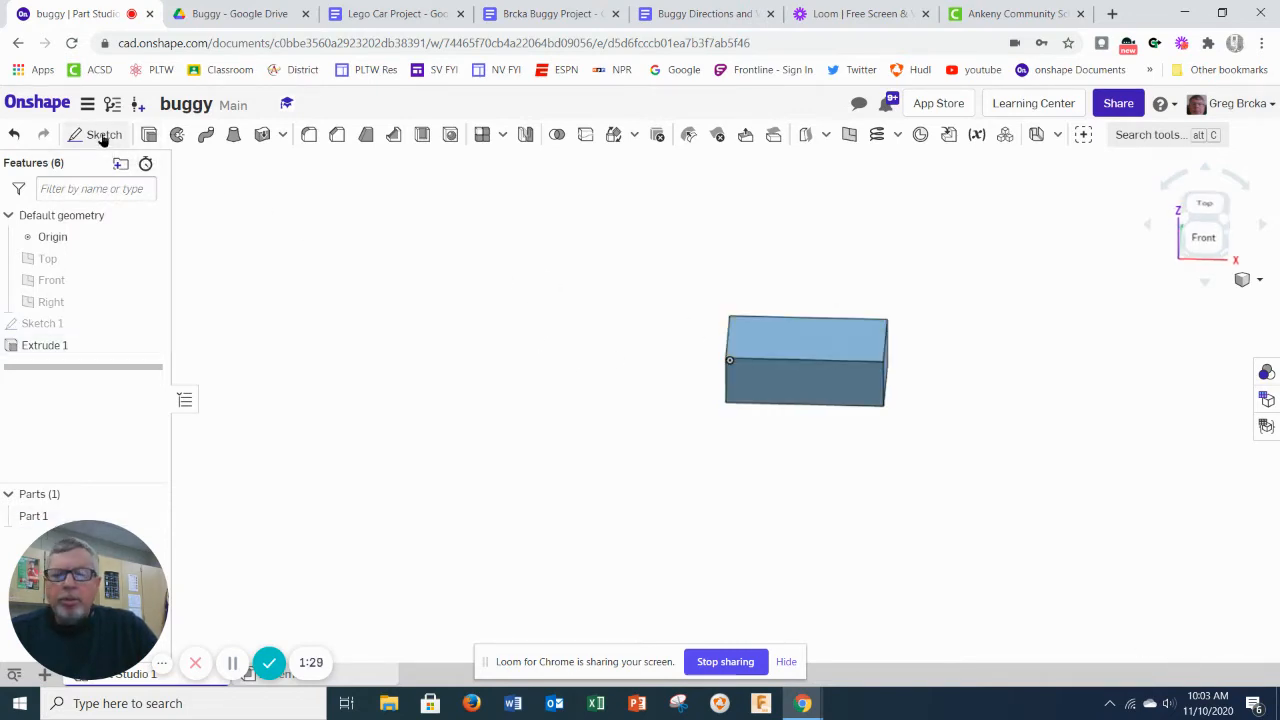
# Check the Blue Block Drawing in Drive, then return to the buggy Part Studio.
pyautogui.click(239, 13)
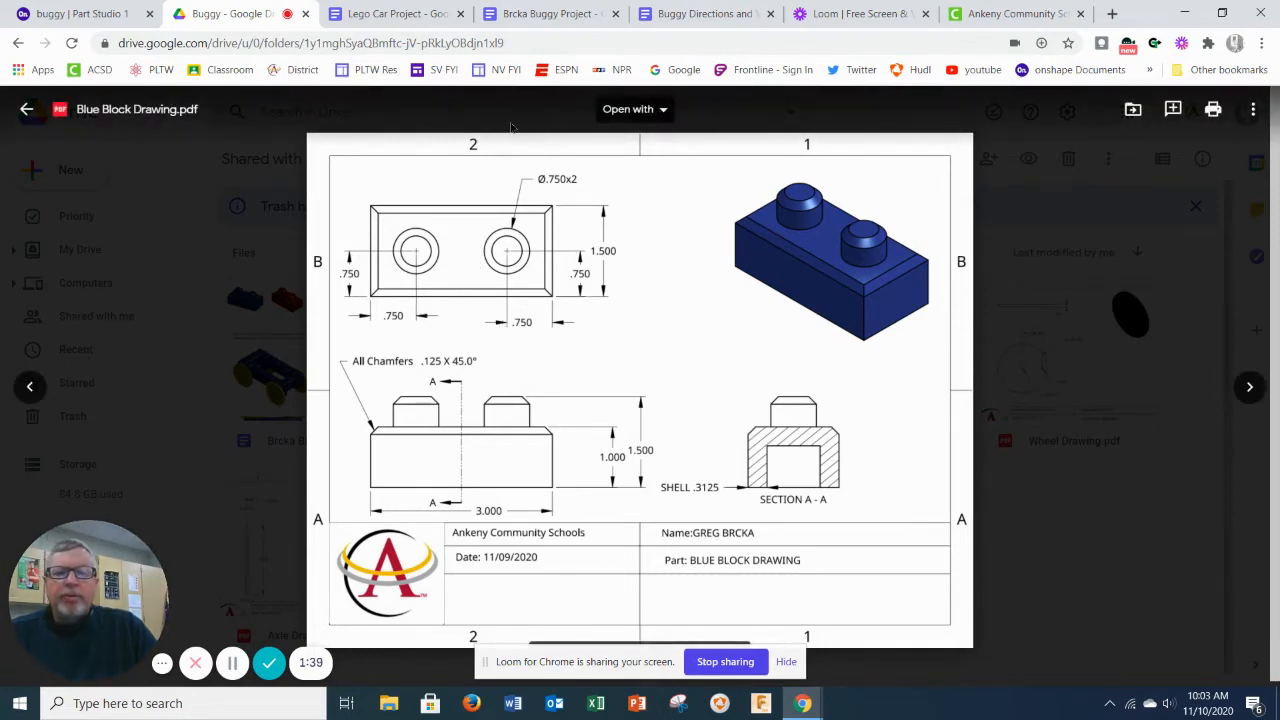
pyautogui.click(75, 13)
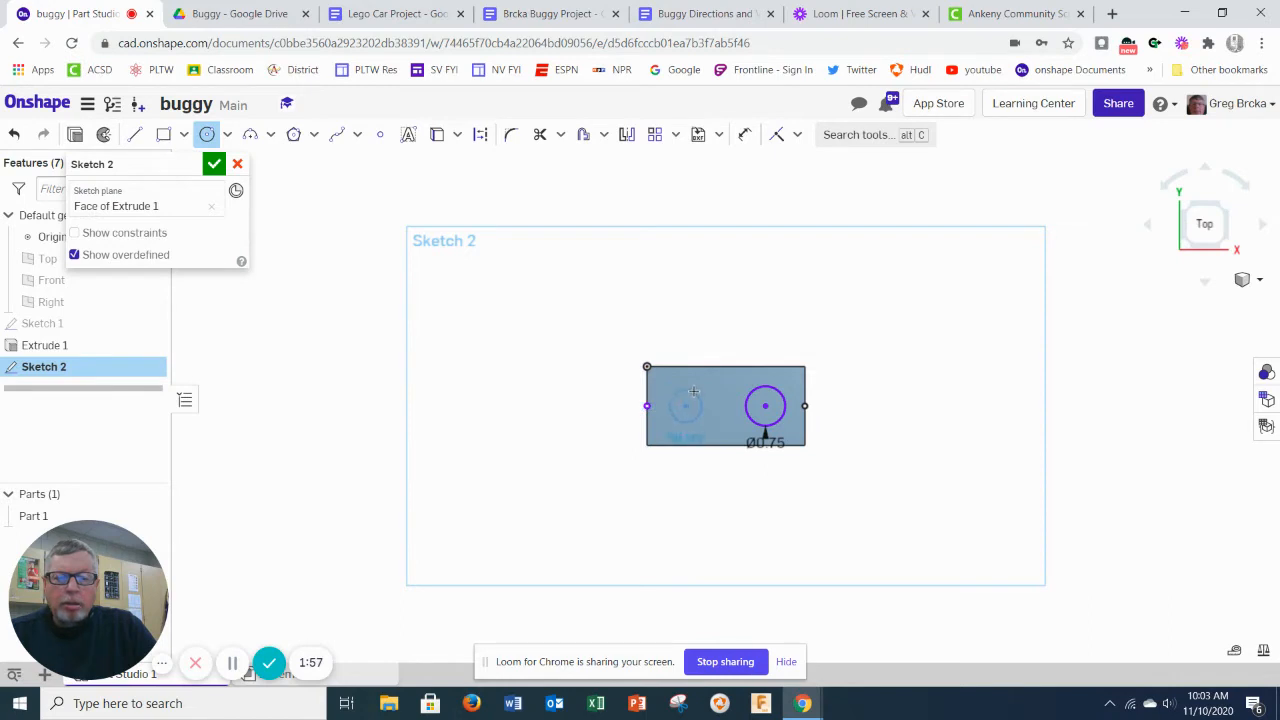
# Place the second 0.75 in circle on the block's top face.
pyautogui.click(685, 405)
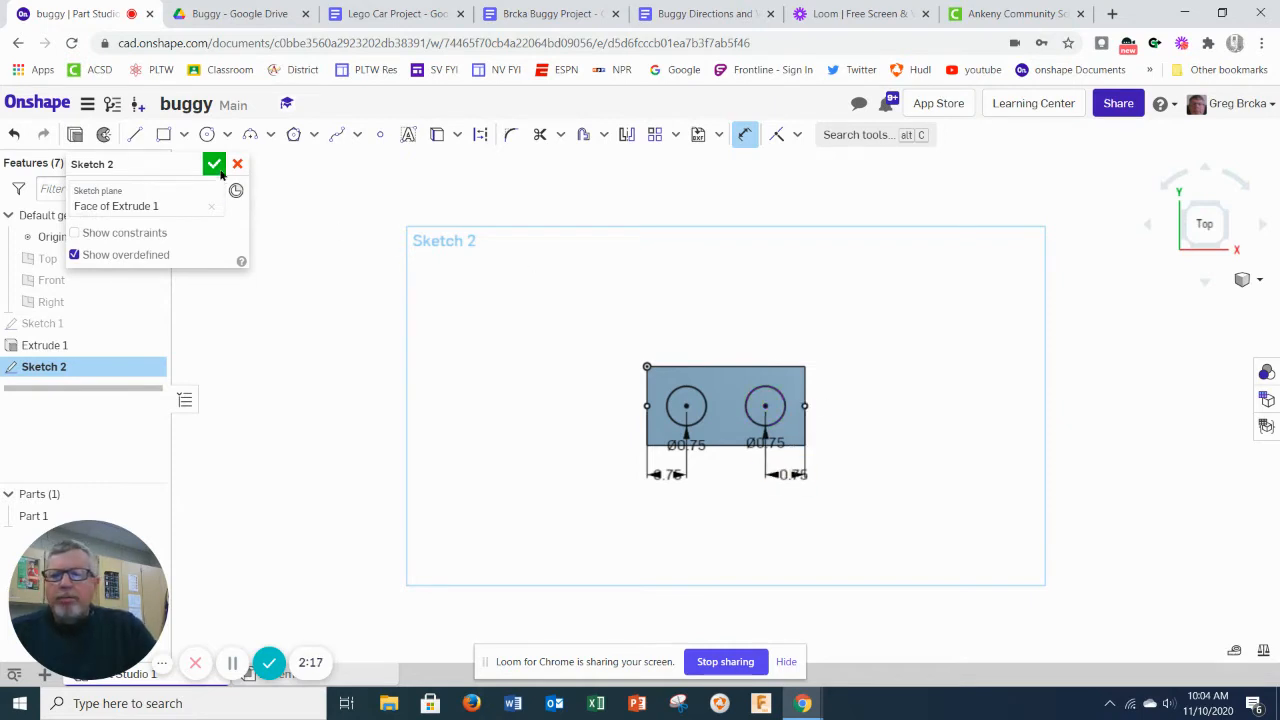
pyautogui.click(214, 163)
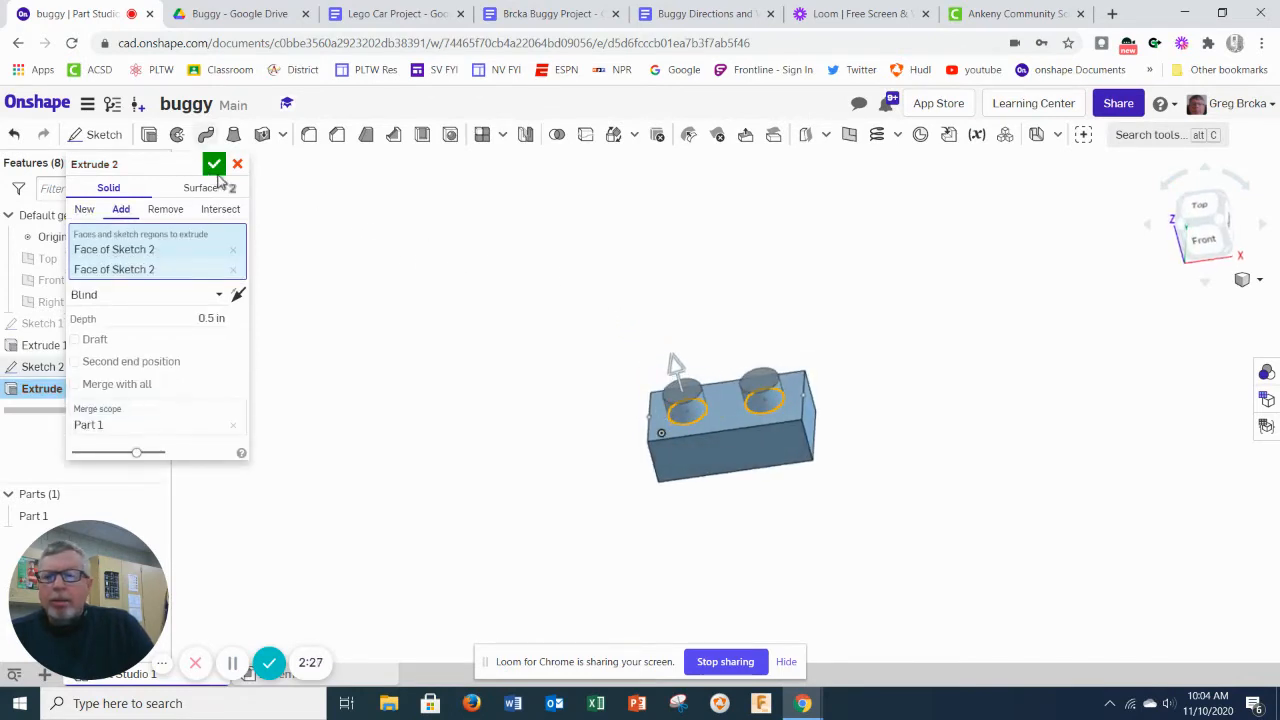
pyautogui.click(214, 164)
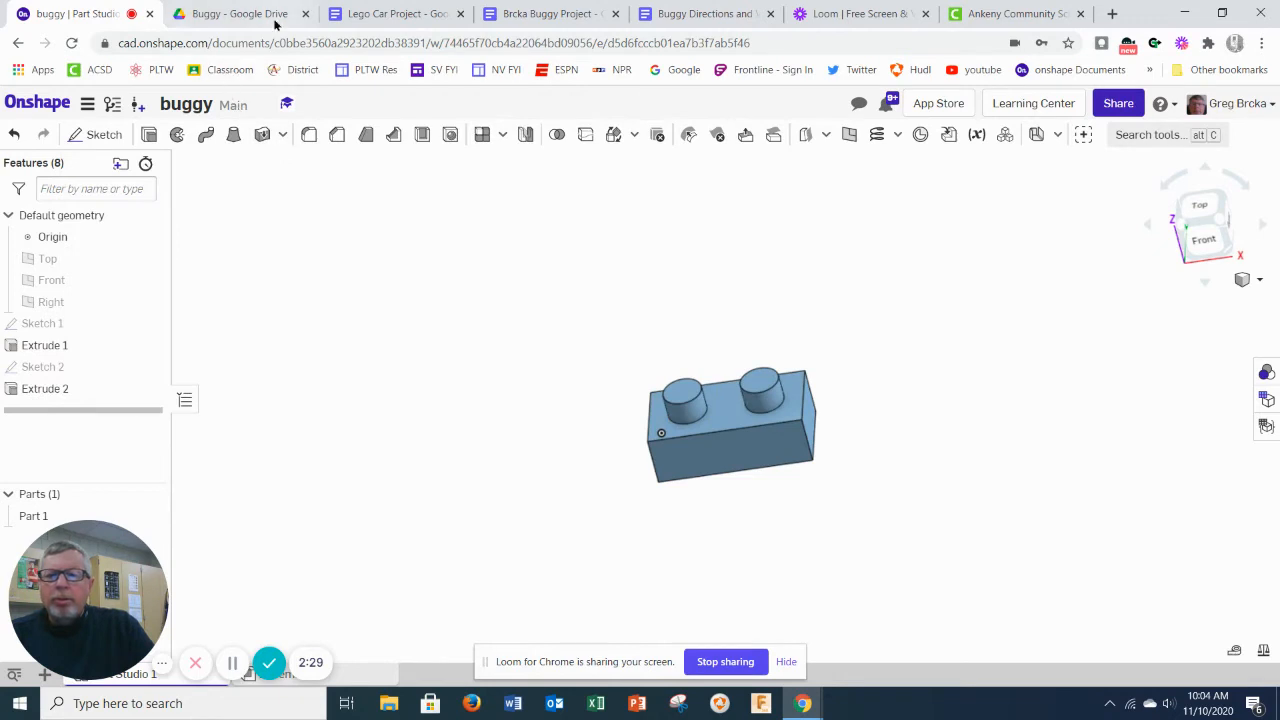
pyautogui.click(240, 13)
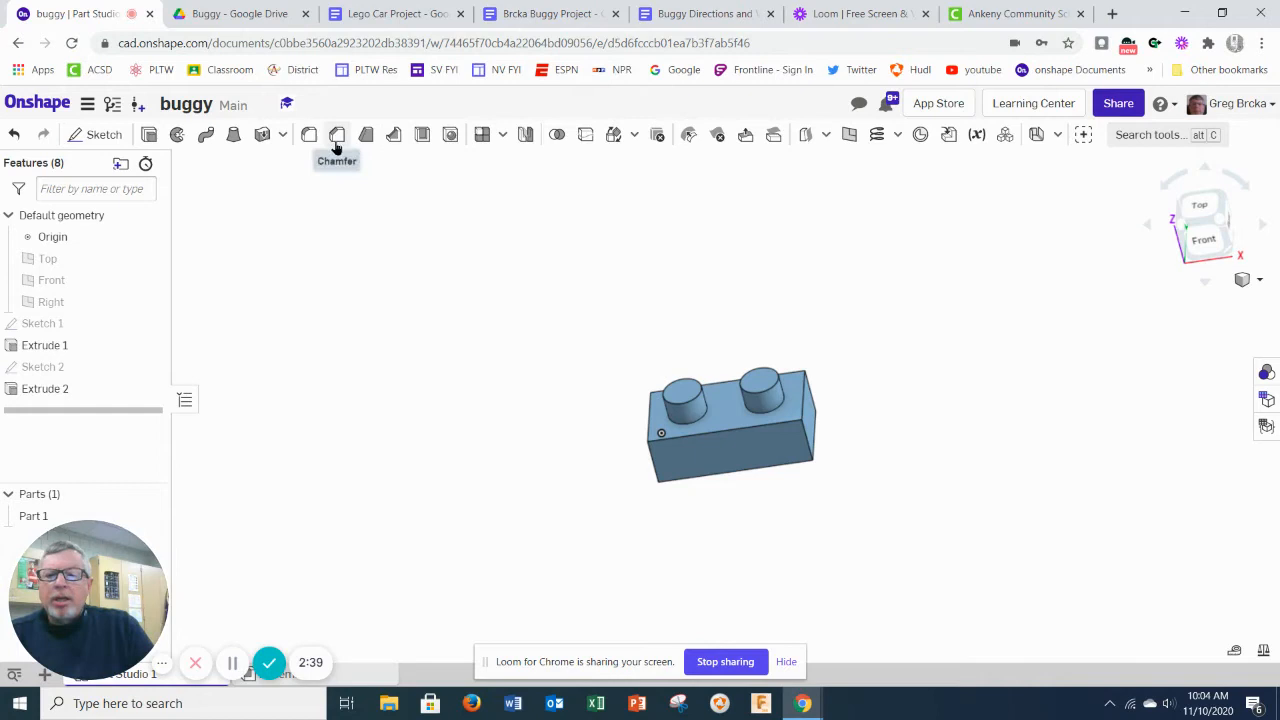
# Start Chamfer 1 on the brick, picking stud tops and edges, then clearing the selections.
pyautogui.click(336, 134)
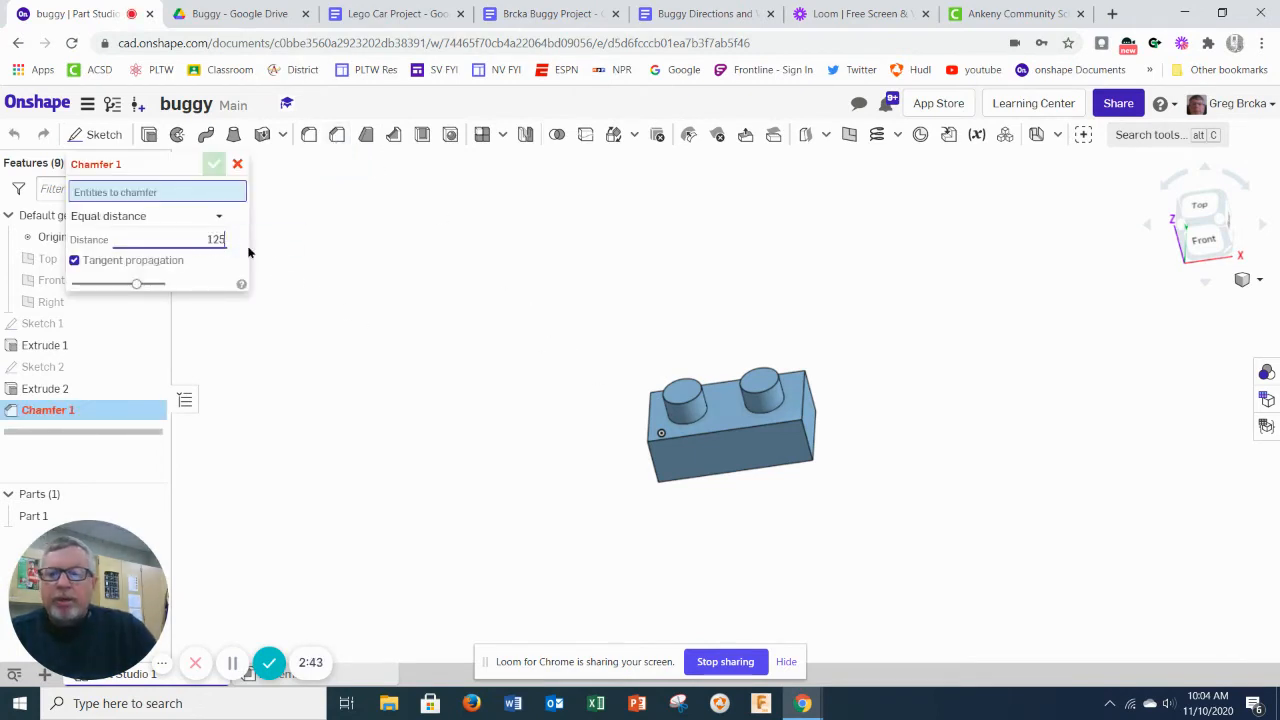
pyautogui.click(760, 383)
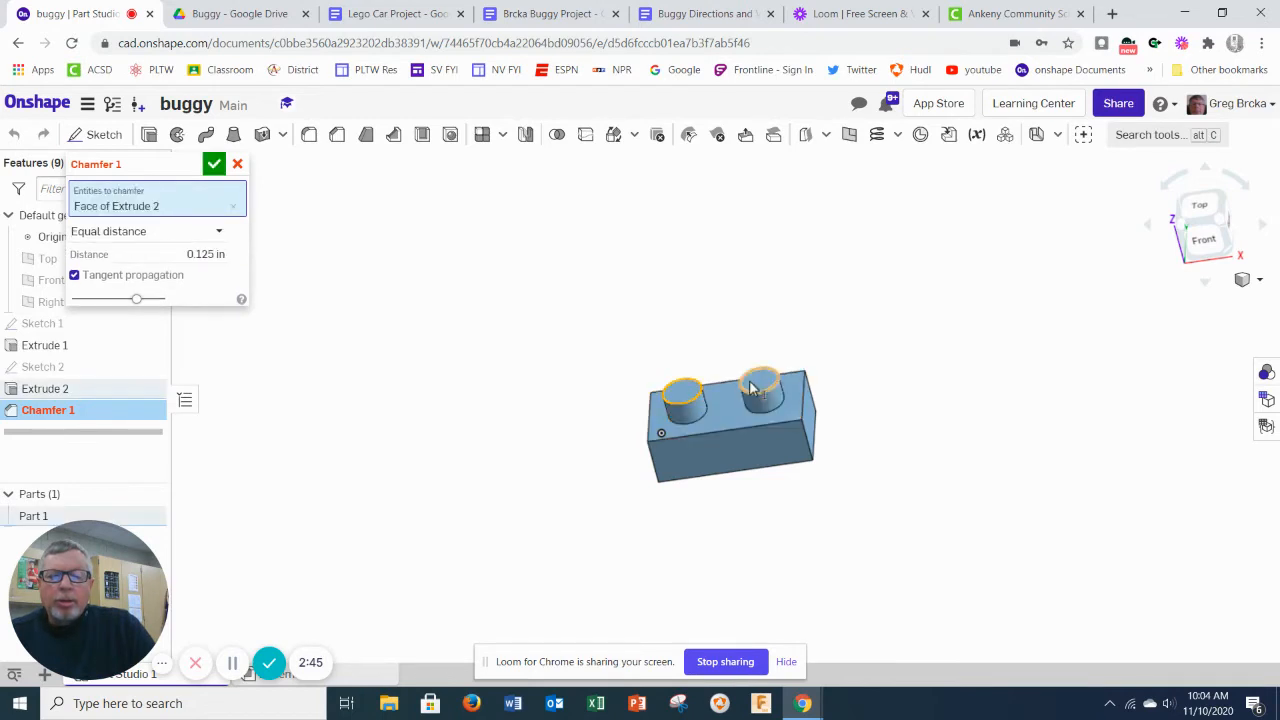
pyautogui.click(762, 378)
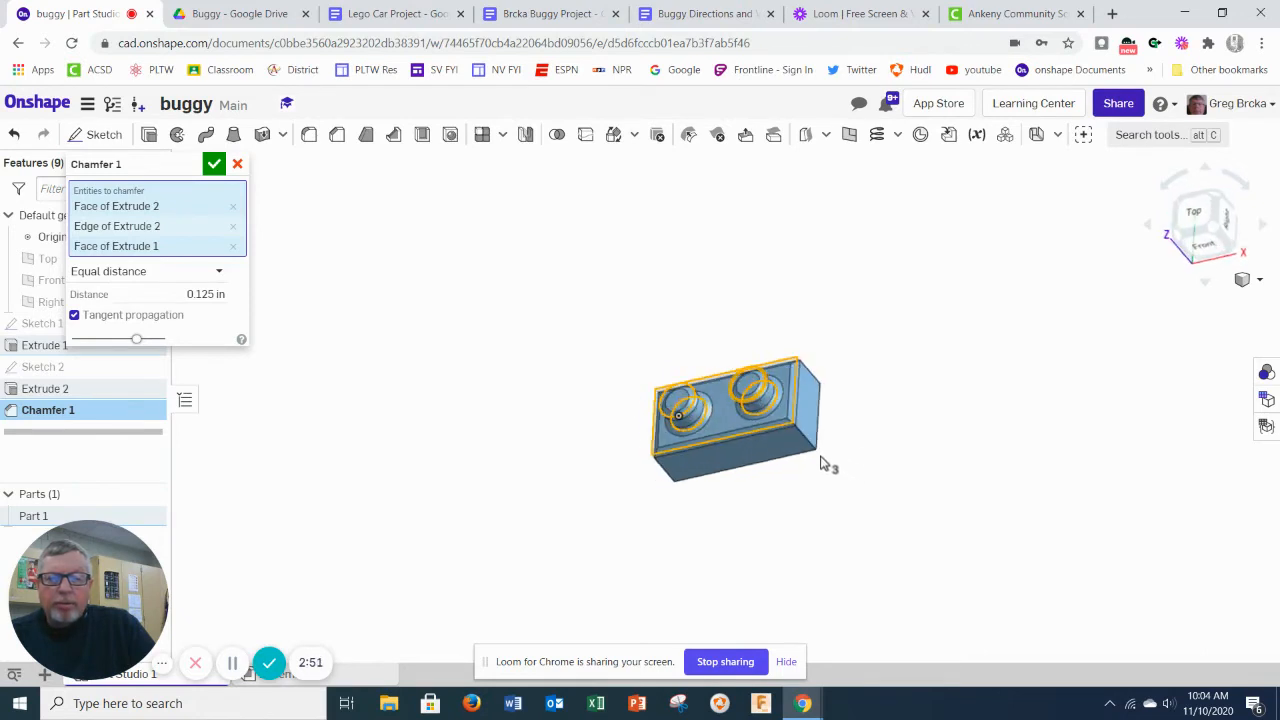
pyautogui.click(237, 164)
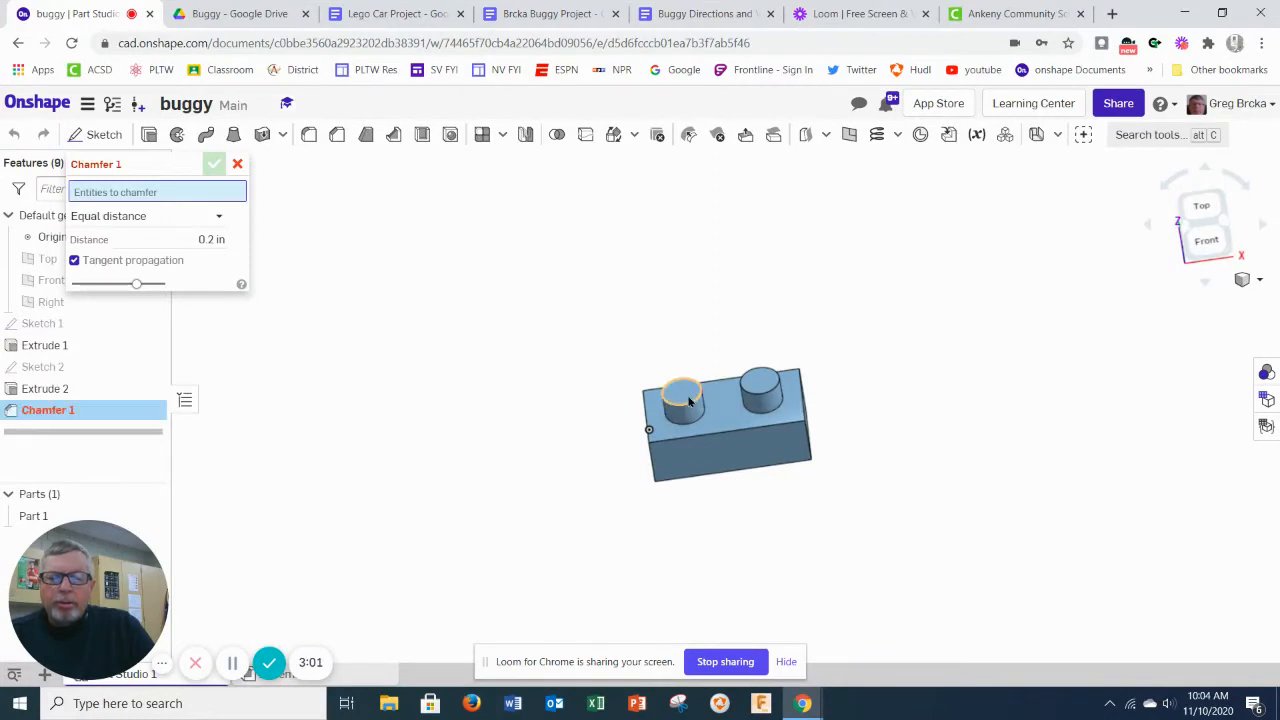
# Chamfer the brick and stud top edges by 0.125 in, then reopen the Blue Block Drawing.
pyautogui.click(762, 390)
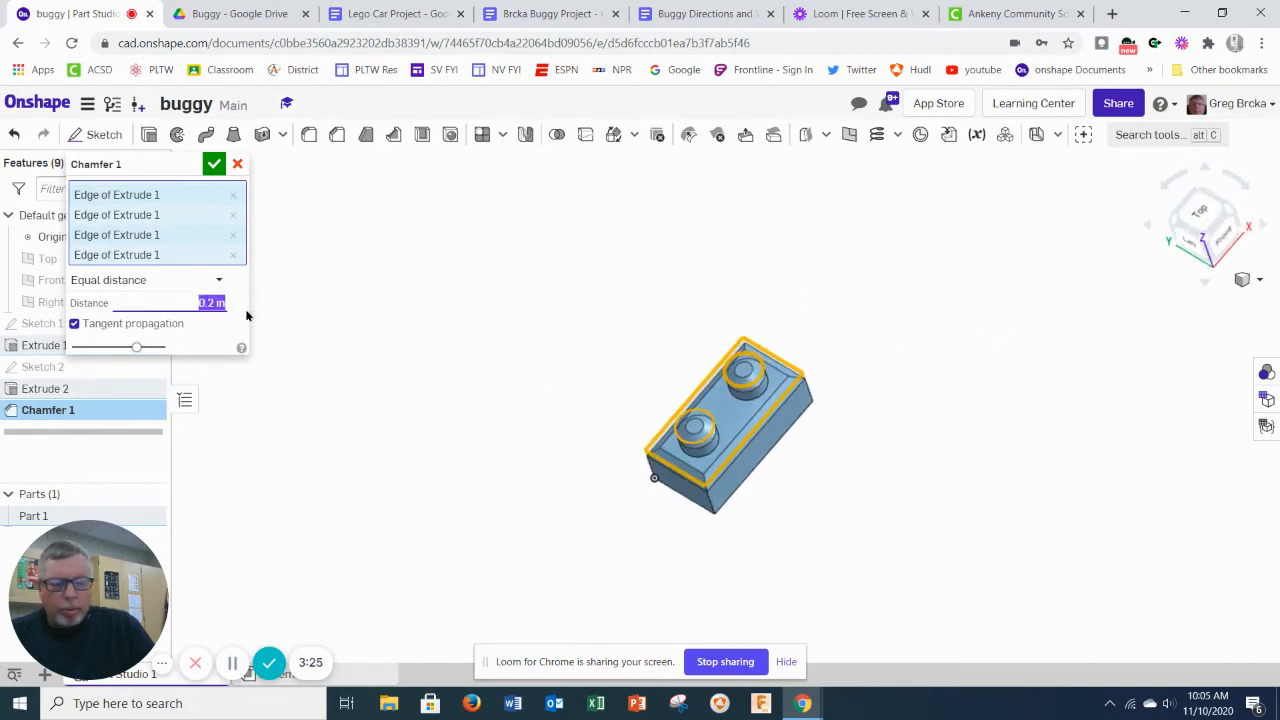
pyautogui.write('125')
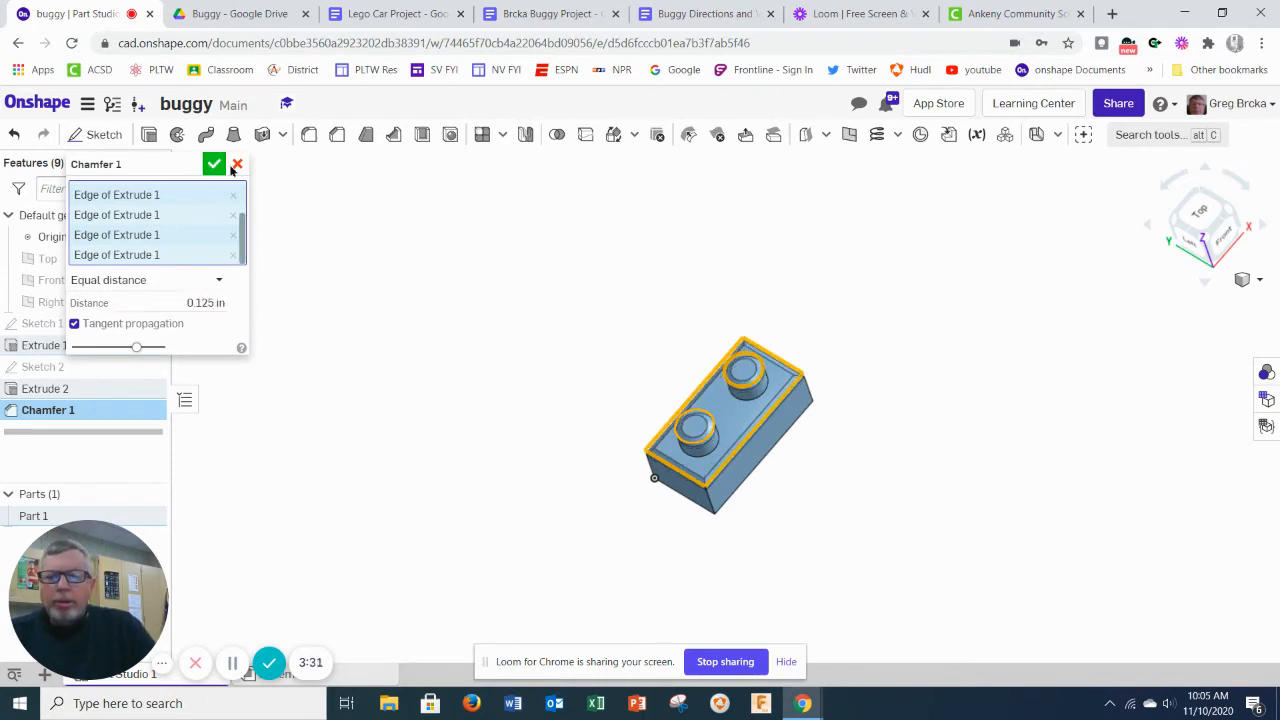
pyautogui.click(214, 164)
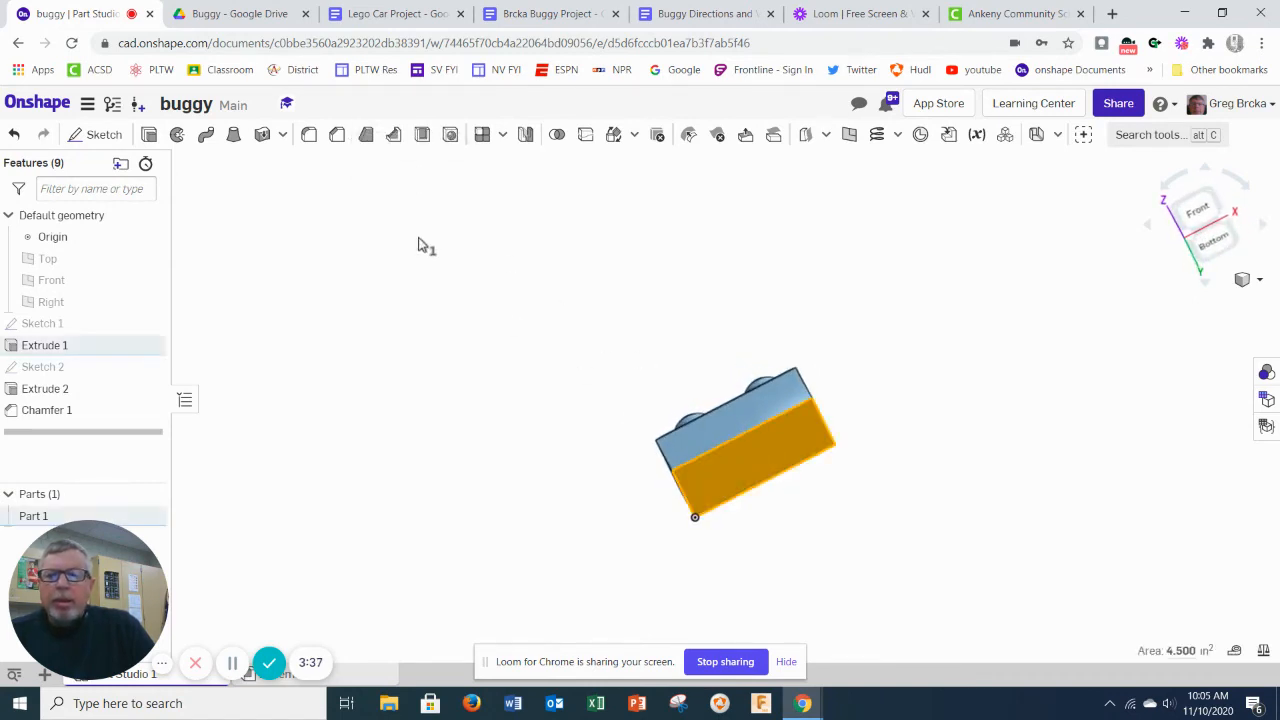
pyautogui.click(240, 13)
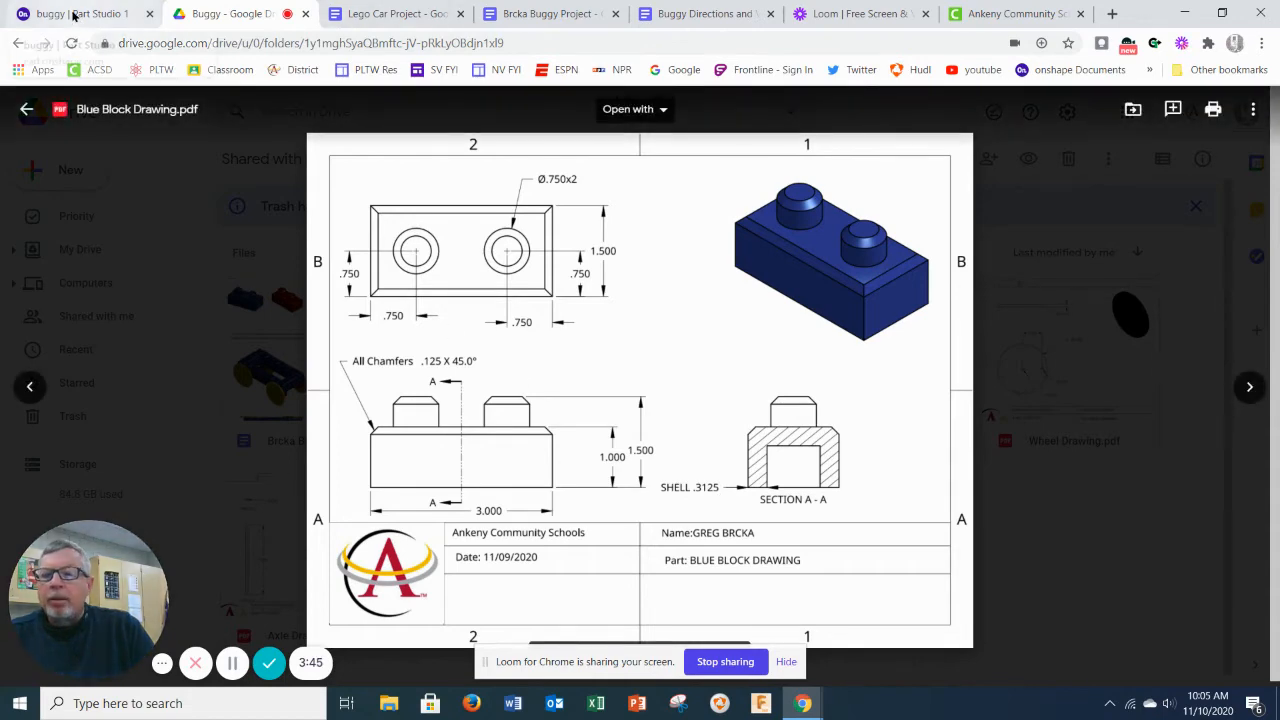
# Shell the brick from its bottom face with 0.3125 in walls.
pyautogui.click(75, 13)
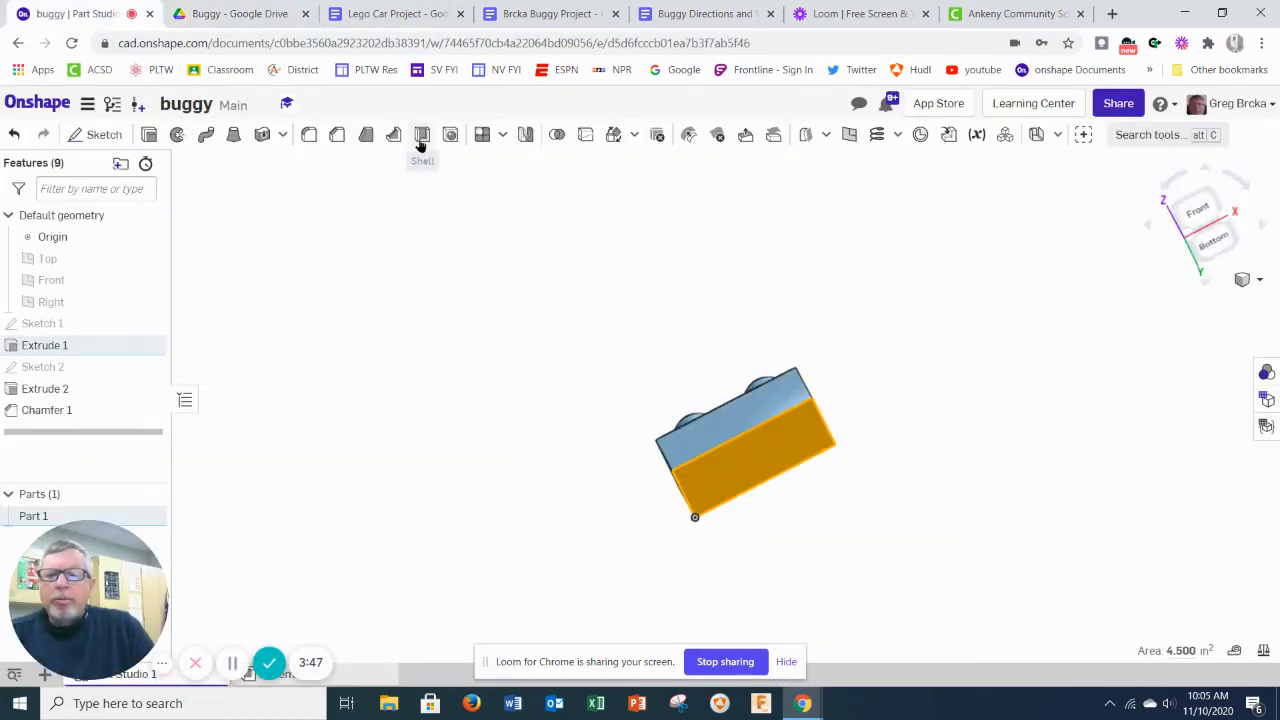
pyautogui.click(421, 134)
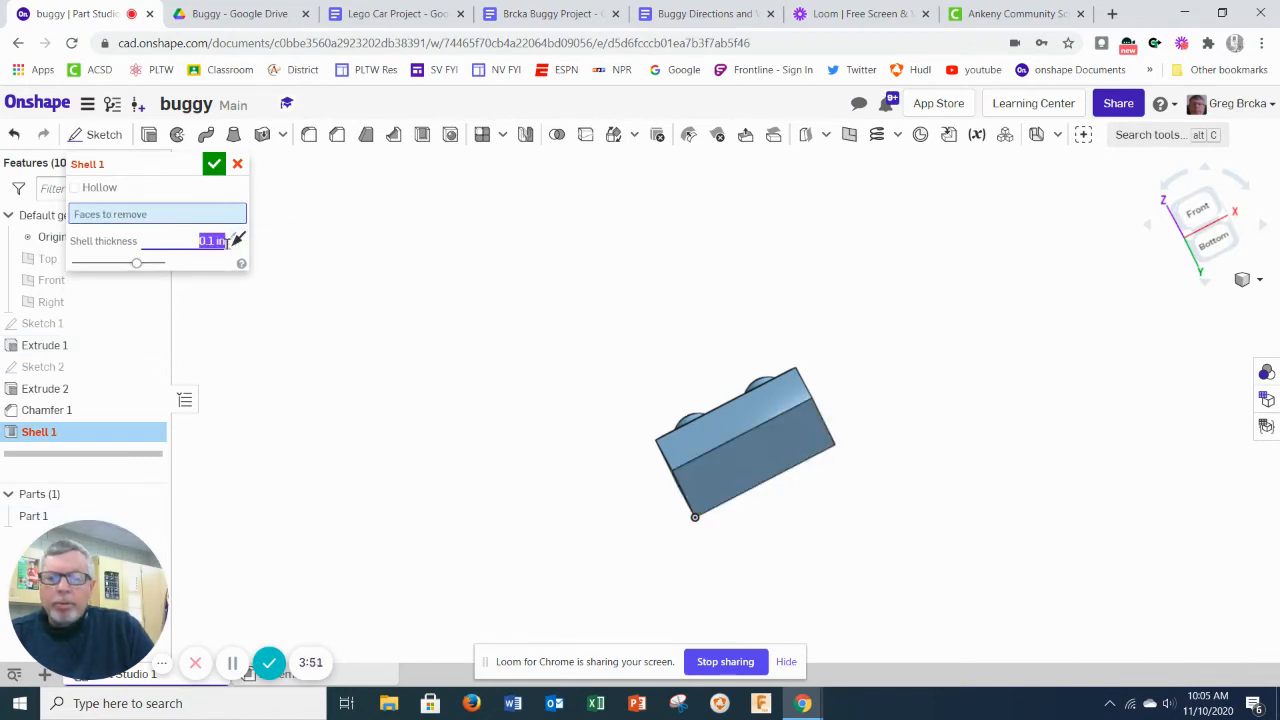
pyautogui.write('3125')
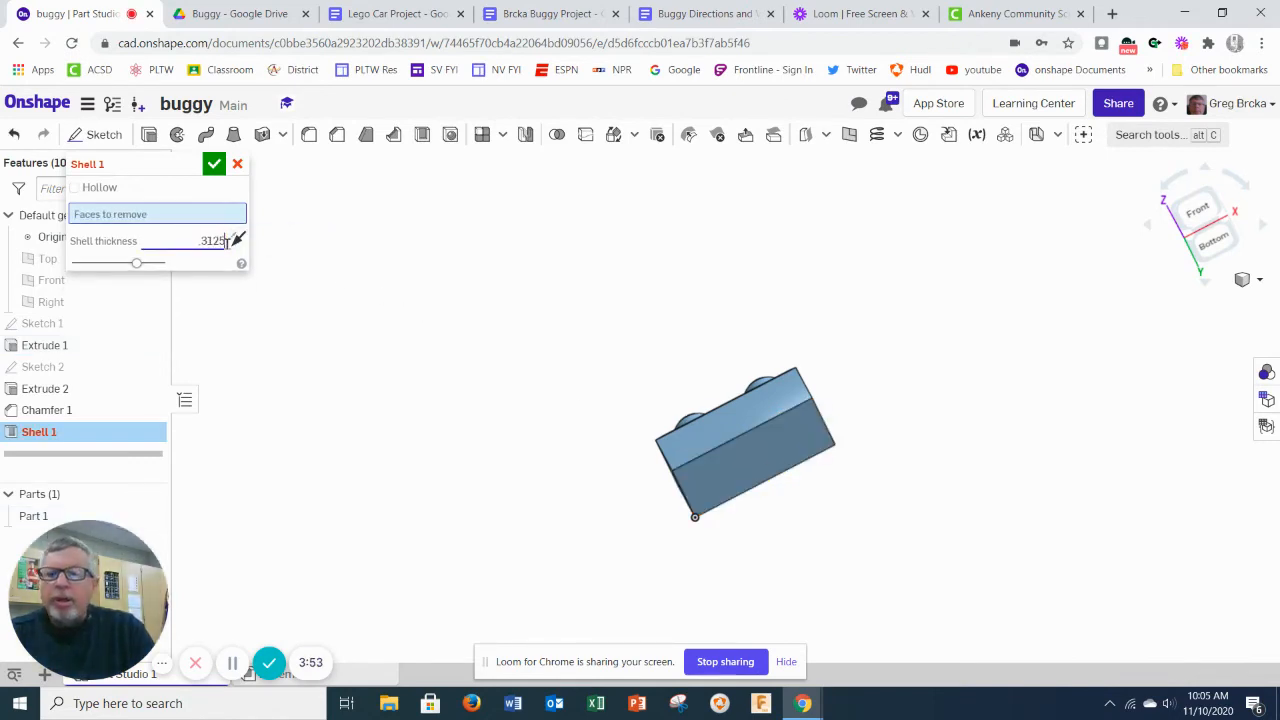
pyautogui.click(745, 455)
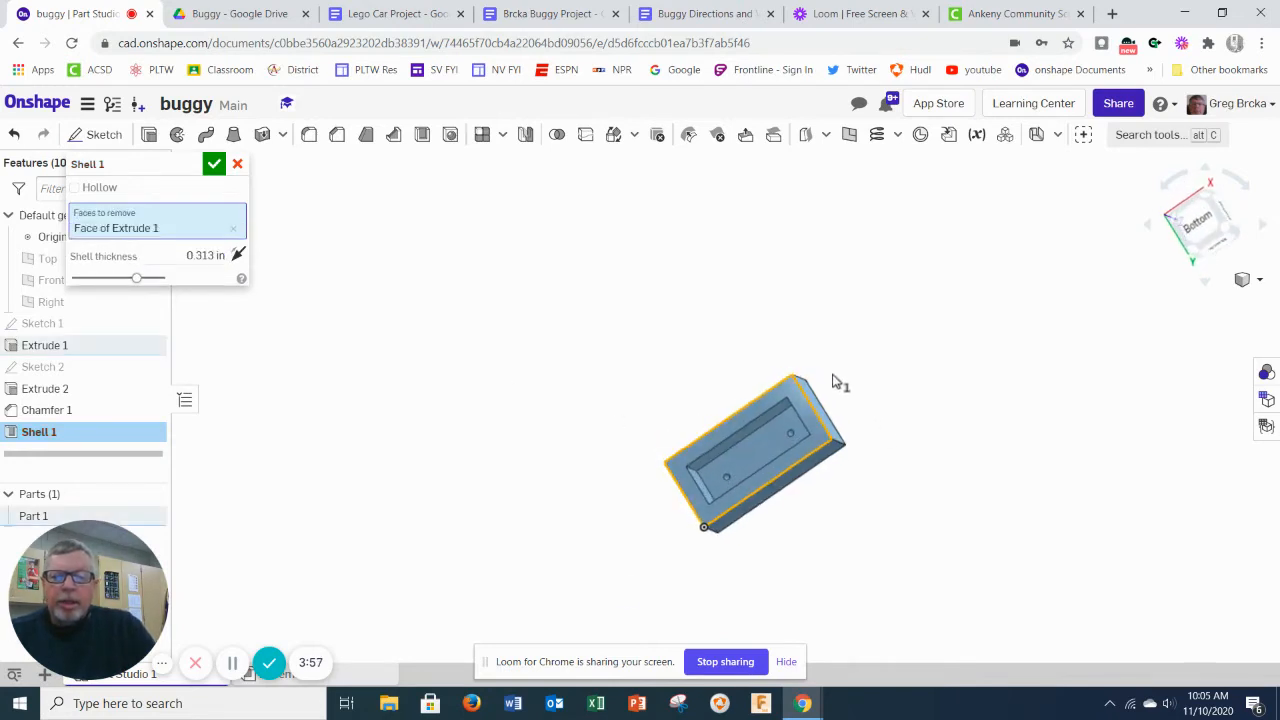
pyautogui.click(214, 163)
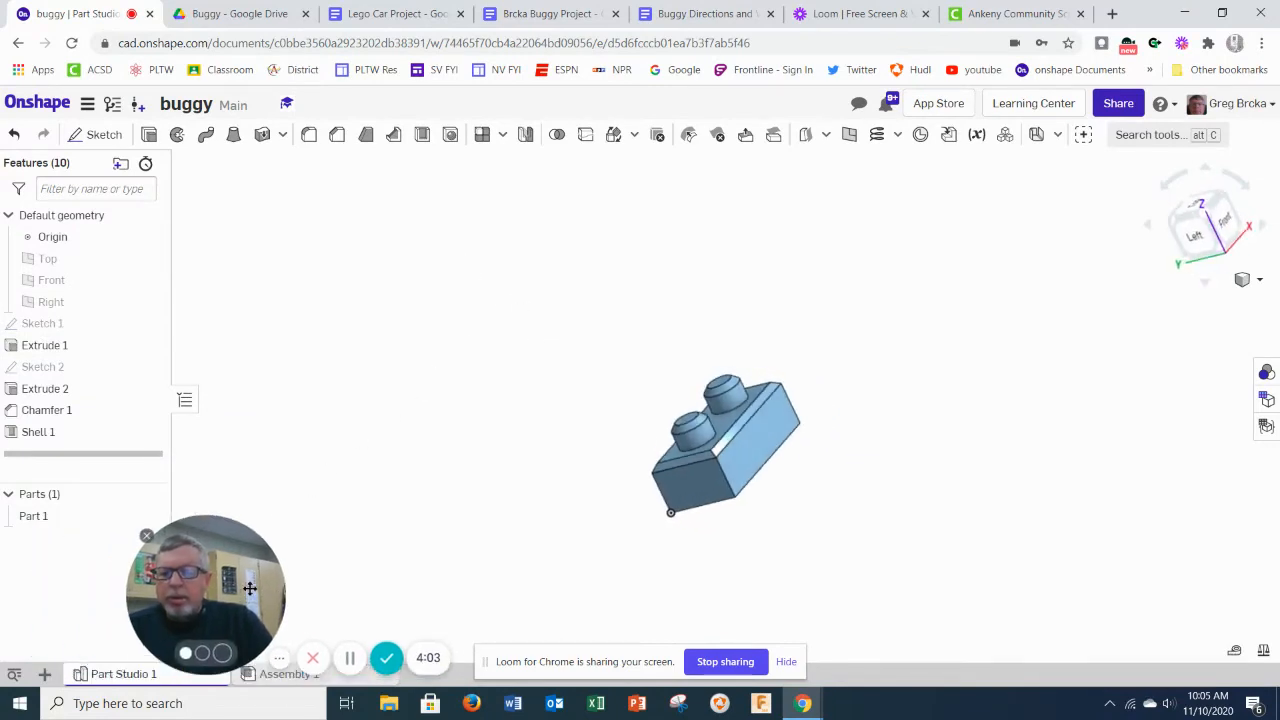
pyautogui.click(240, 13)
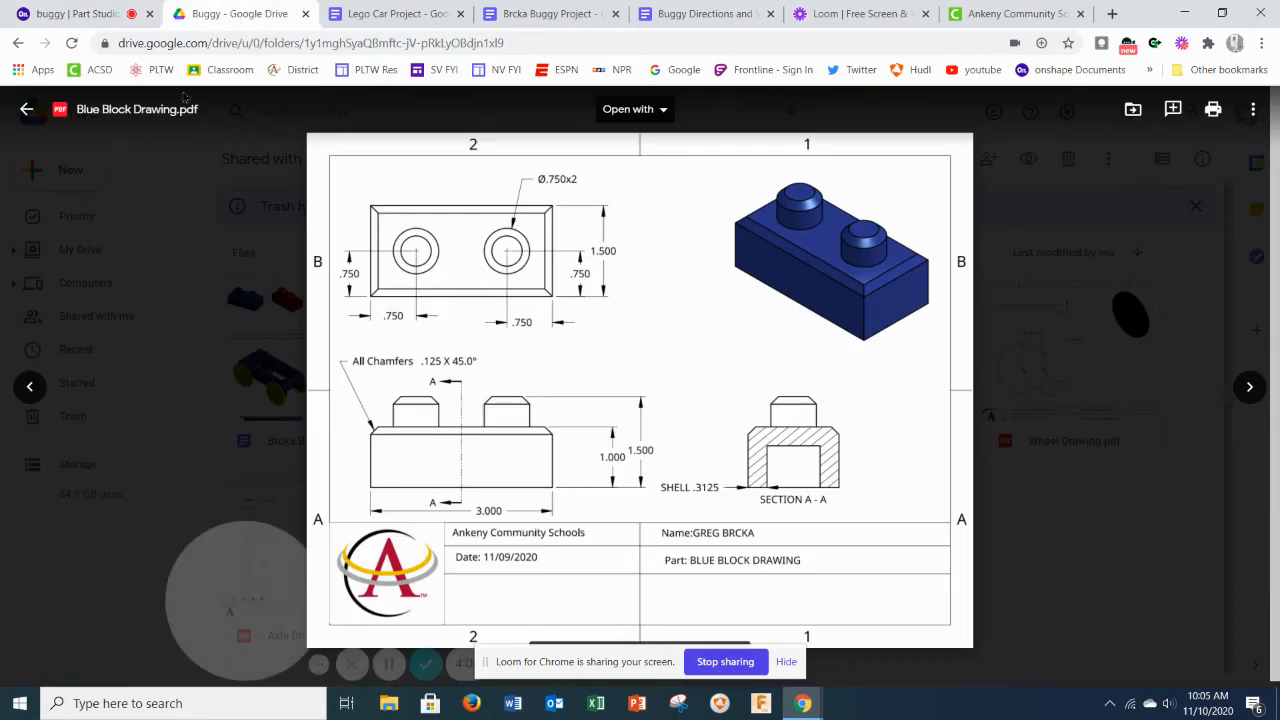
pyautogui.click(26, 109)
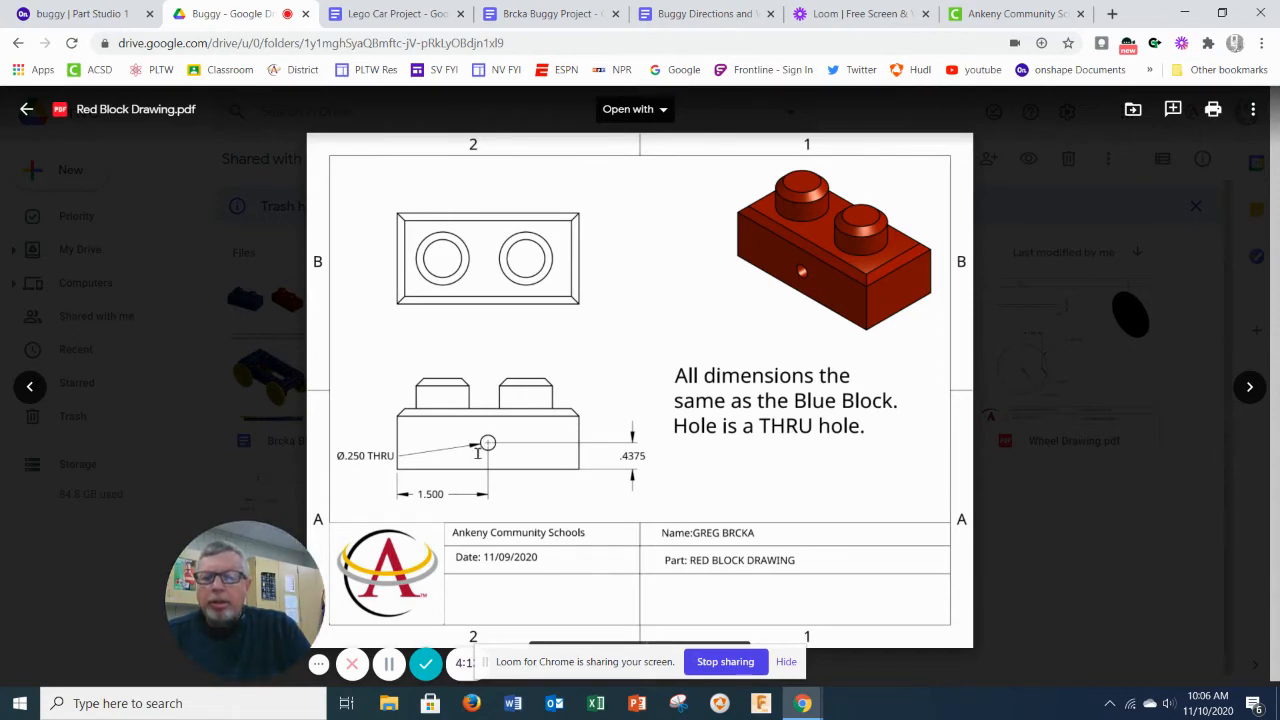
pyautogui.click(80, 13)
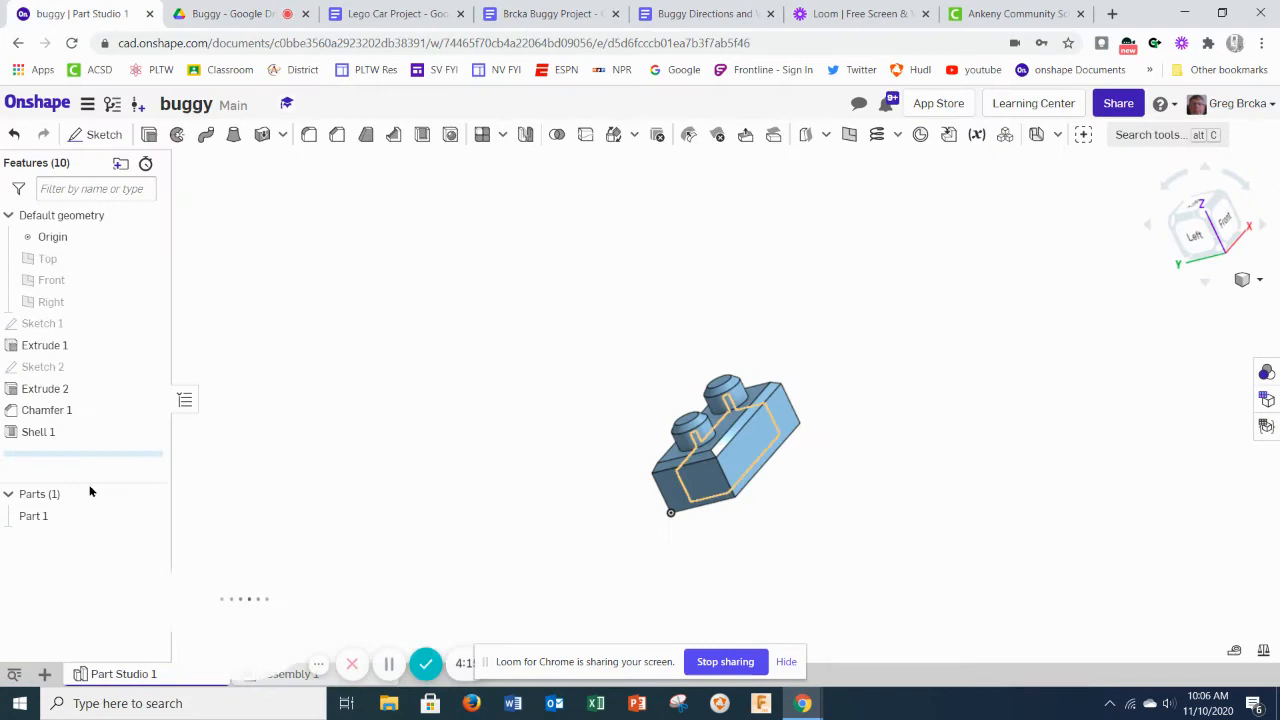
# Copy Part 1 with a Transform 4.51 in up along Z, creating Part 2.
pyautogui.rightClick(33, 515)
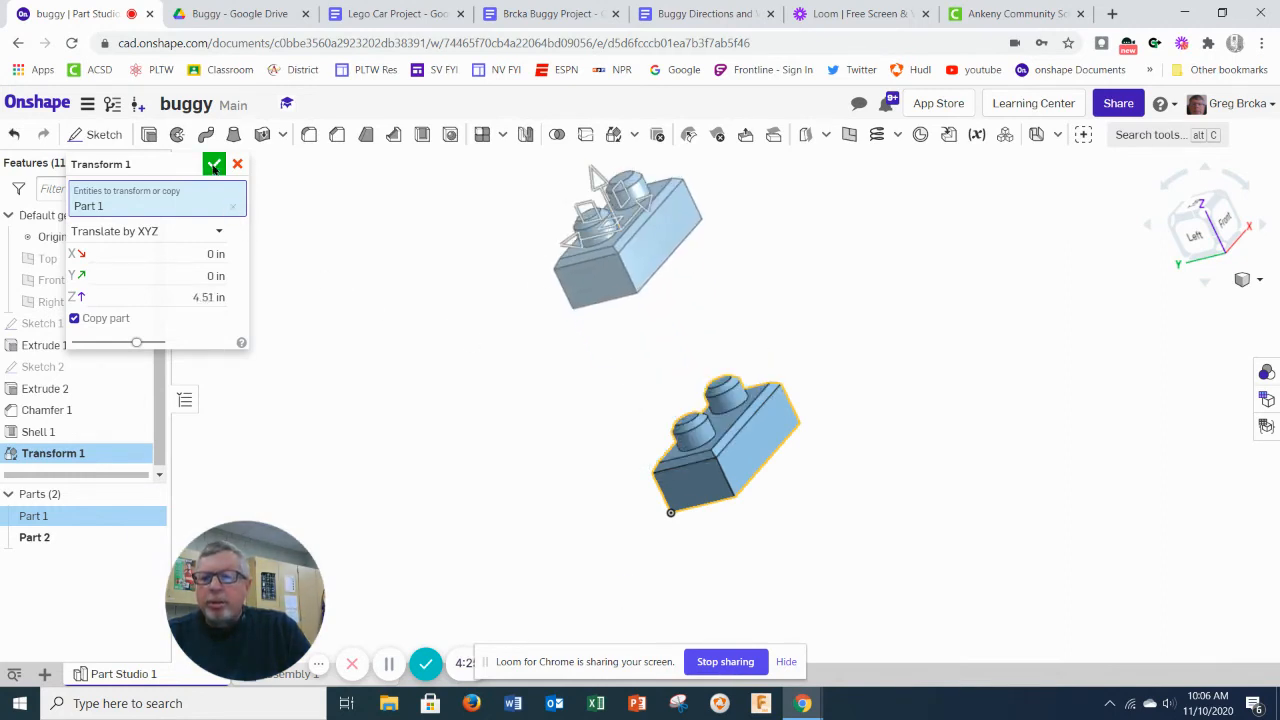
pyautogui.click(214, 163)
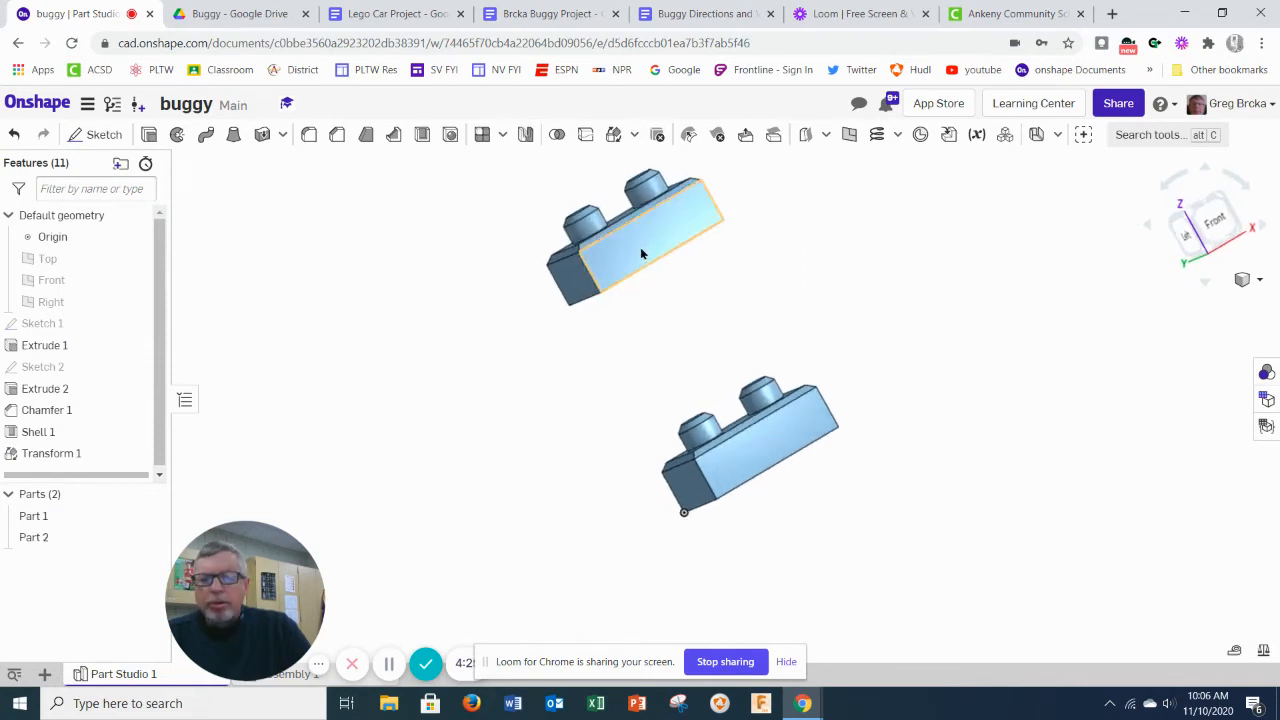
pyautogui.rightClick(635, 240)
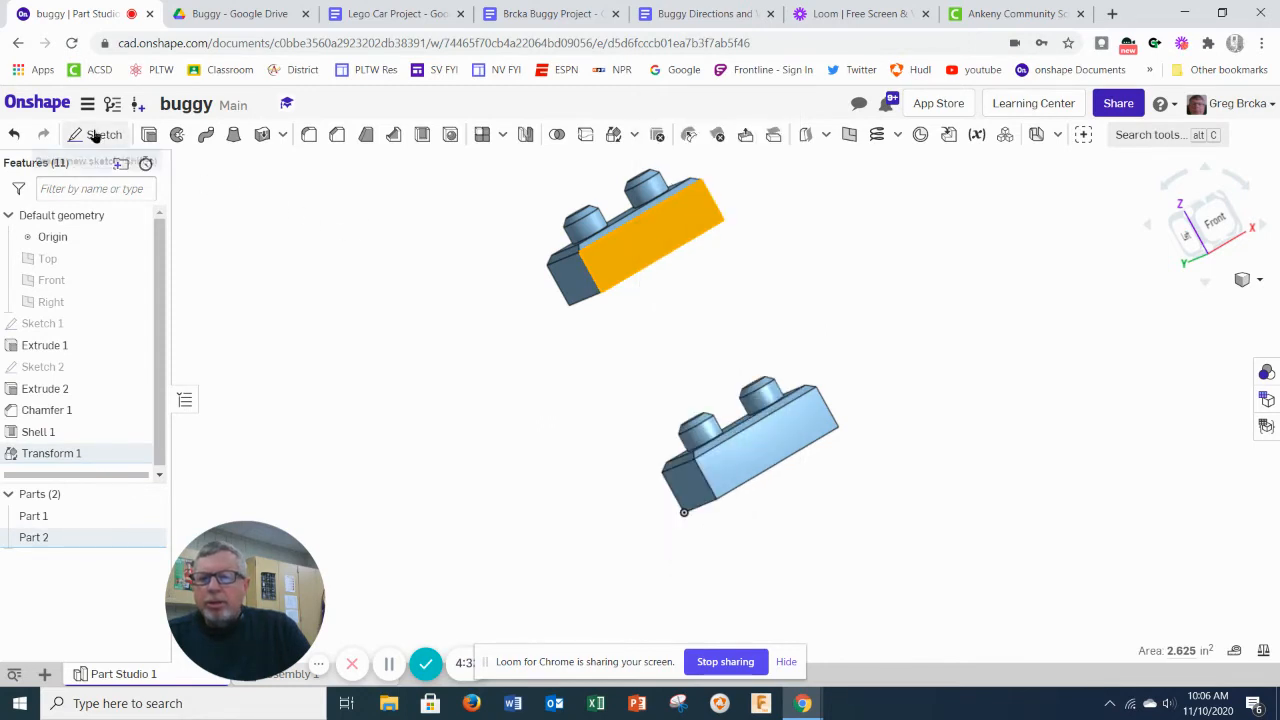
# Sketch a Ø0.25 in circle on the copied brick's front face and start Extrude 3.
pyautogui.click(104, 134)
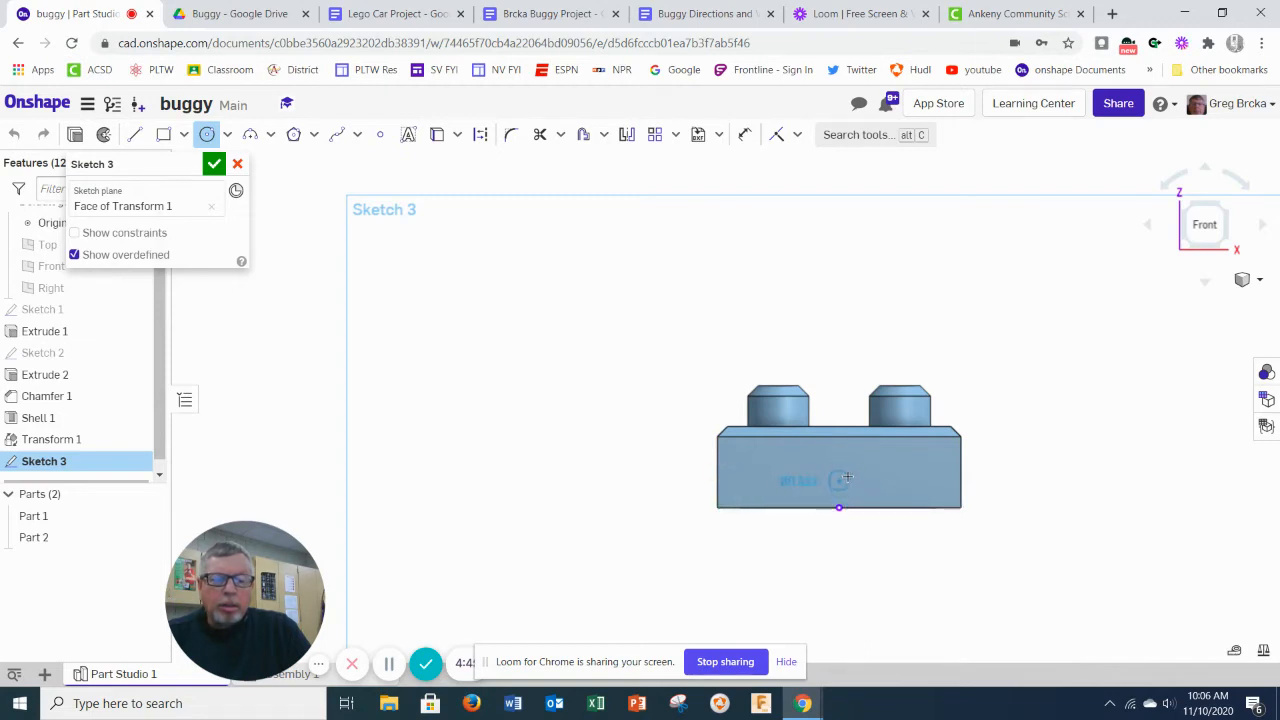
pyautogui.click(838, 481)
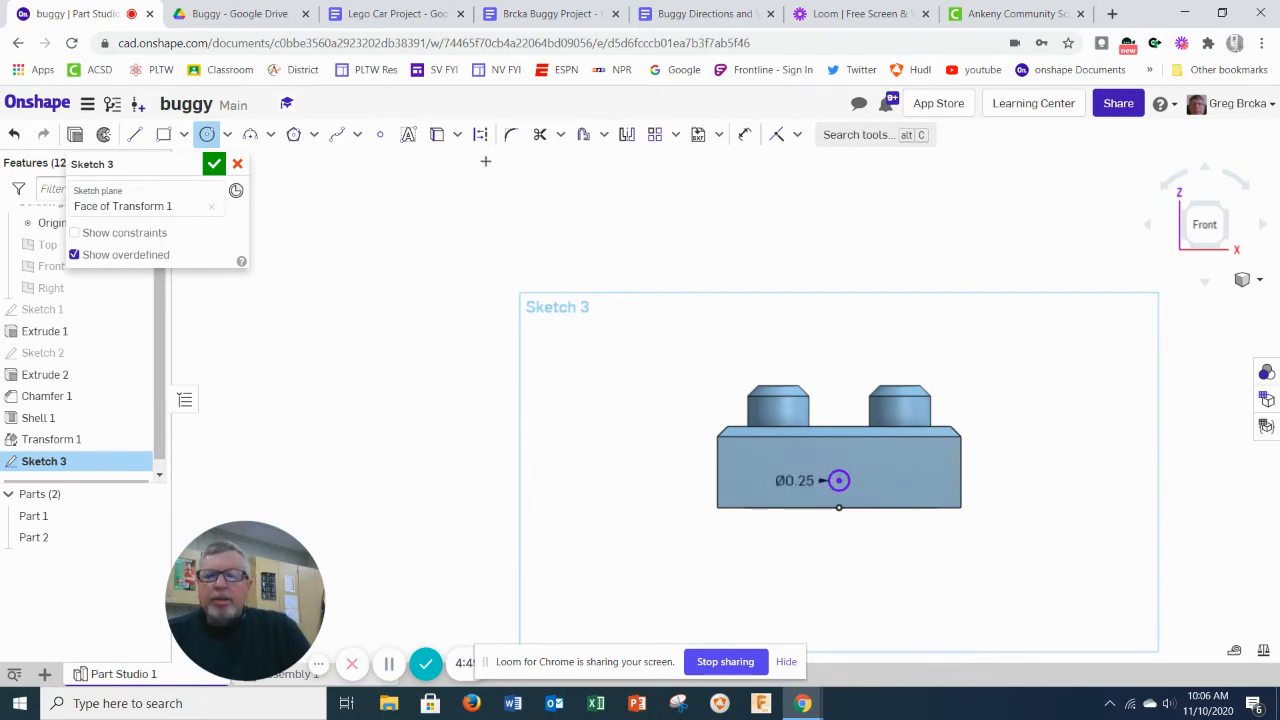
pyautogui.click(240, 13)
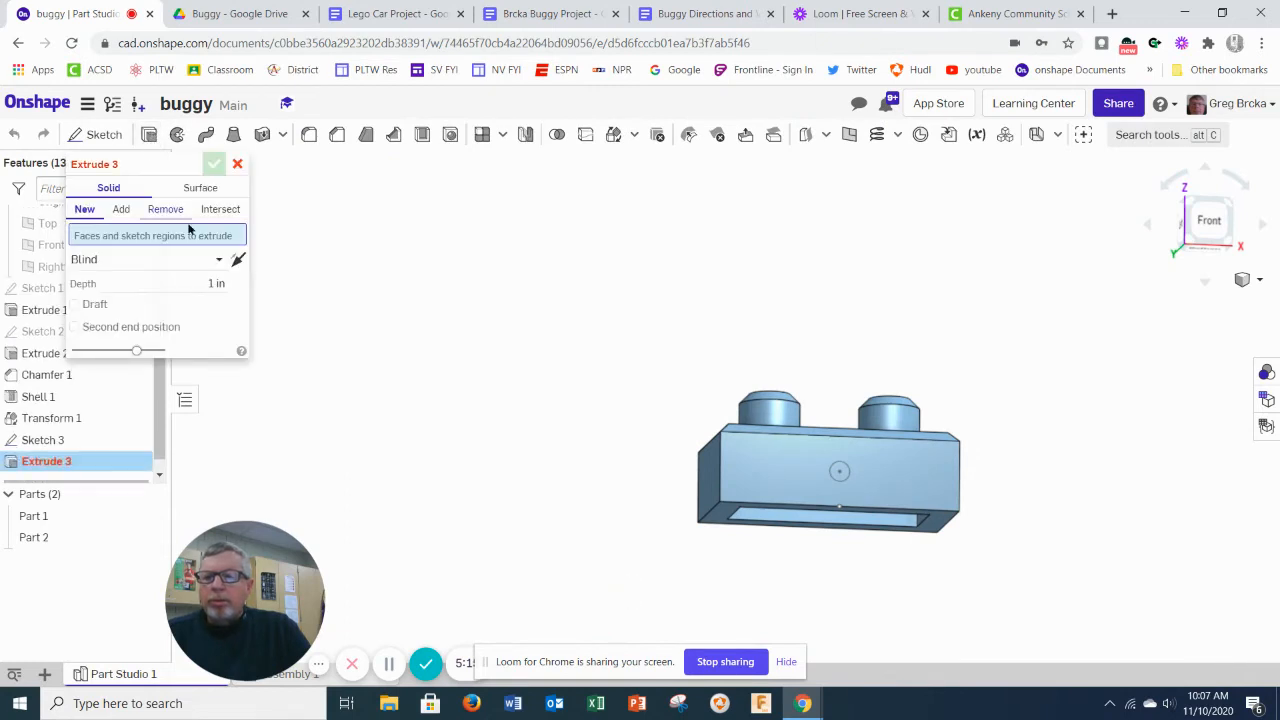
# Set Extrude 3 to Remove on the circle and cut Through all of Part 2.
pyautogui.click(165, 209)
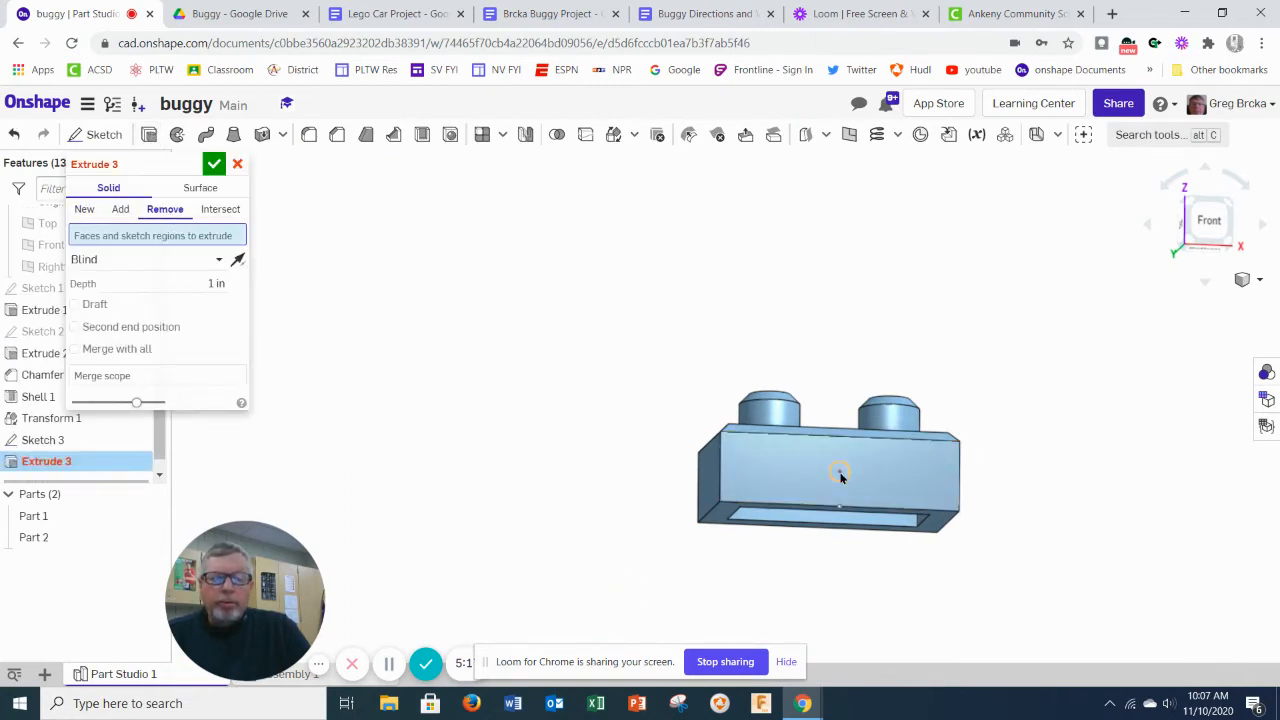
pyautogui.click(838, 483)
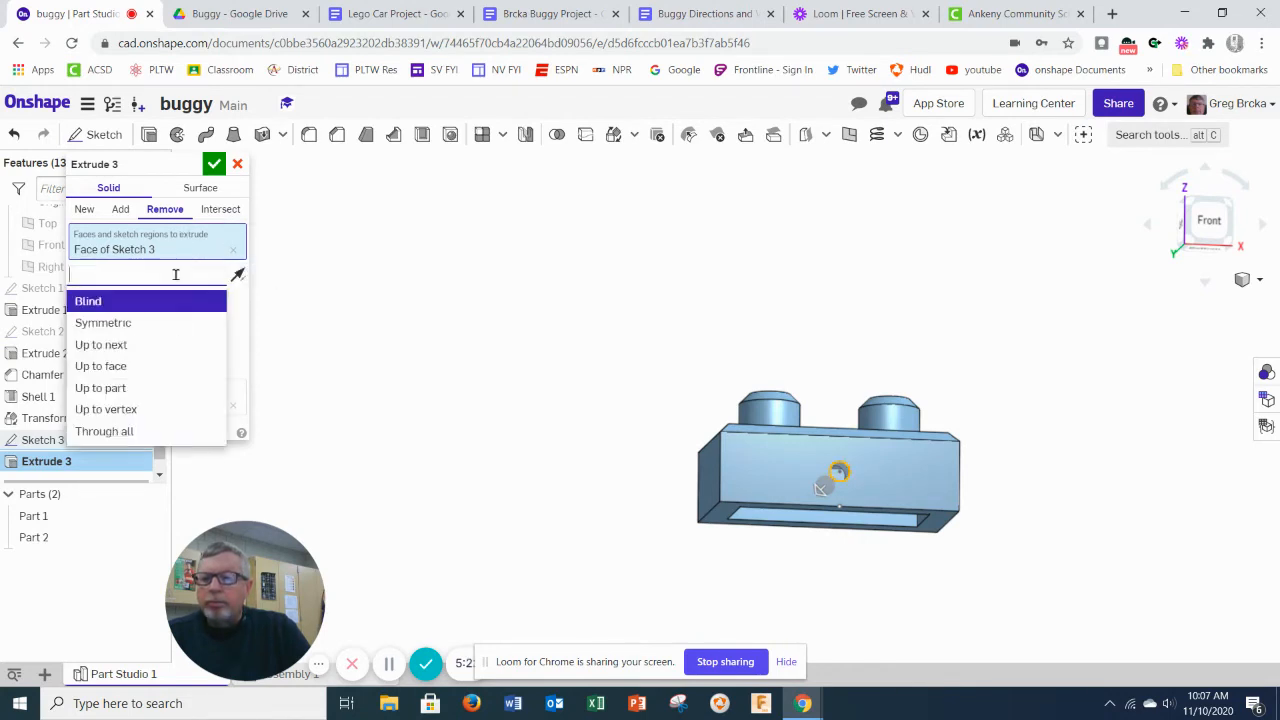
pyautogui.click(104, 431)
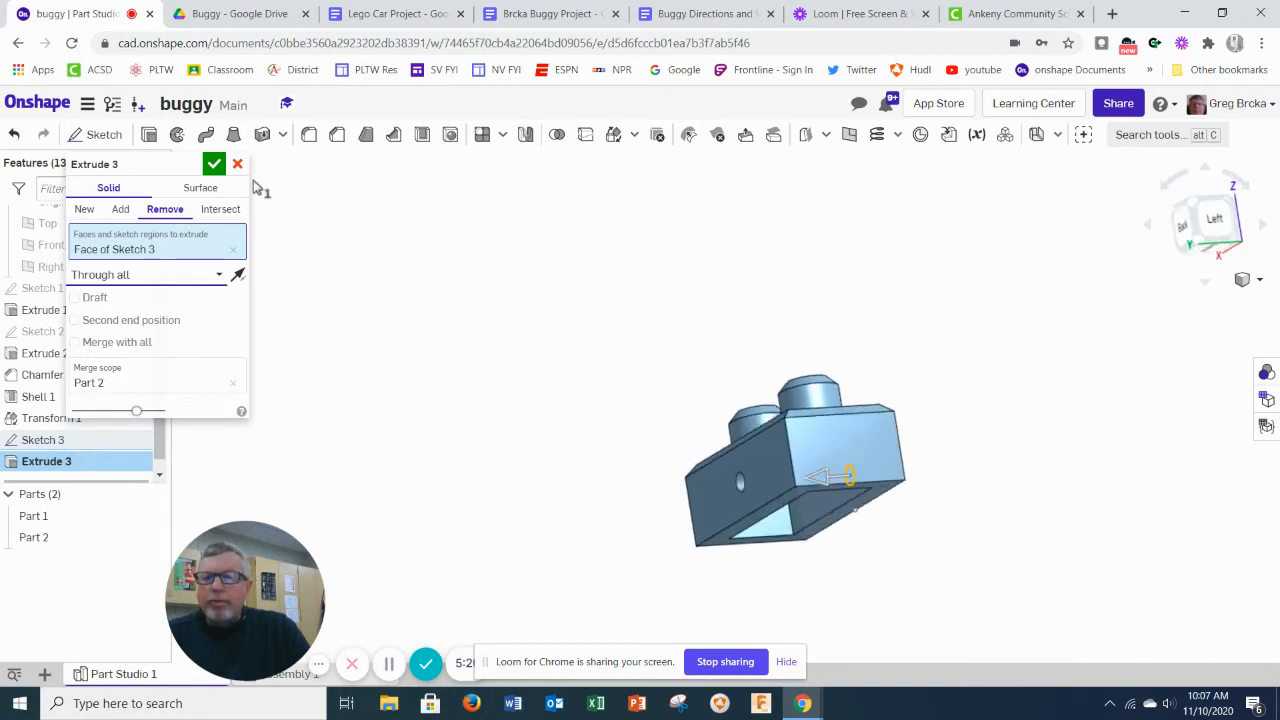
pyautogui.click(214, 163)
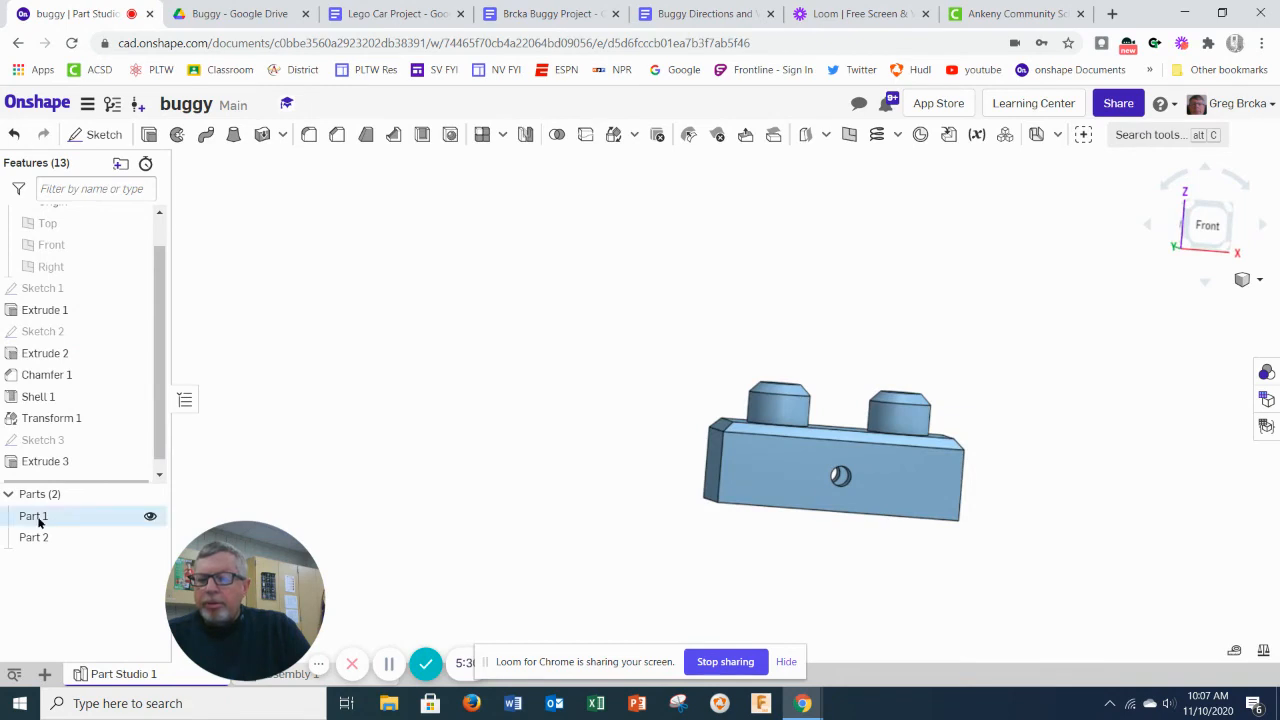
# Rename Part 1 to 'Blue Brick' and give it a blue appearance.
pyautogui.rightClick(33, 515)
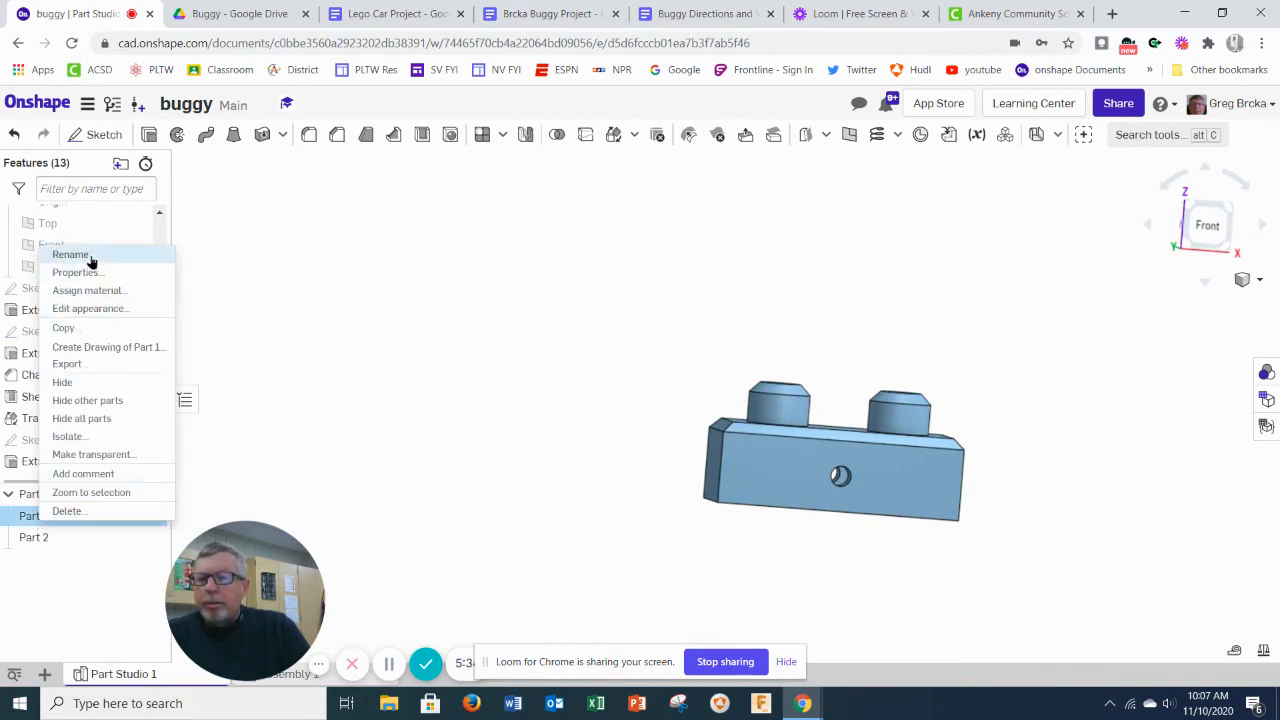
pyautogui.click(71, 254)
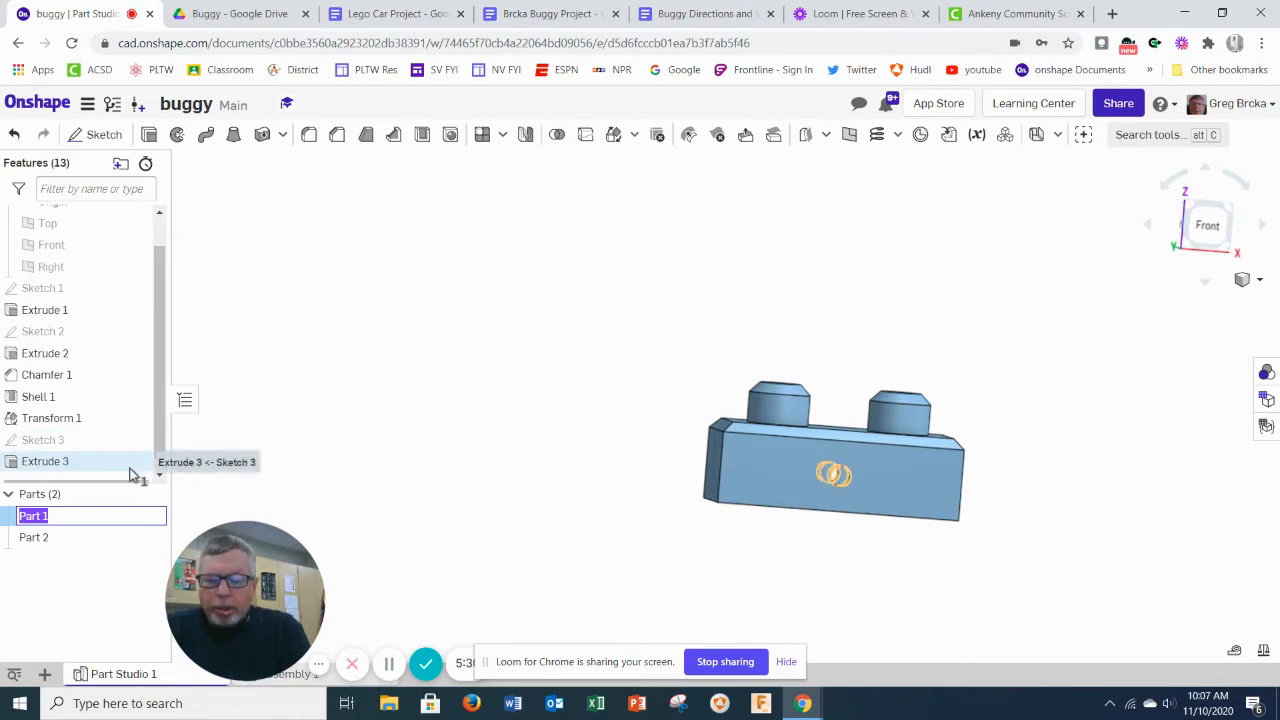
pyautogui.write('Blue Brick')
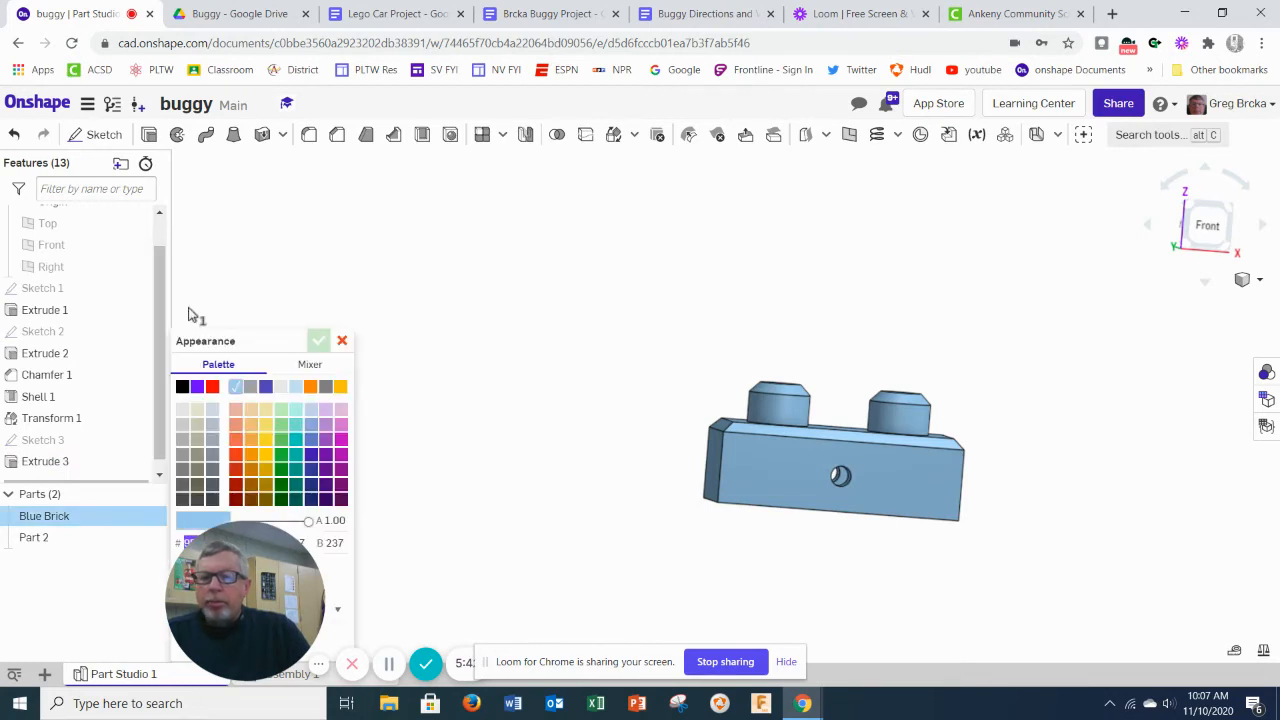
pyautogui.click(265, 386)
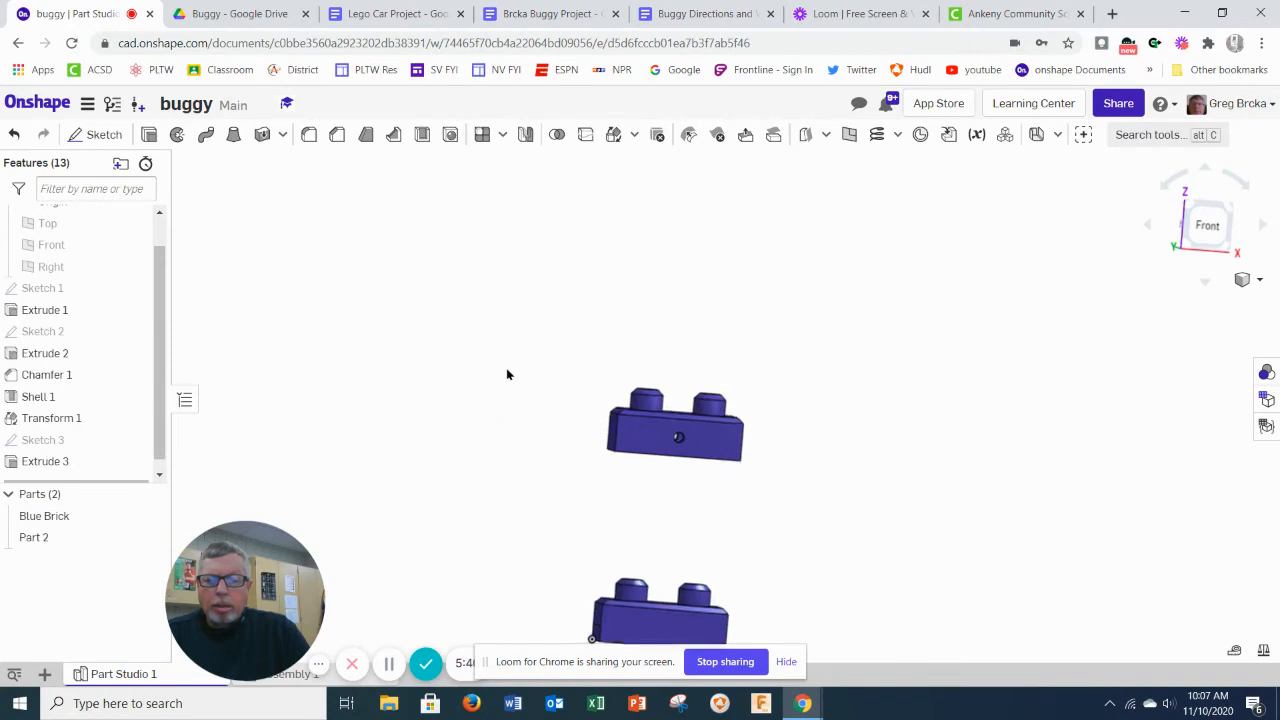
pyautogui.click(34, 537)
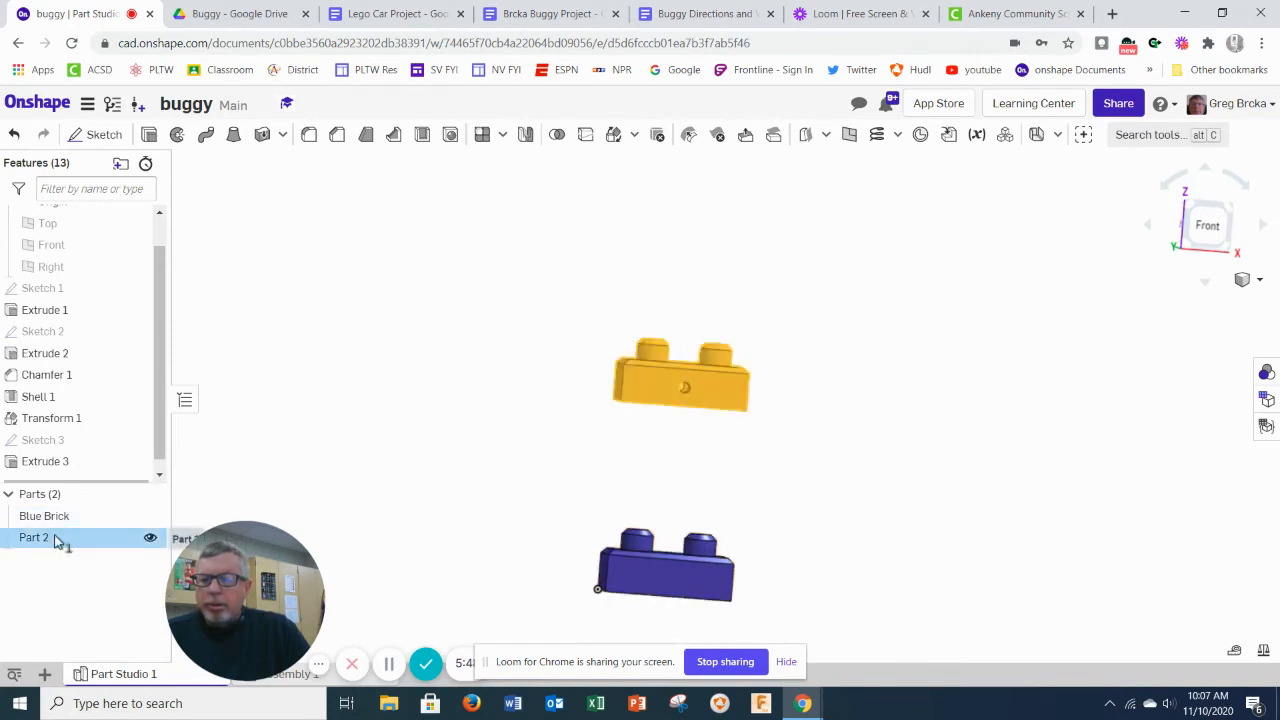
# Rename the second part to 'Red Brick'.
pyautogui.rightClick(33, 537)
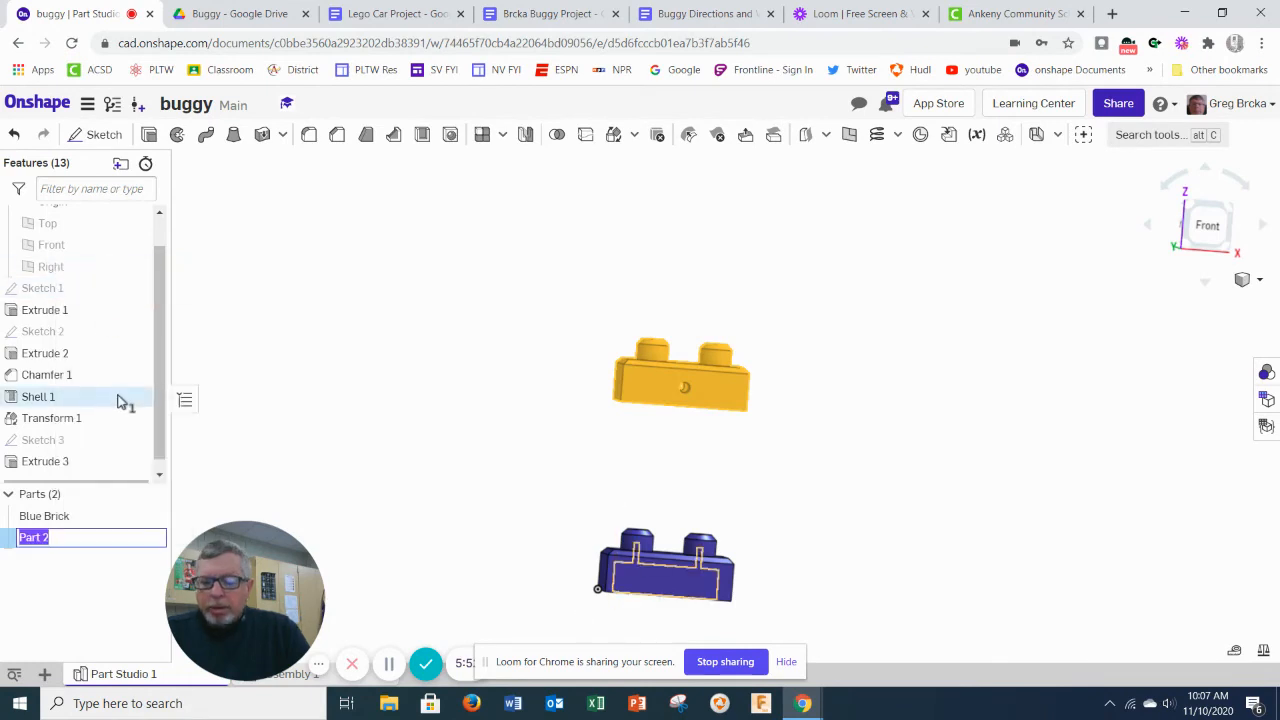
pyautogui.write('Red B')
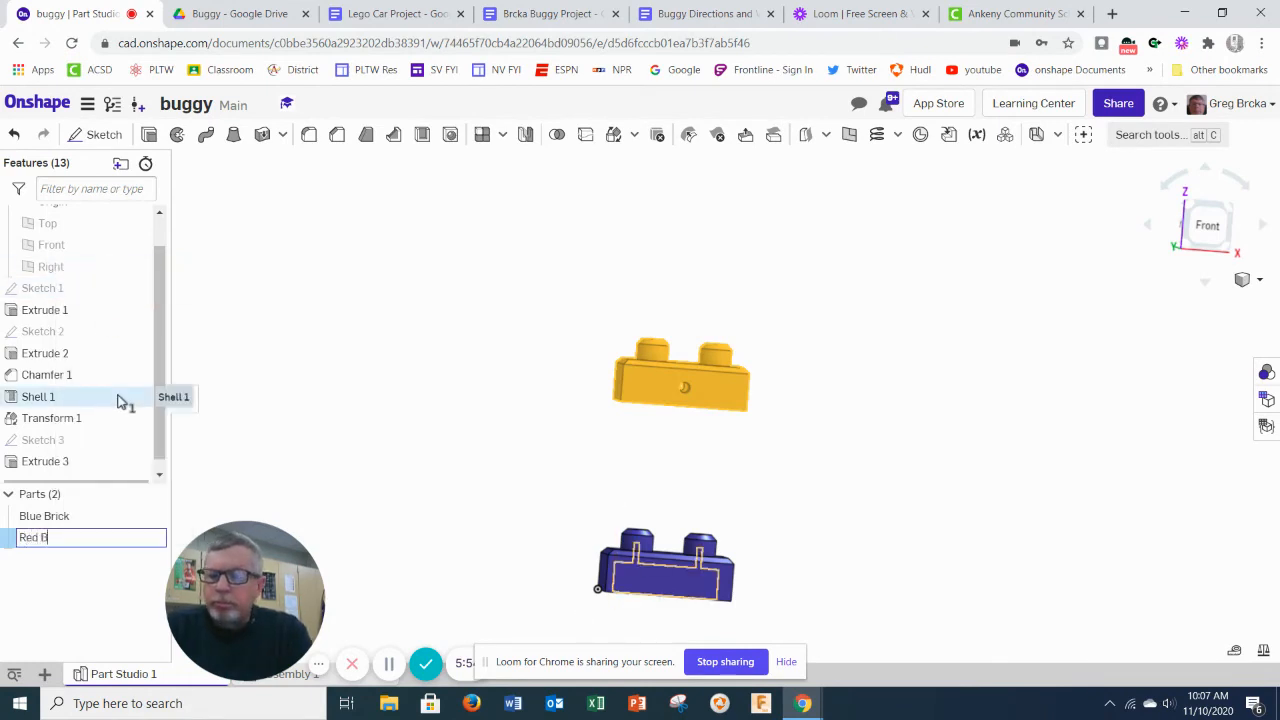
pyautogui.write('rick')
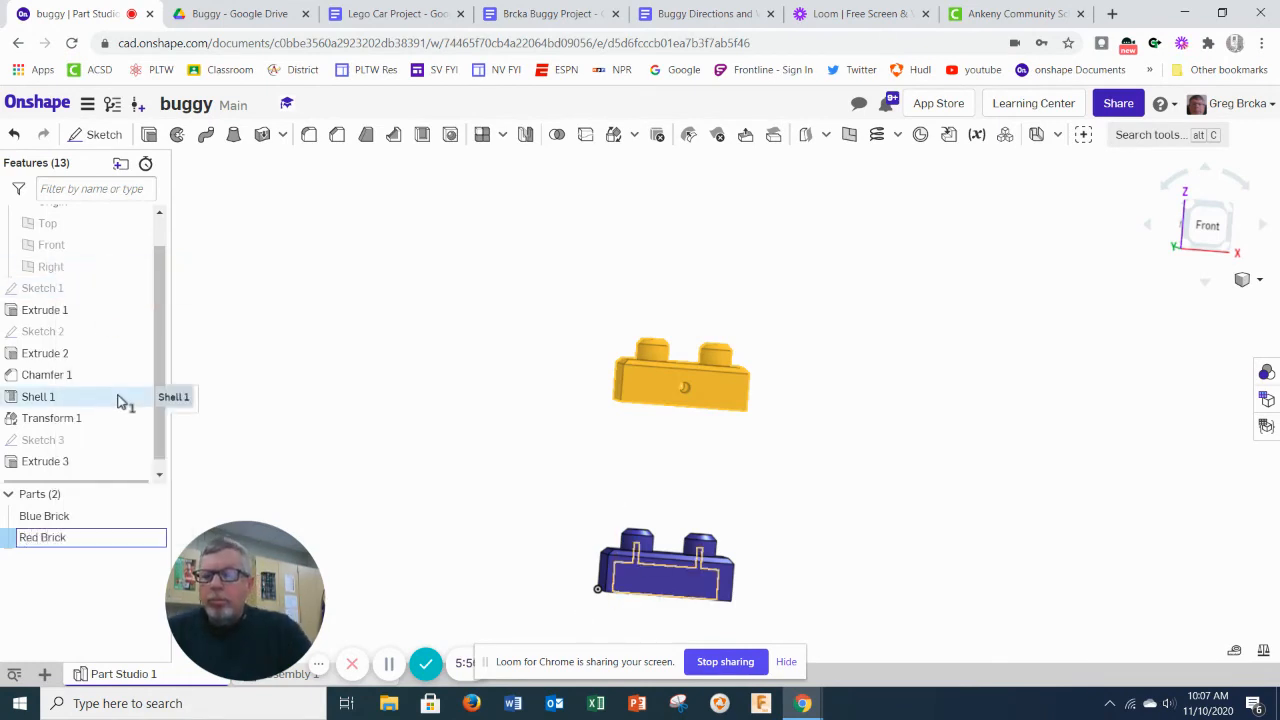
pyautogui.click(42, 537)
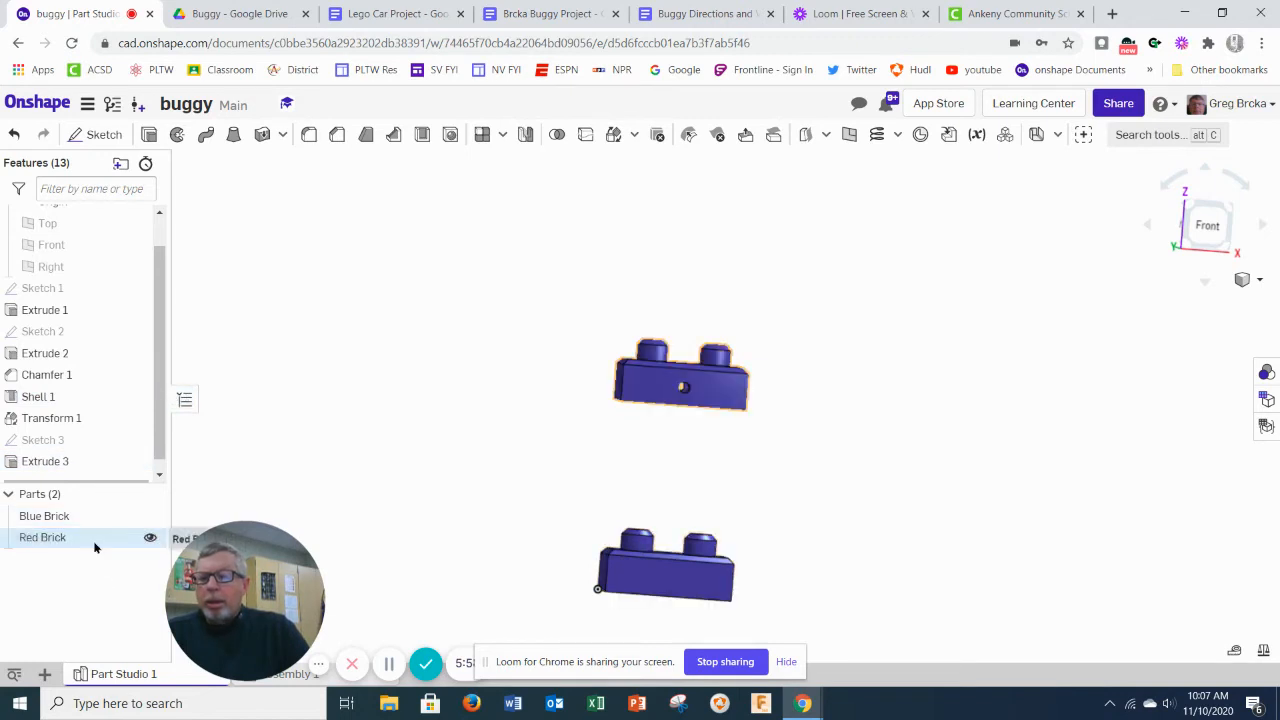
# Give Red Brick a red appearance.
pyautogui.rightClick(42, 537)
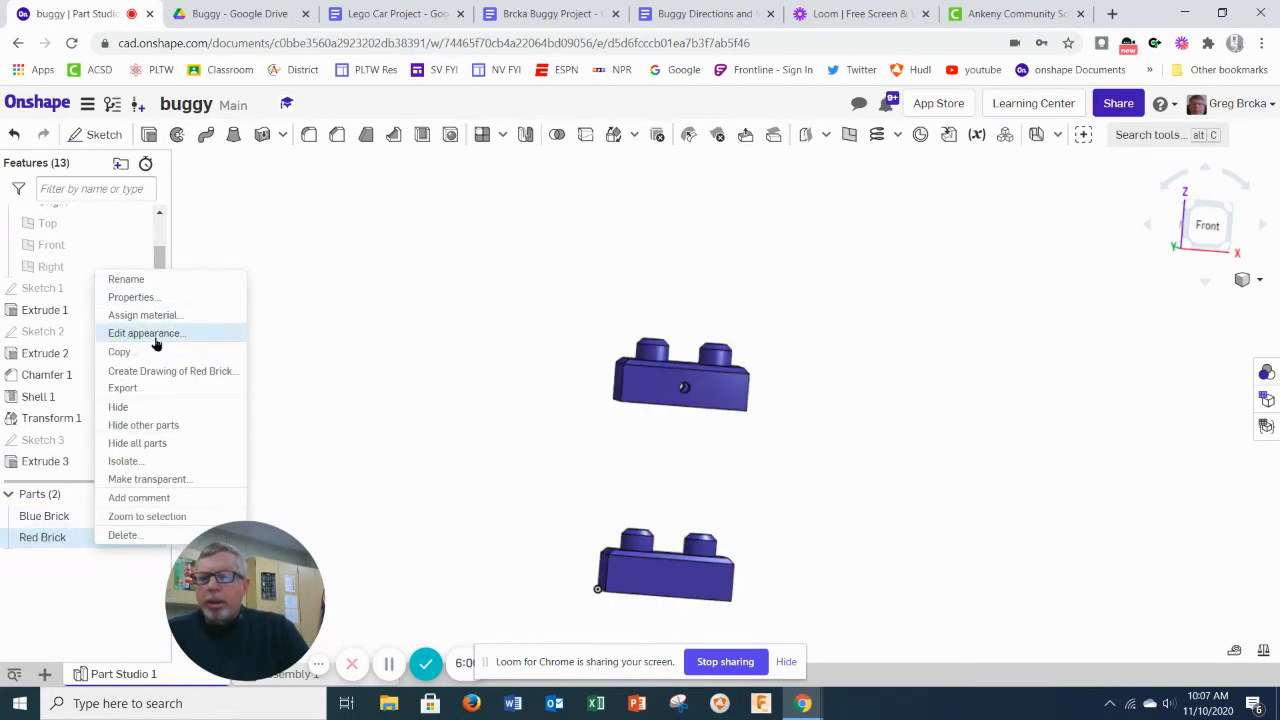
pyautogui.click(145, 333)
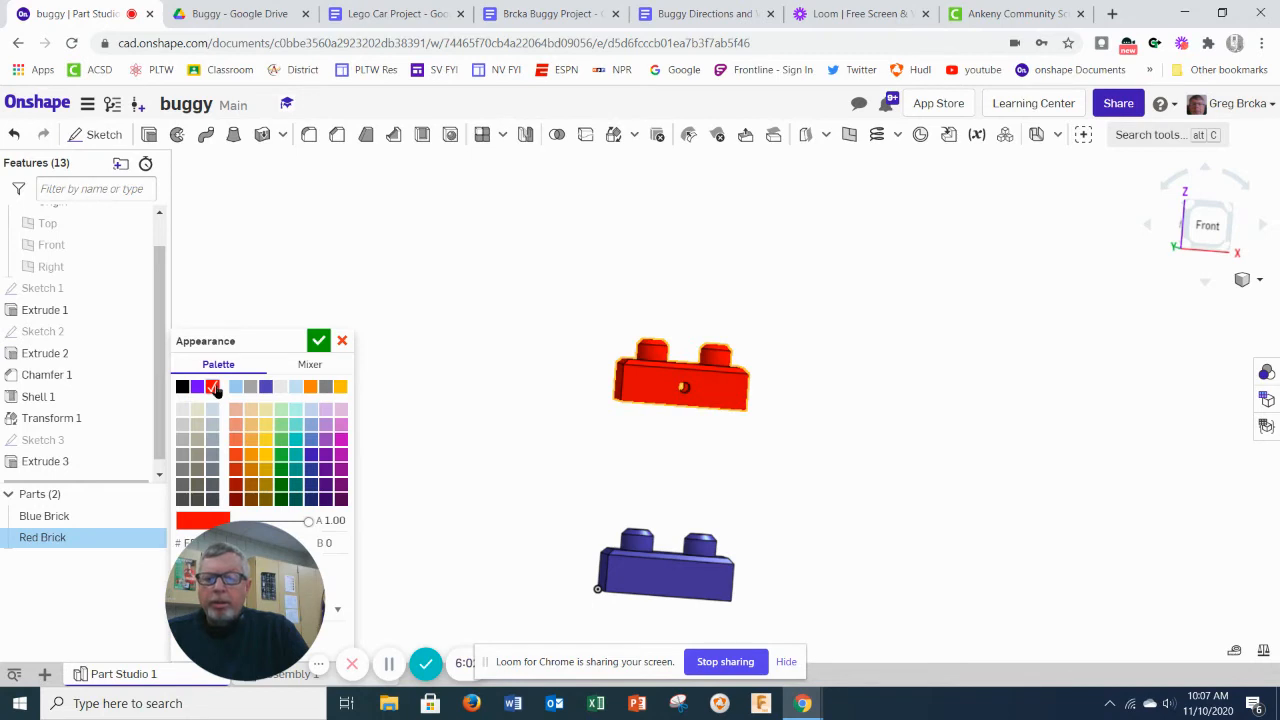
pyautogui.click(318, 340)
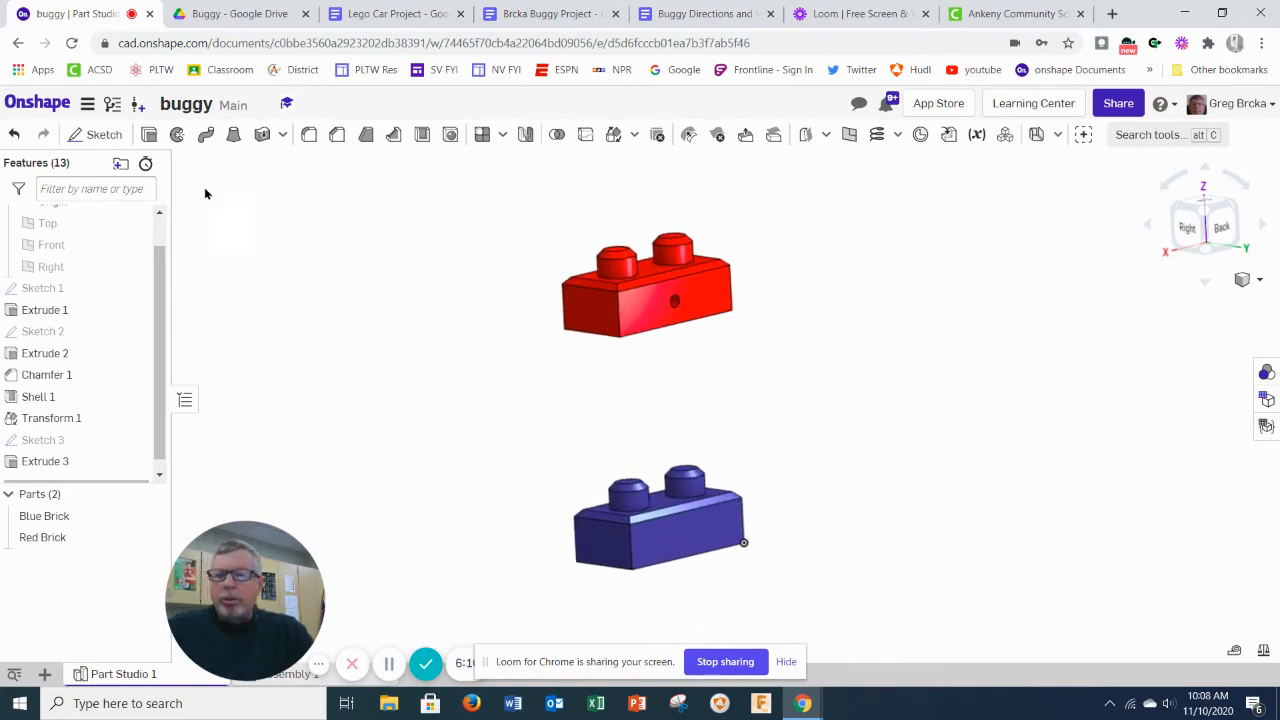
pyautogui.click(240, 13)
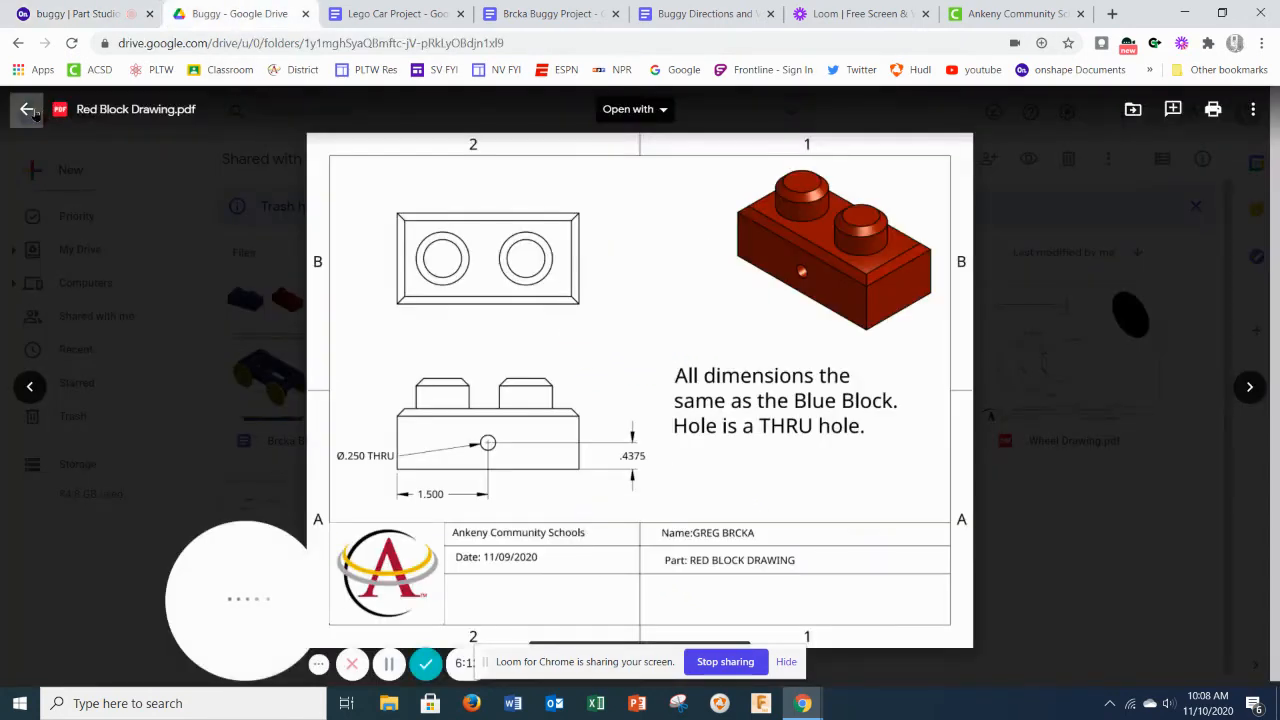
pyautogui.click(27, 109)
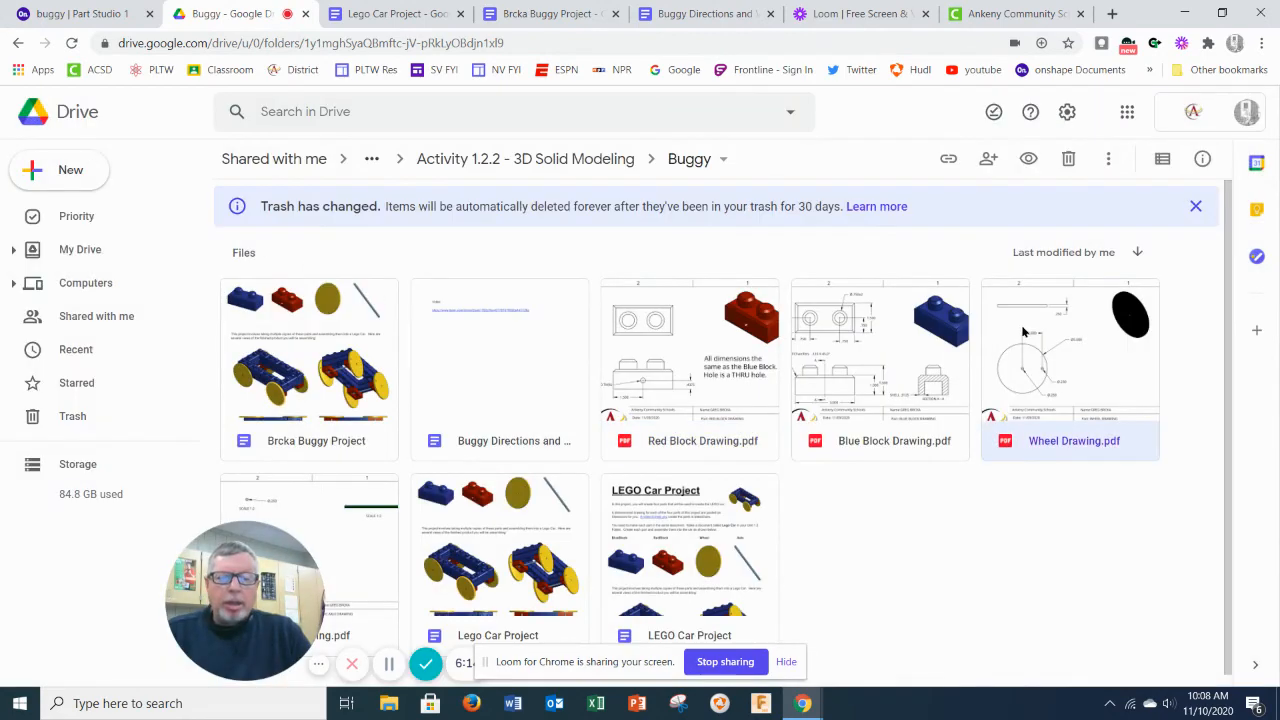
pyautogui.doubleClick(1070, 360)
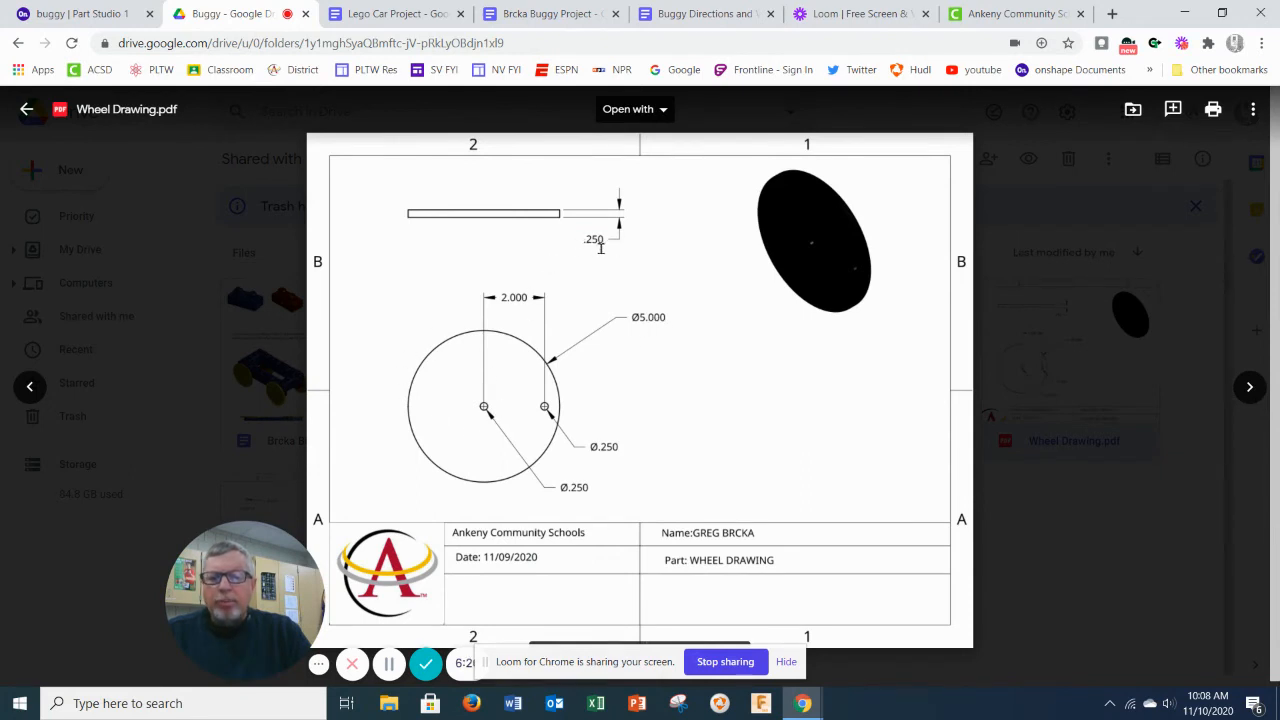
pyautogui.moveTo(592, 456)
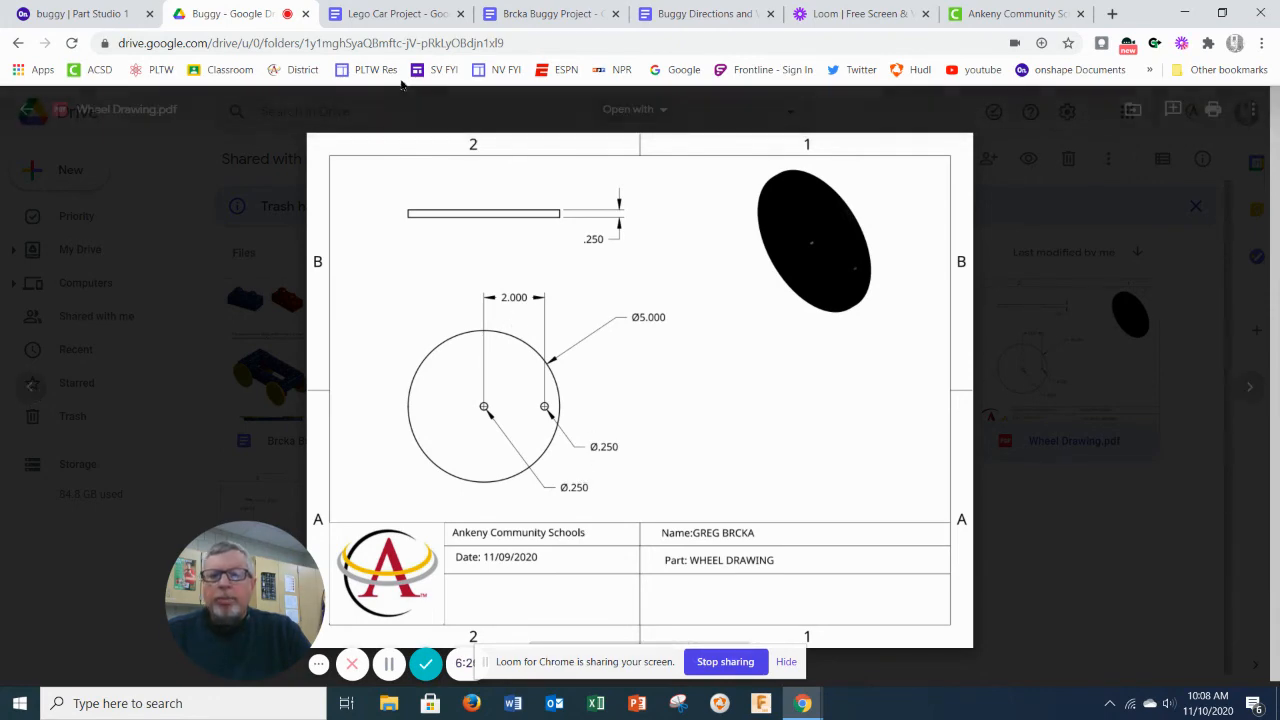
pyautogui.click(75, 13)
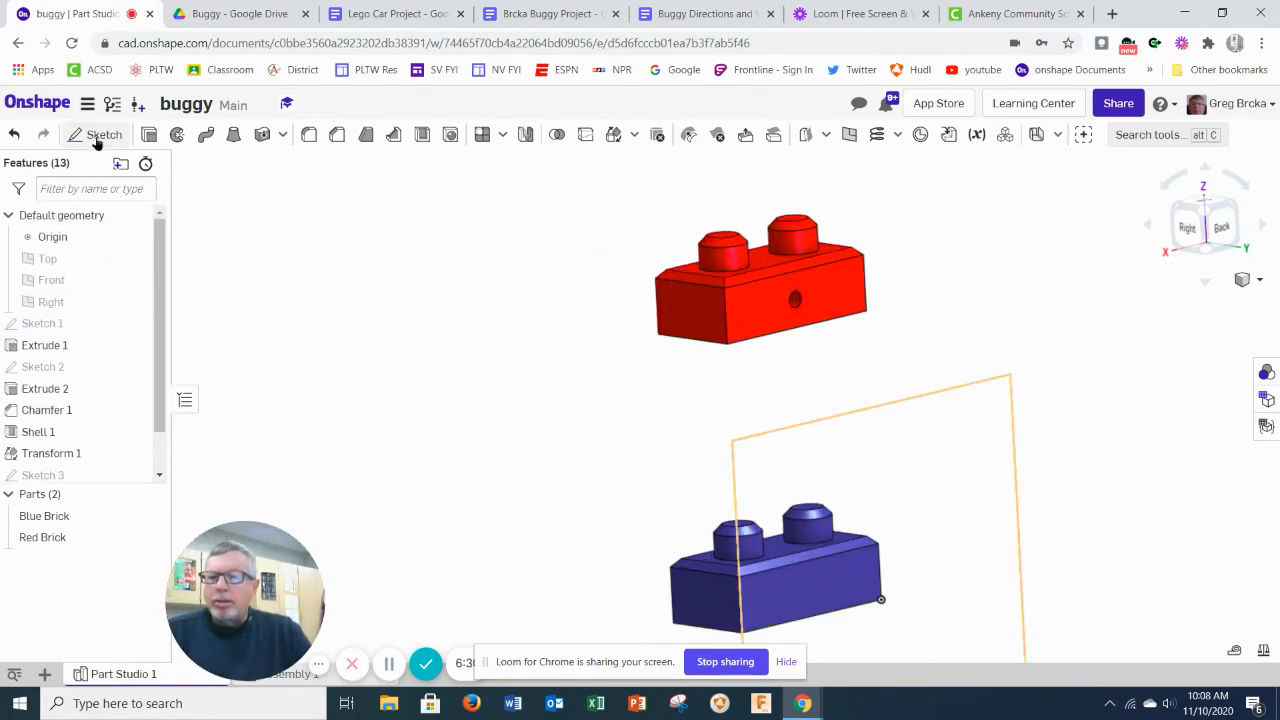
# Sketch a circle on the Front plane and extrude it 0.25 in into wheel disc Part 3.
pyautogui.click(104, 134)
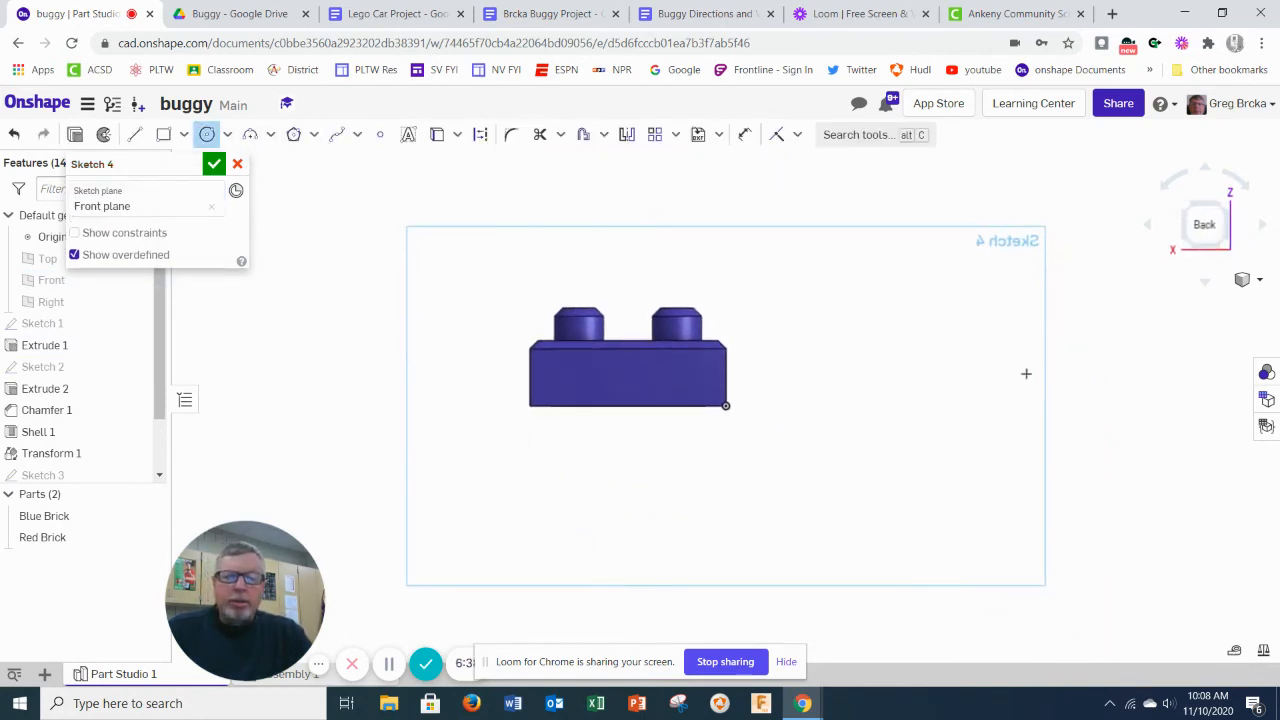
pyautogui.moveTo(1030, 379); pyautogui.dragTo(1078, 344)
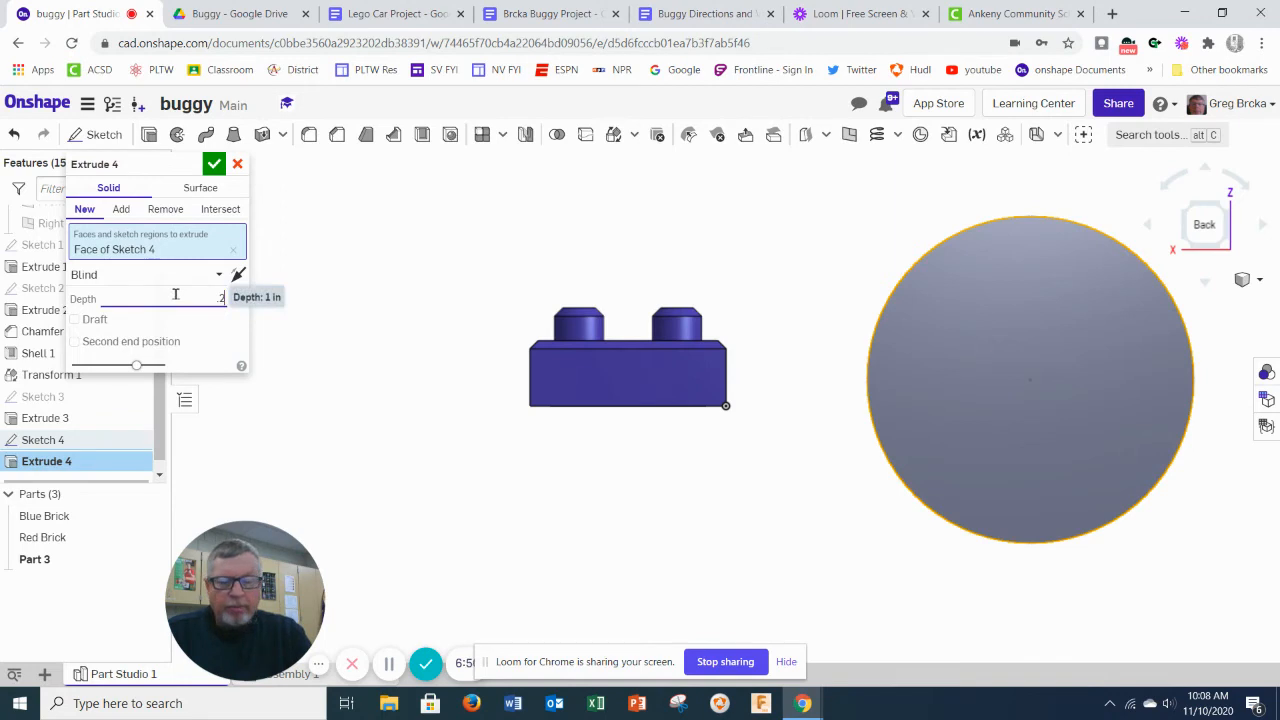
pyautogui.write('0.25 in')
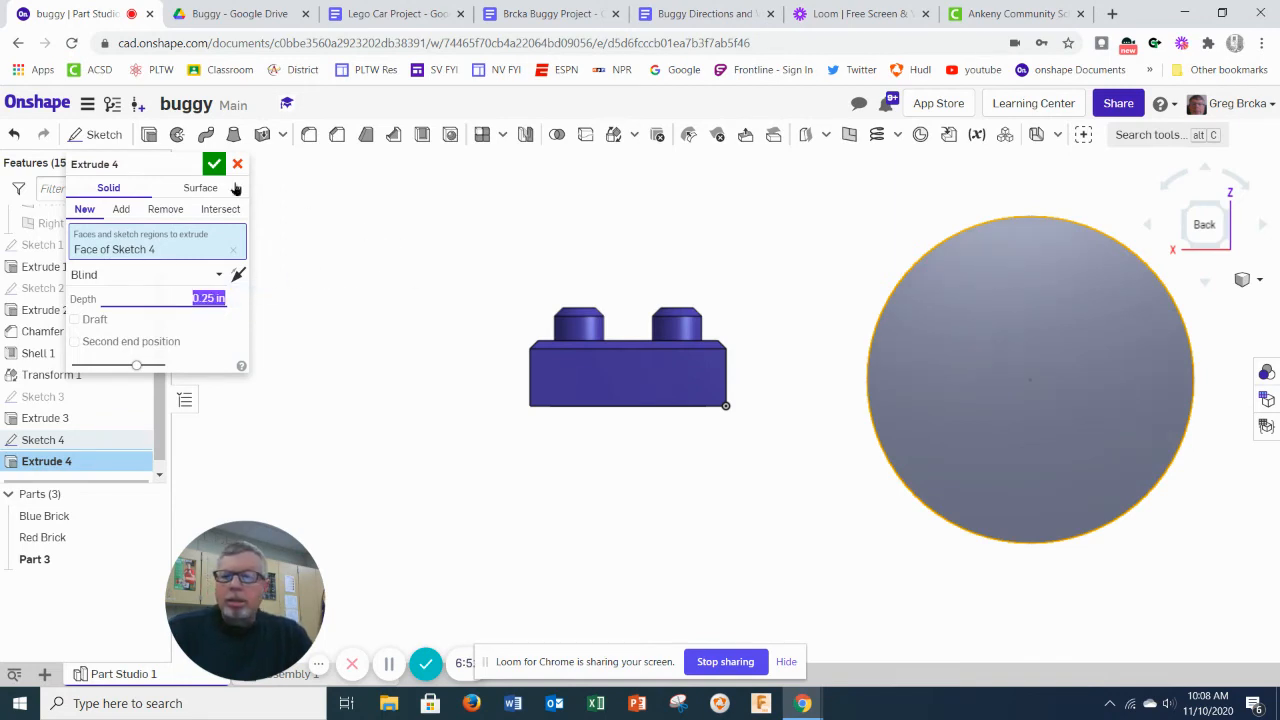
pyautogui.click(214, 163)
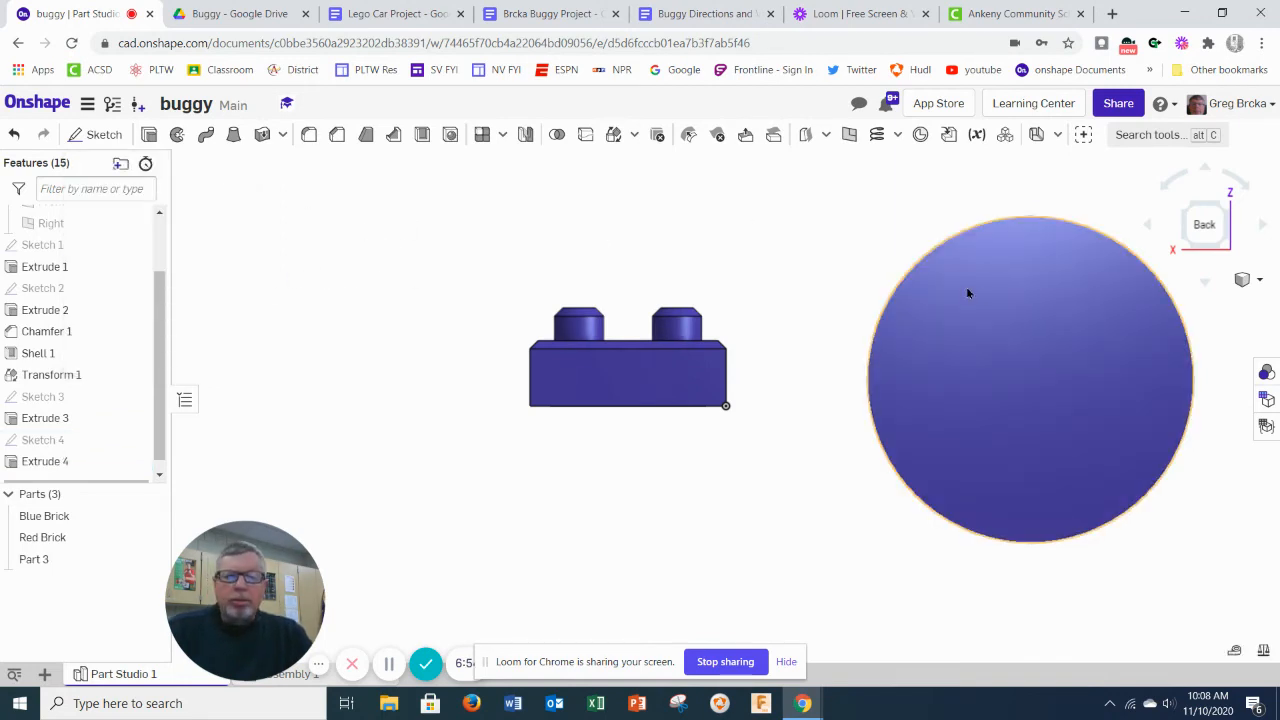
pyautogui.rightClick(1030, 375)
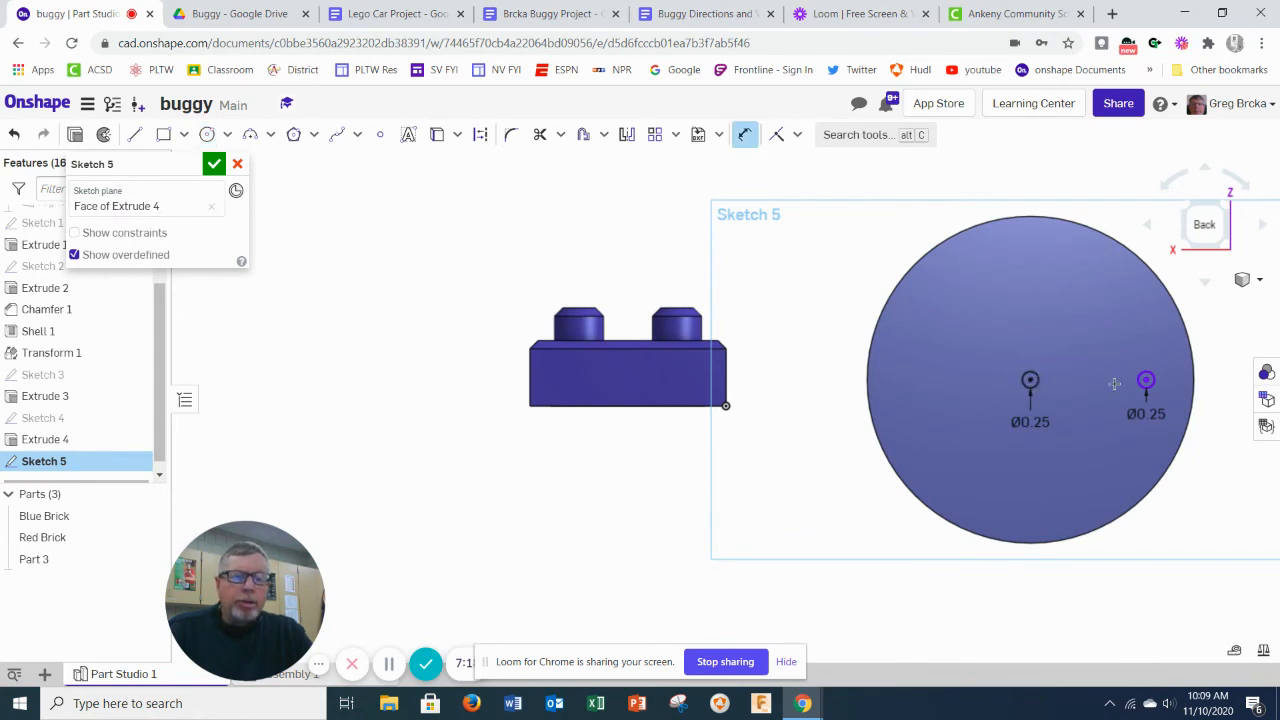
# Dimension the two hole circles 2 in apart and finish Sketch 5.
pyautogui.click(1146, 380)
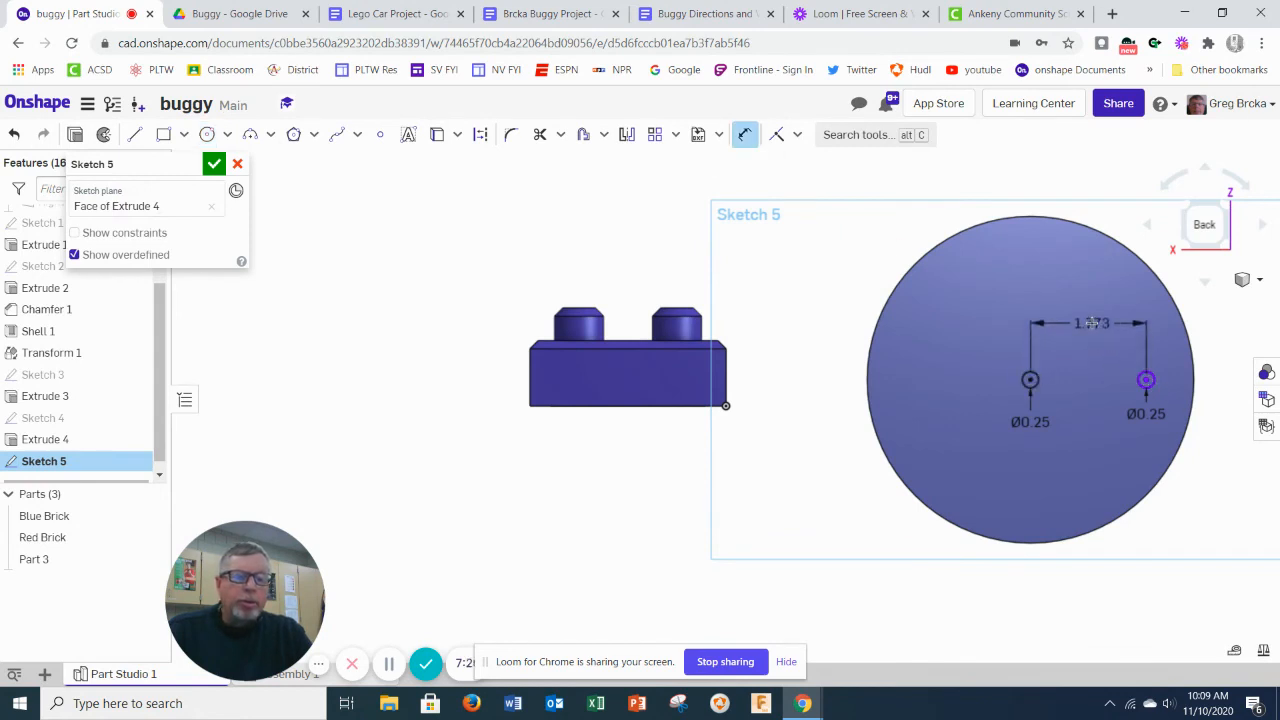
pyautogui.doubleClick(1090, 323)
pyautogui.write('2')
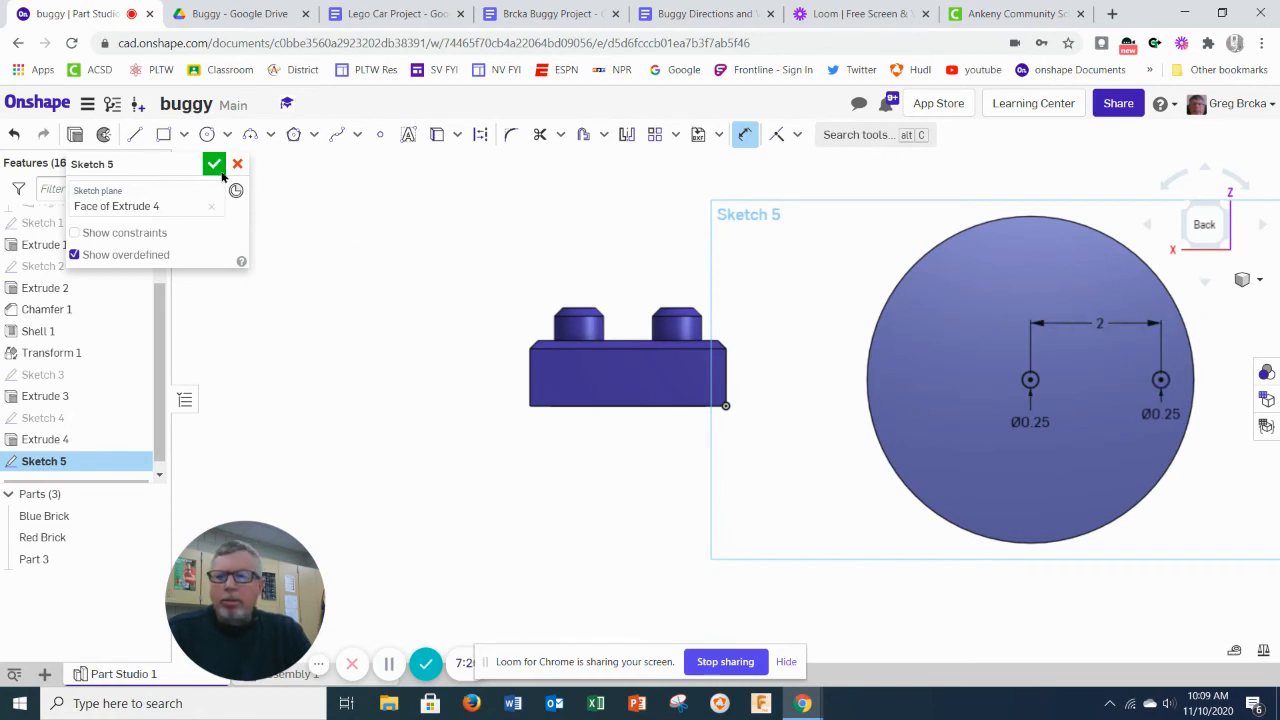
pyautogui.click(214, 163)
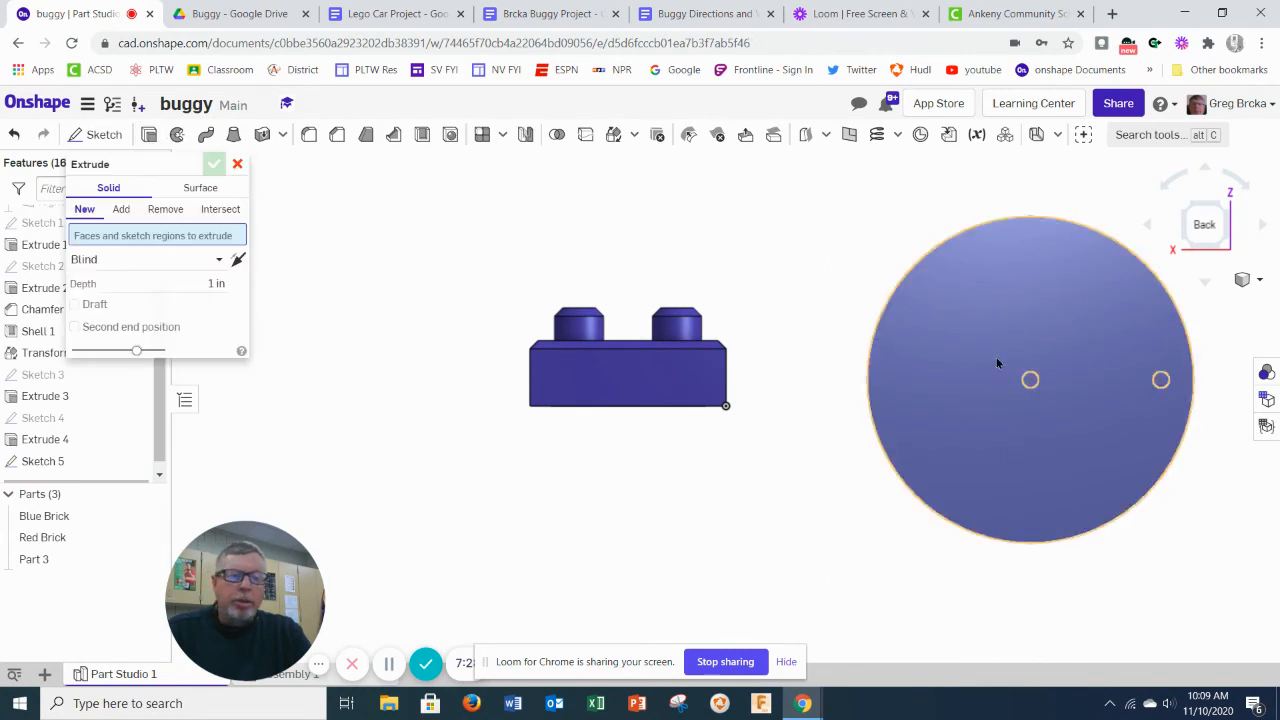
# Cut both hole circles Through all of Part 3 with a Remove extrude.
pyautogui.click(1030, 379)
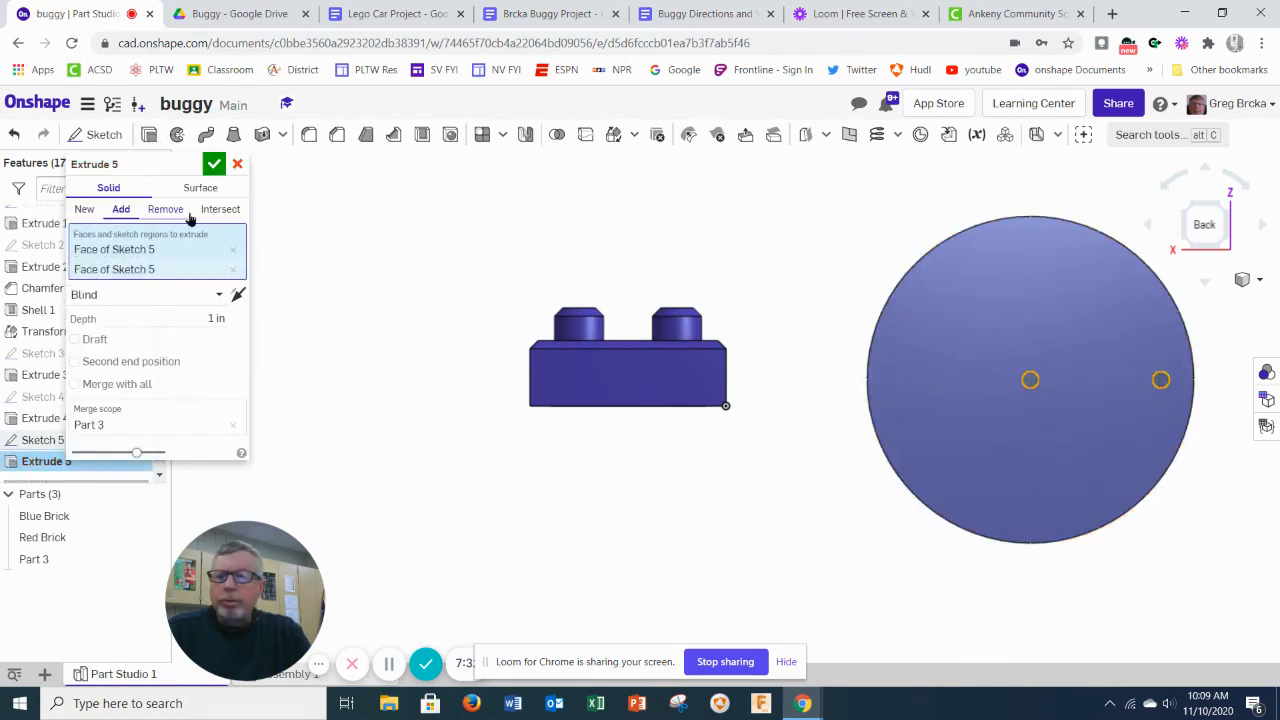
pyautogui.click(145, 294)
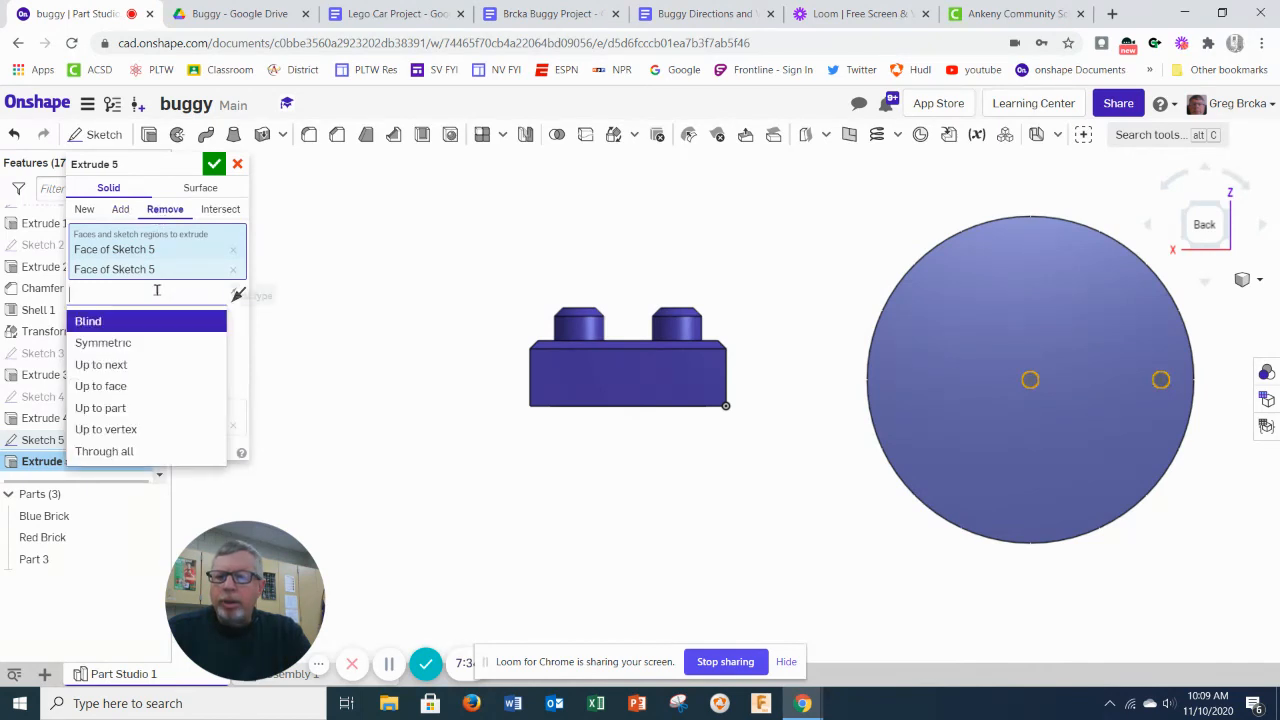
pyautogui.click(104, 451)
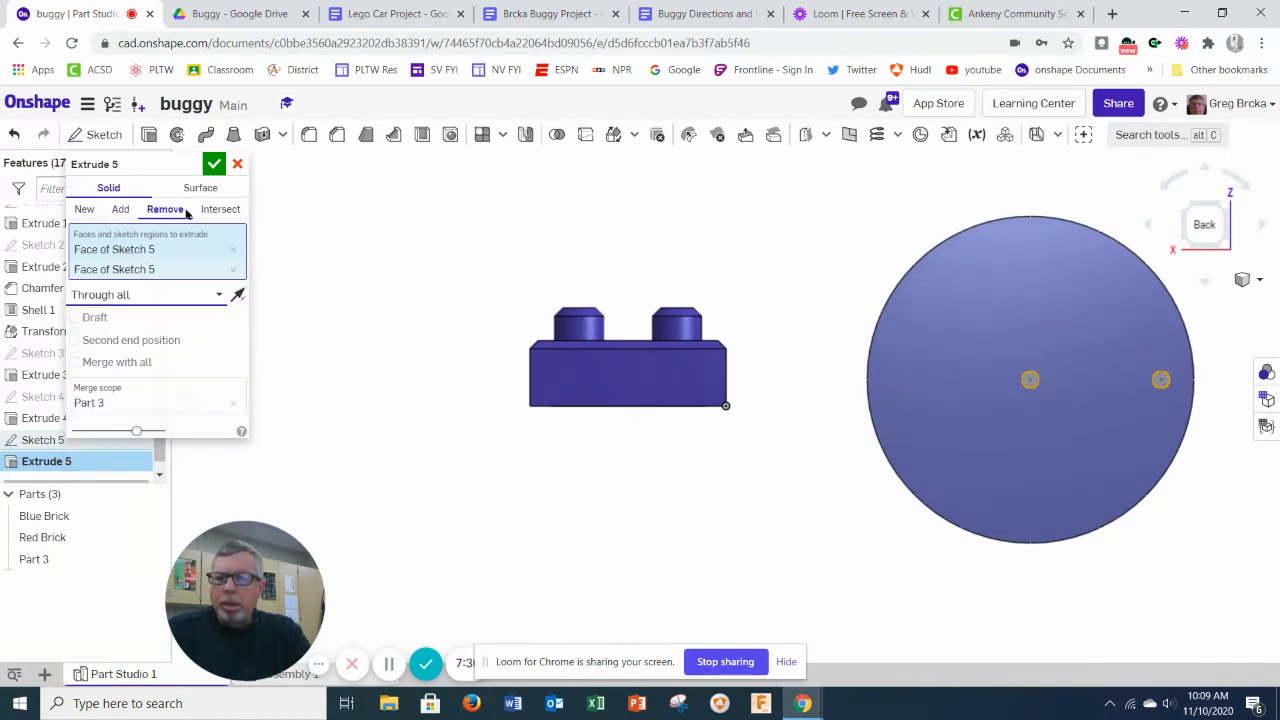
pyautogui.click(214, 164)
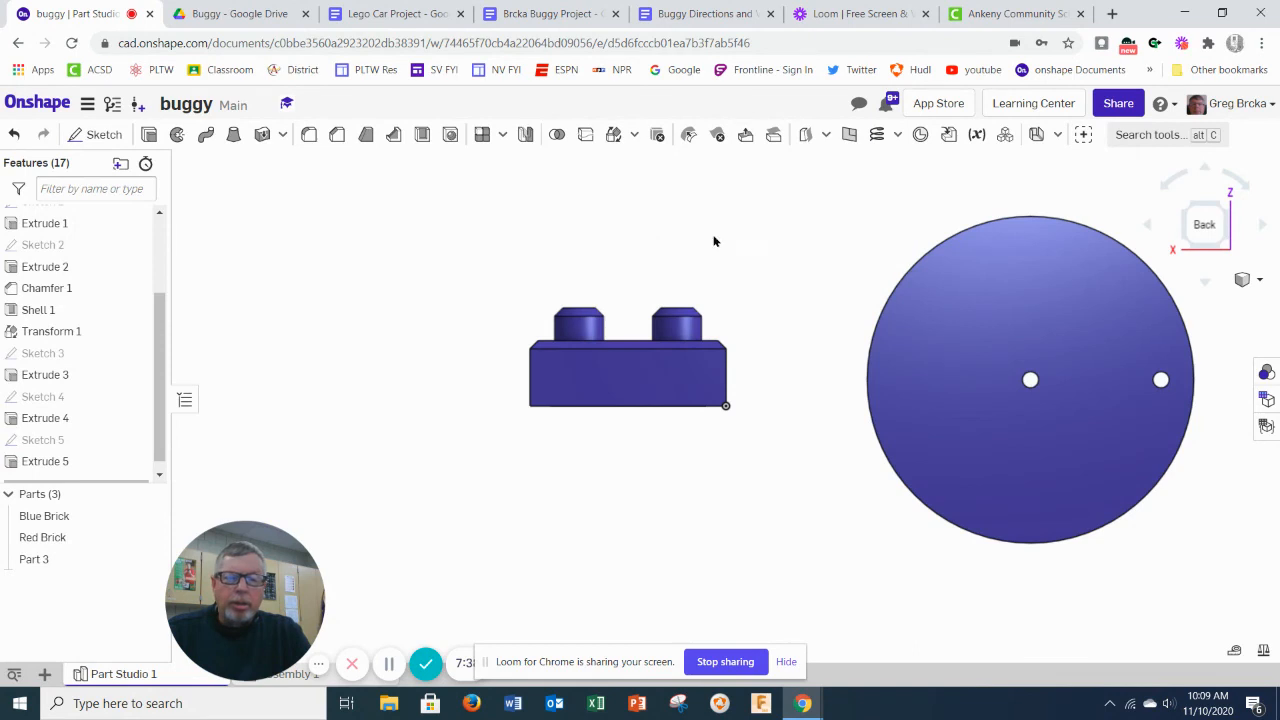
# Rename Part 3 to 'Wheel'.
pyautogui.click(33, 559)
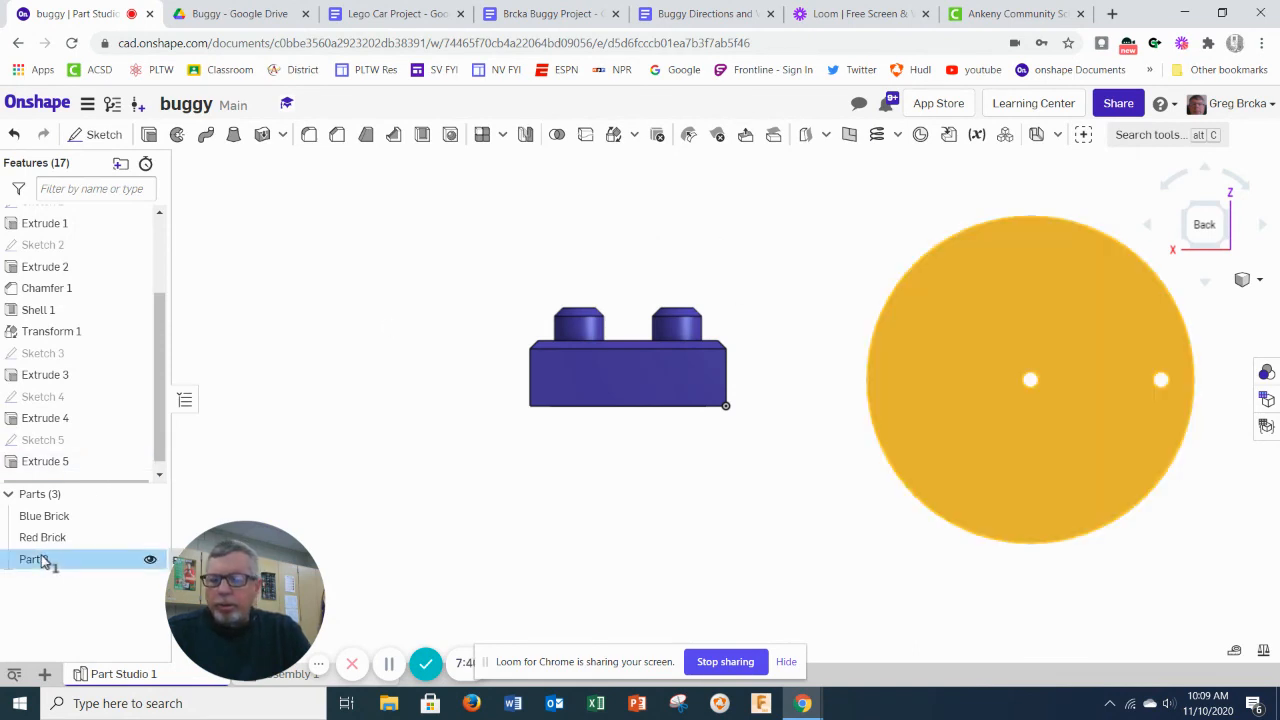
pyautogui.click(33, 559)
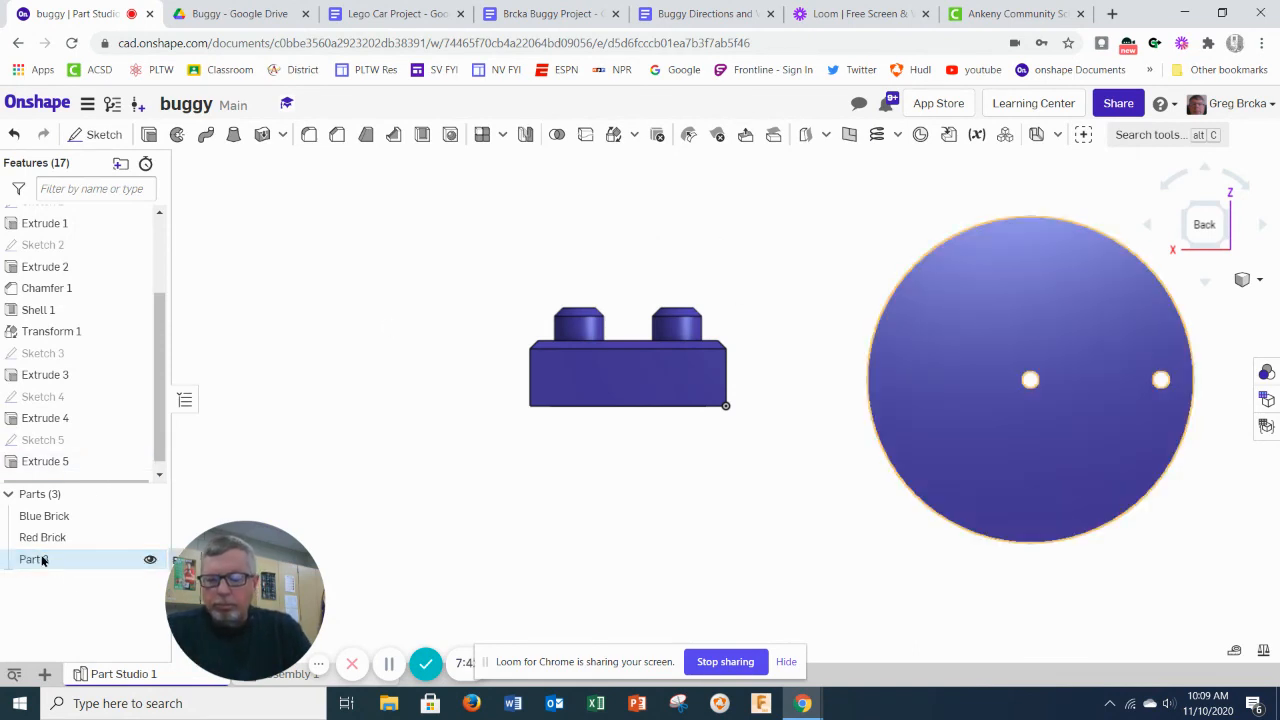
pyautogui.rightClick(33, 559)
pyautogui.write('W')
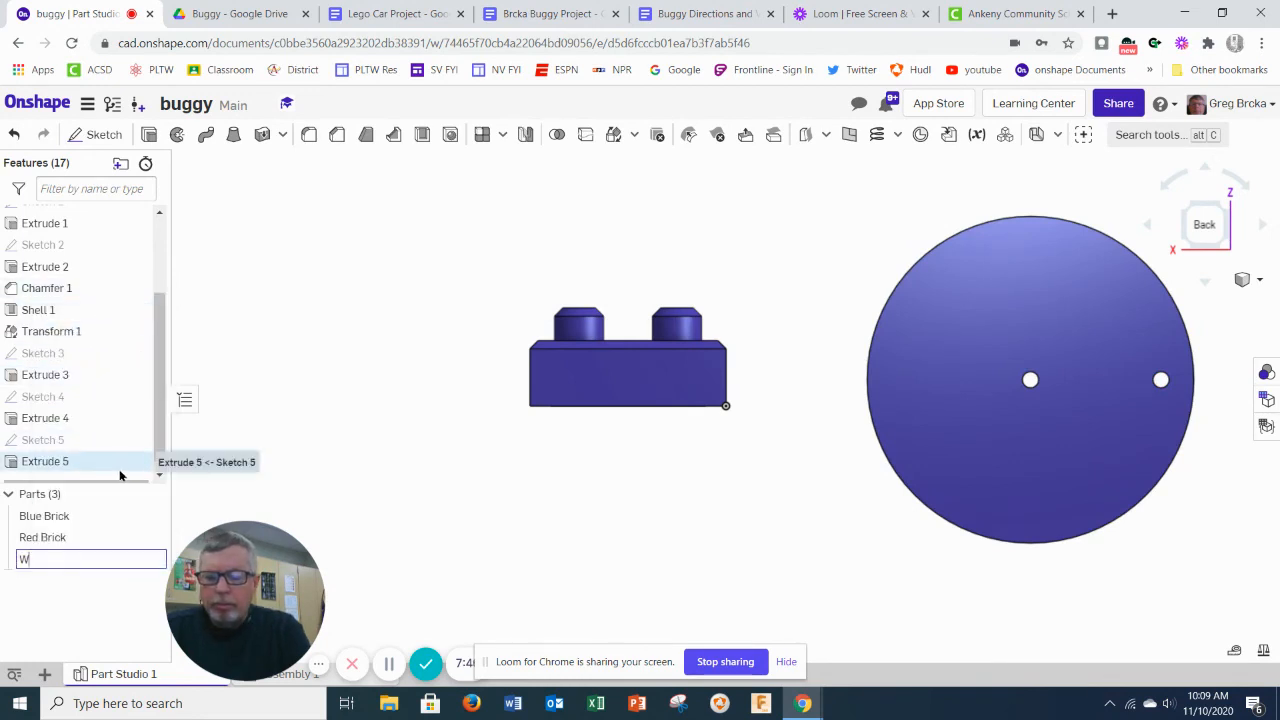
pyautogui.write('heel')
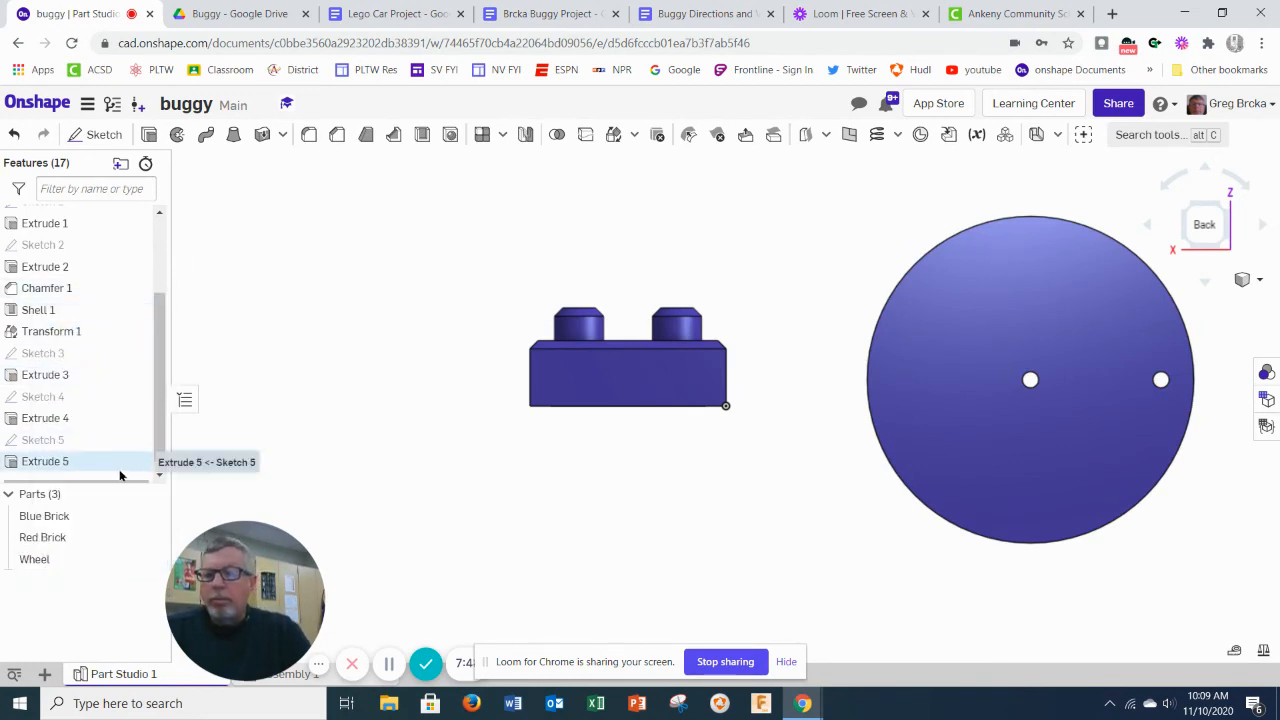
# Give the Wheel a yellow appearance and go back to the Buggy Drive folder.
pyautogui.rightClick(34, 559)
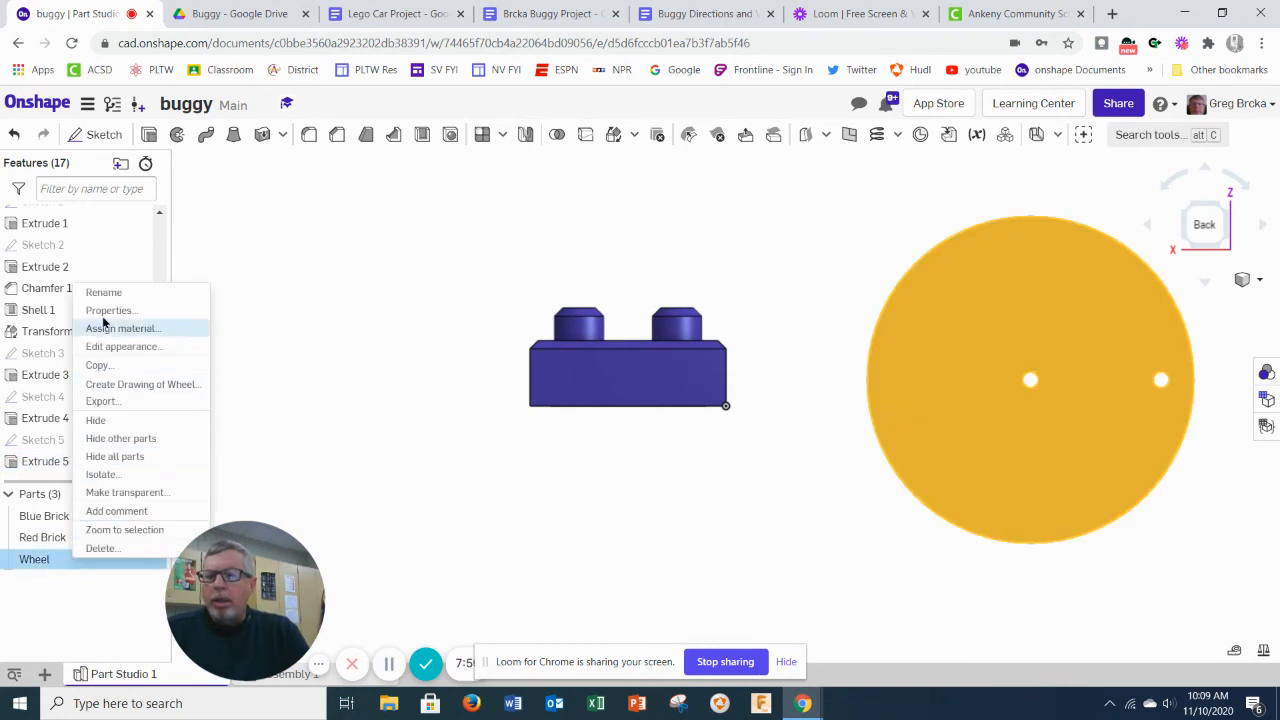
pyautogui.click(123, 346)
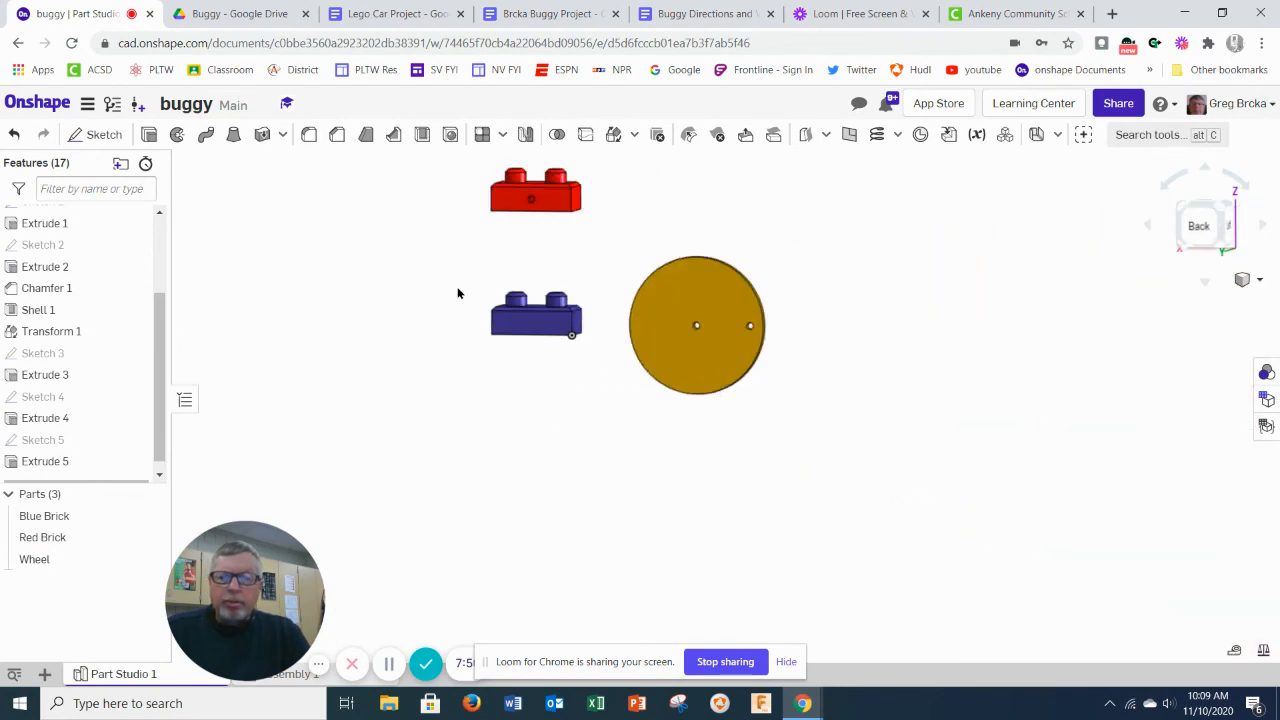
pyautogui.click(240, 13)
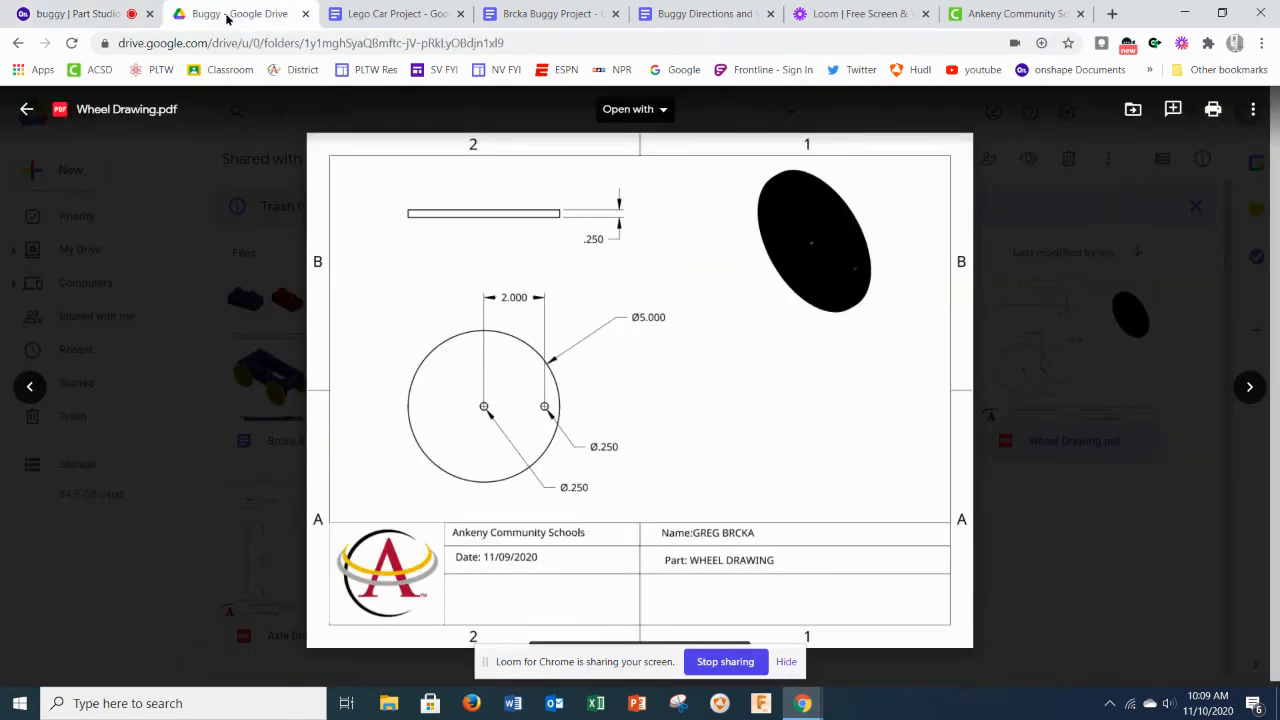
# Close the wheel preview, review the Ø0.250 × 7.000 Axle Drawing, and return to buggy.
pyautogui.click(26, 109)
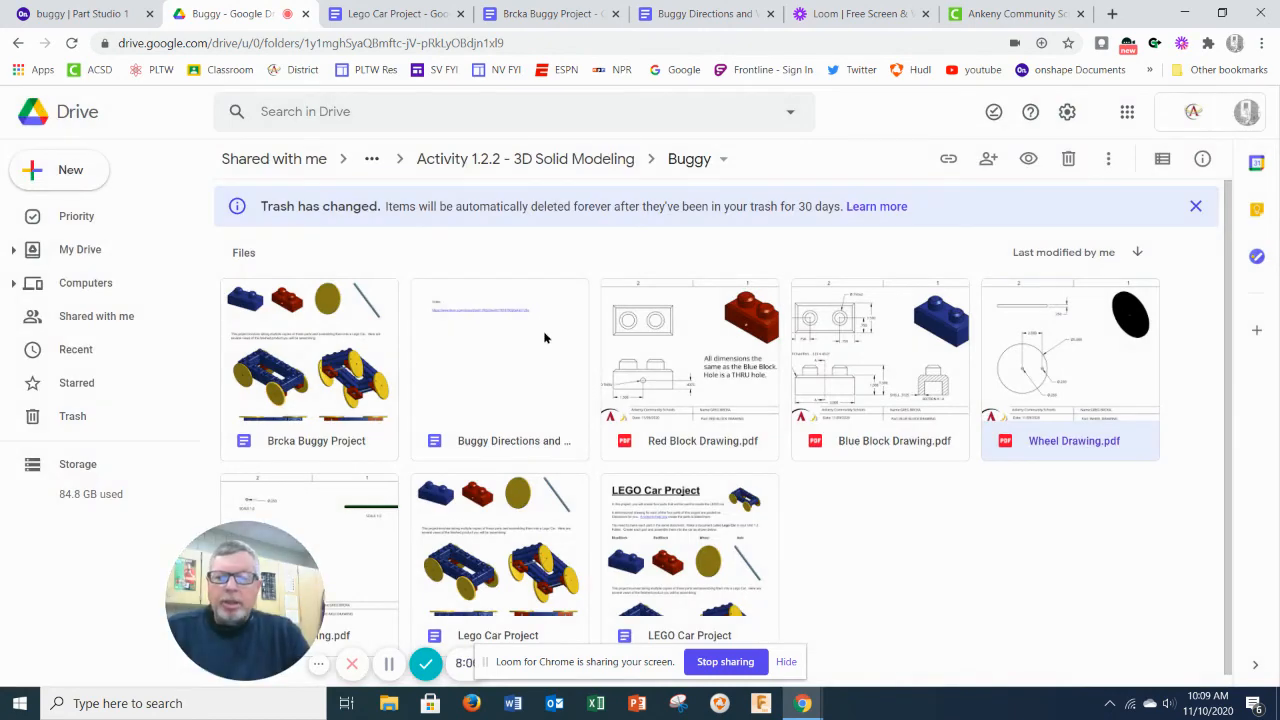
pyautogui.moveTo(997, 421)
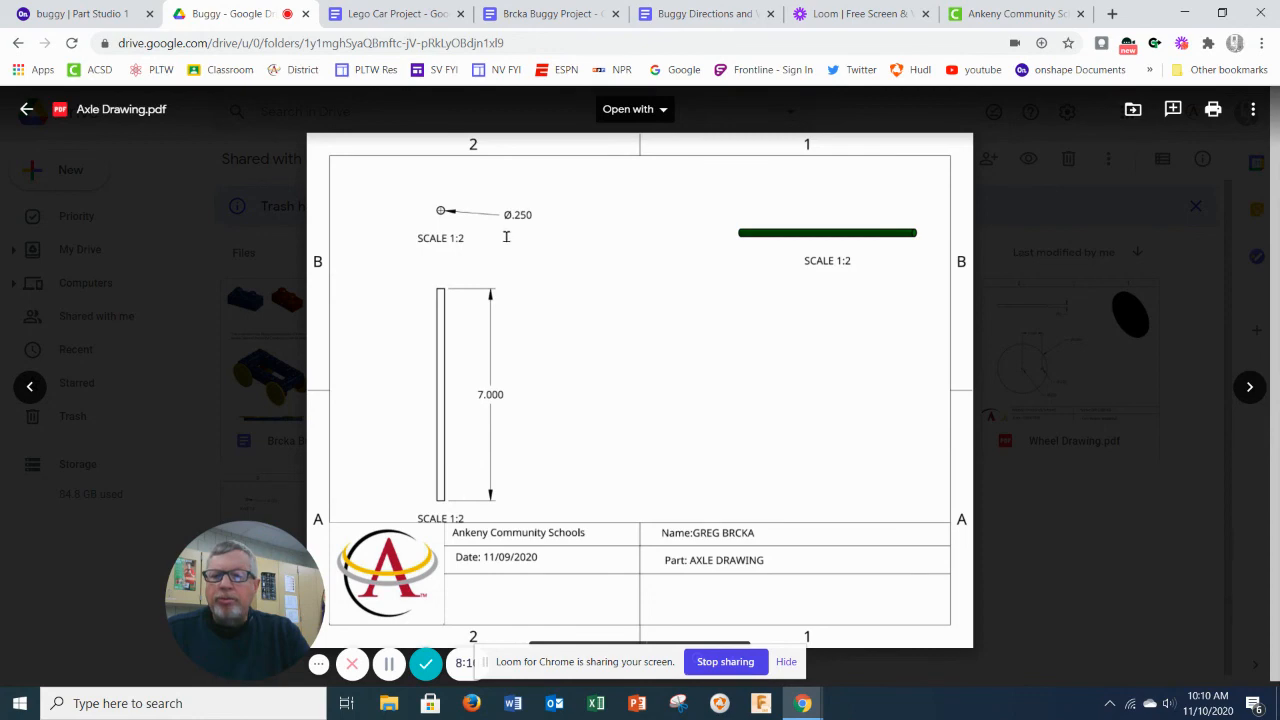
pyautogui.click(75, 13)
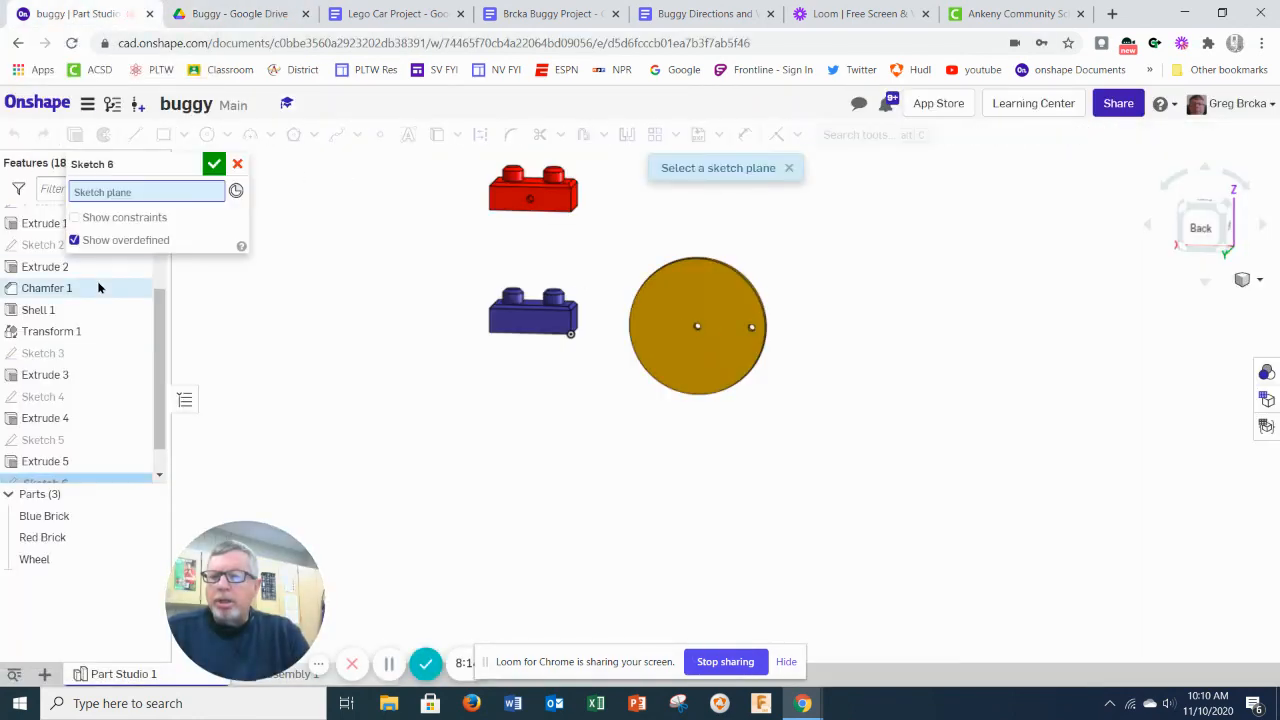
# Draw Sketch 6 on the Front plane with a Ø0.25 in axle circle and close it.
pyautogui.click(51, 279)
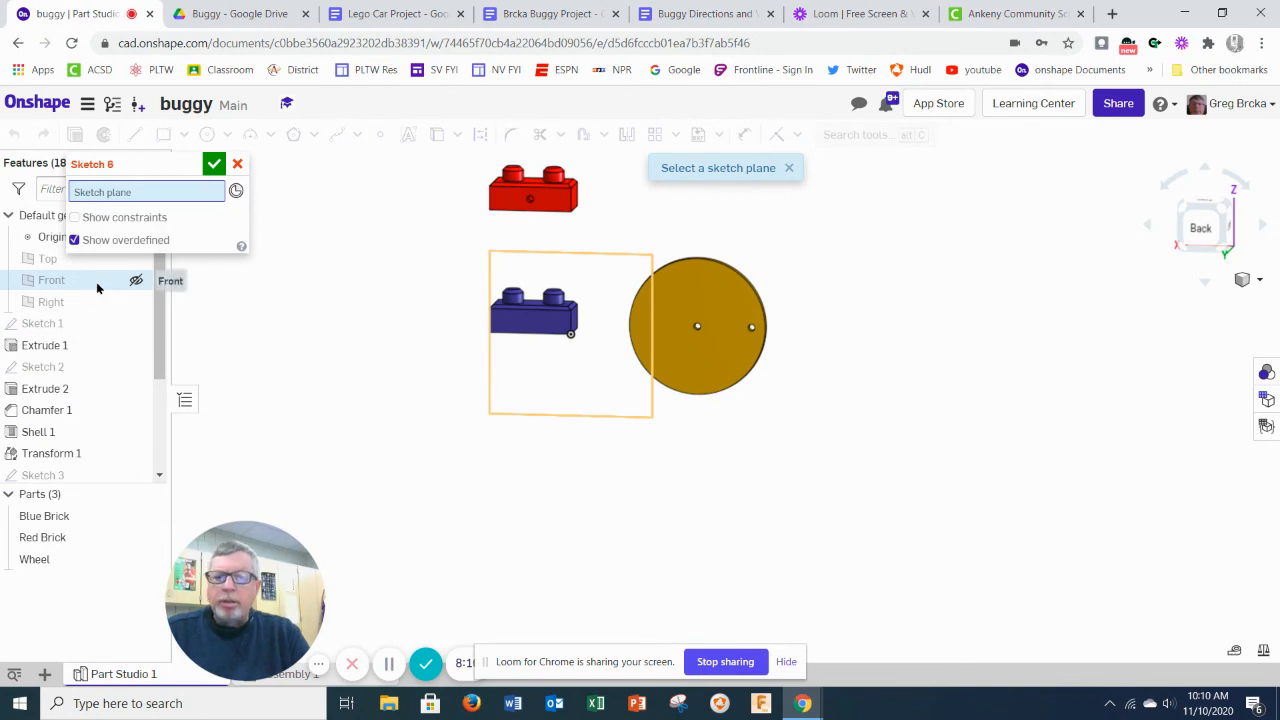
pyautogui.click(51, 280)
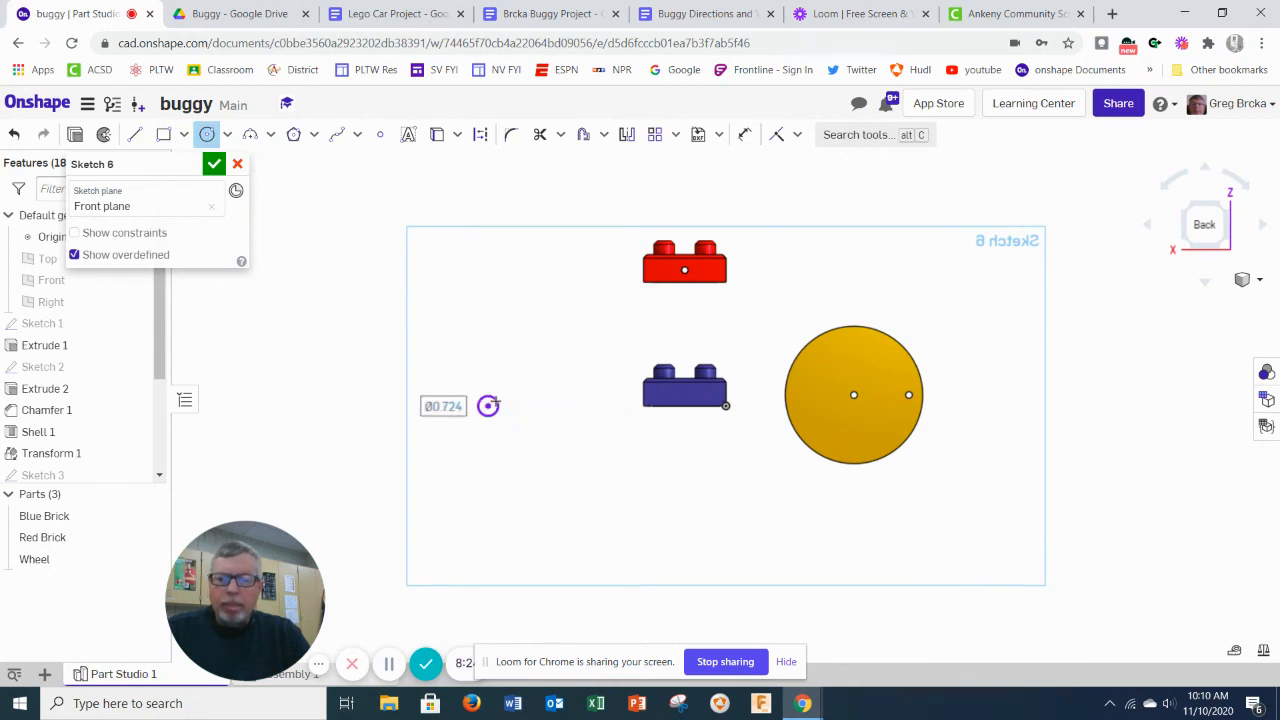
pyautogui.write('0.5')
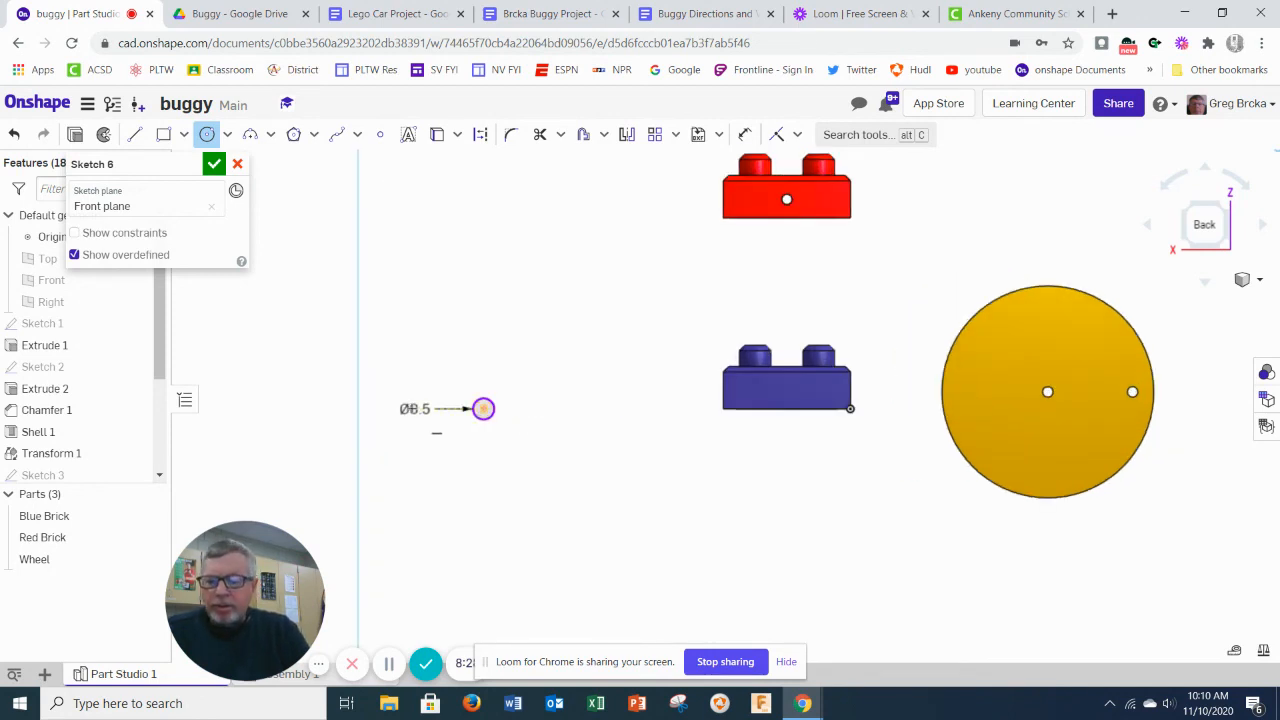
pyautogui.doubleClick(415, 409)
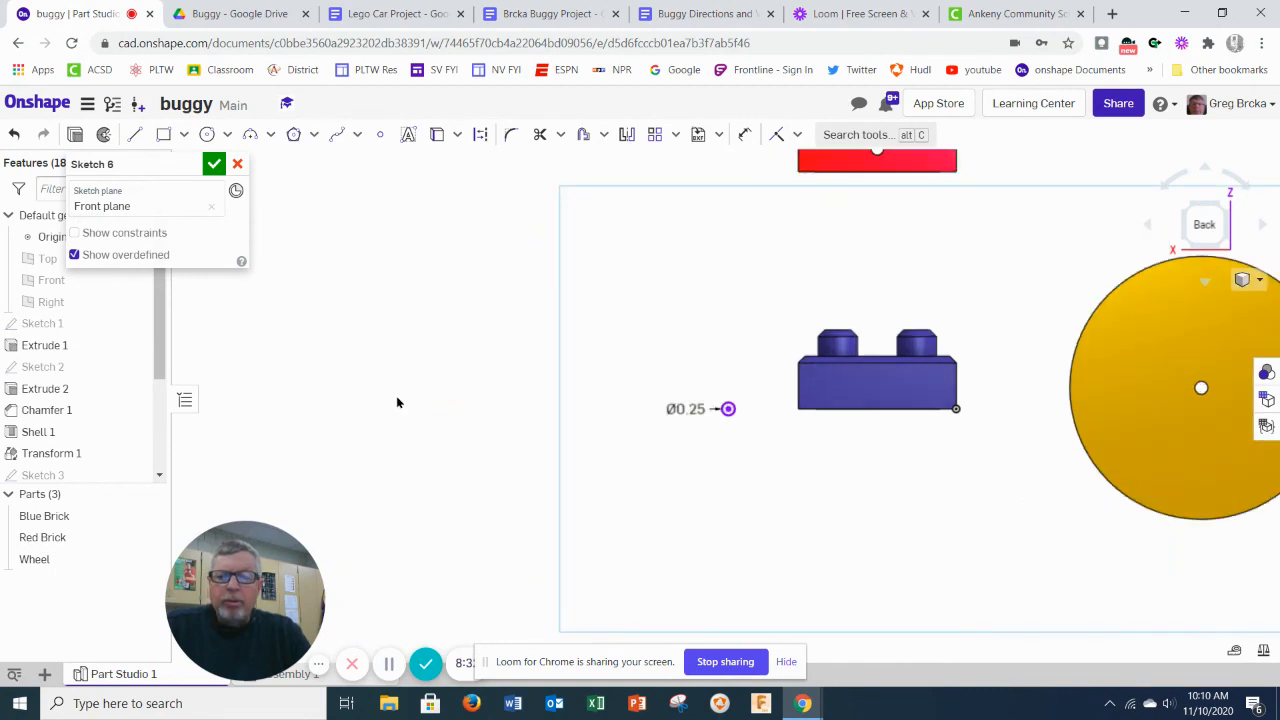
pyautogui.click(214, 163)
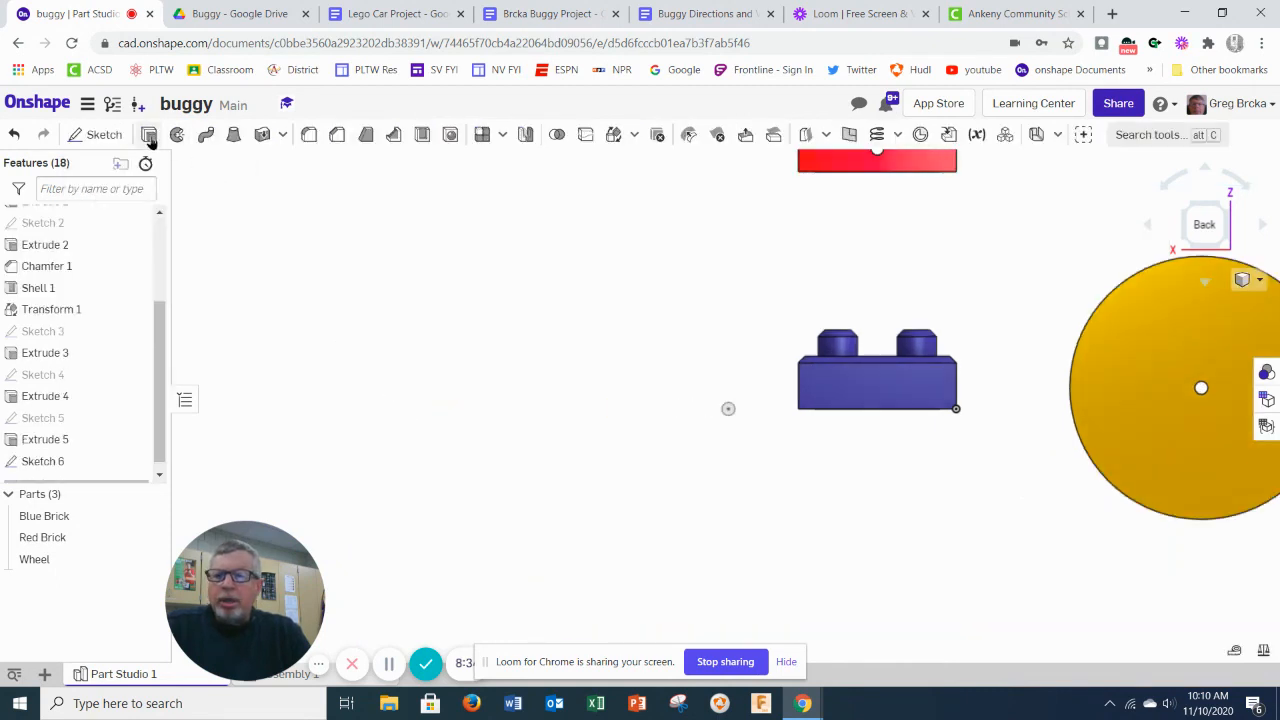
# Extrude Sketch 6's circle into the thin axle rod Part 4 and inspect it.
pyautogui.click(176, 134)
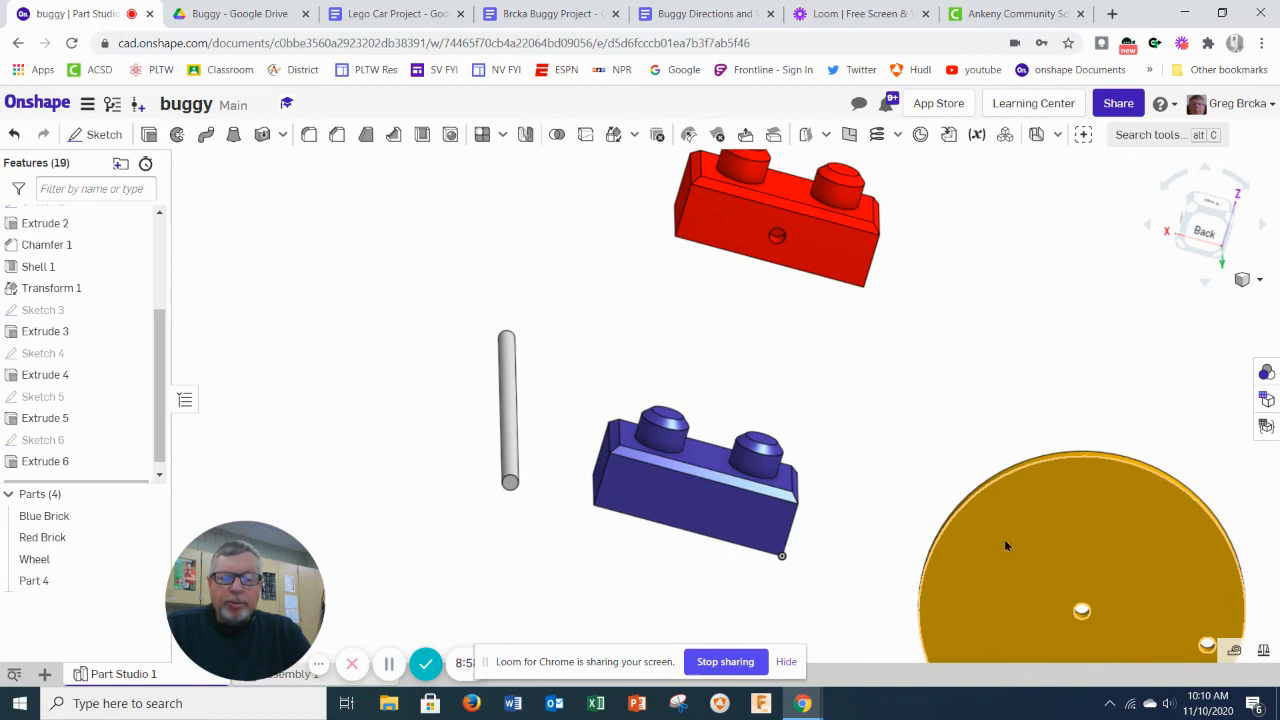
pyautogui.moveTo(990, 542)
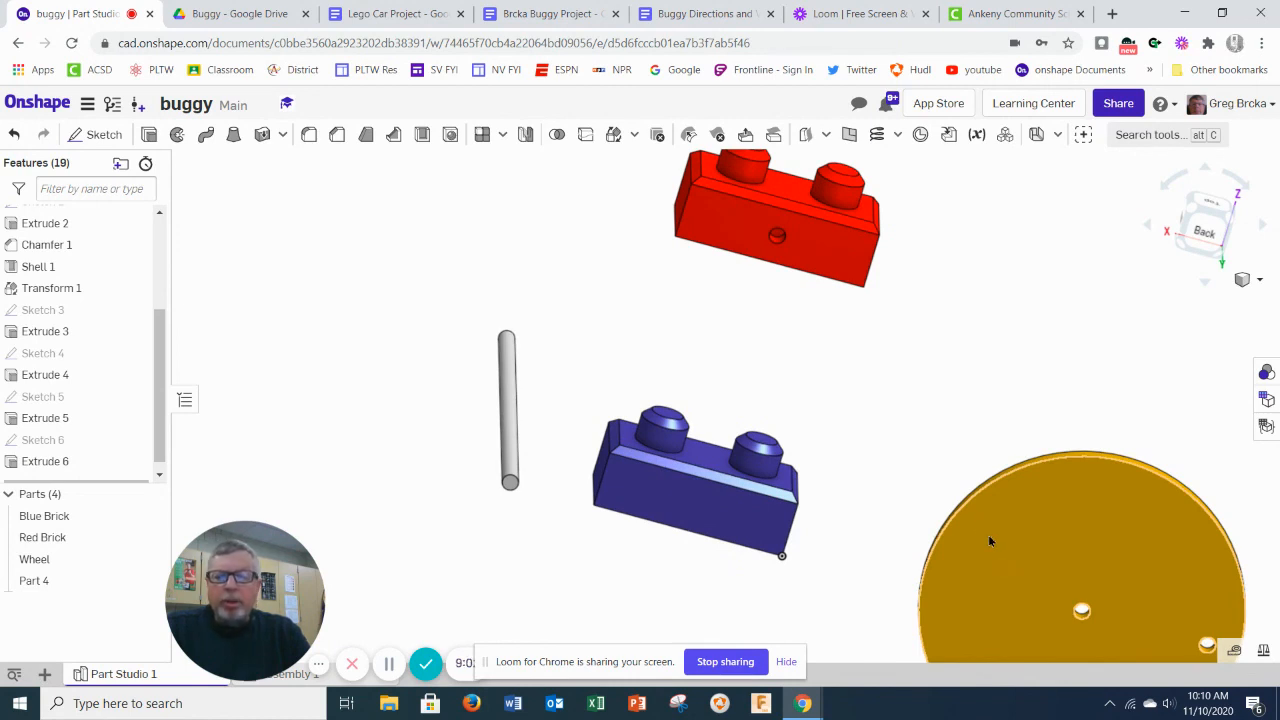
pyautogui.click(700, 490)
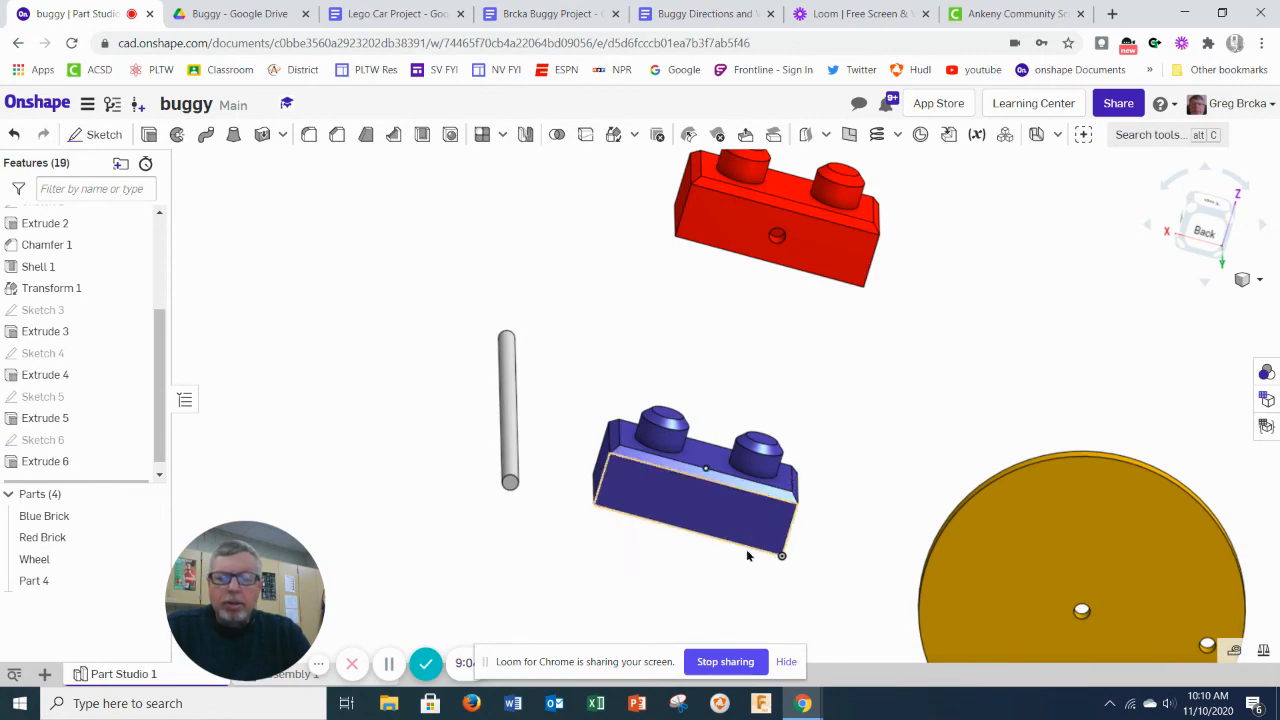